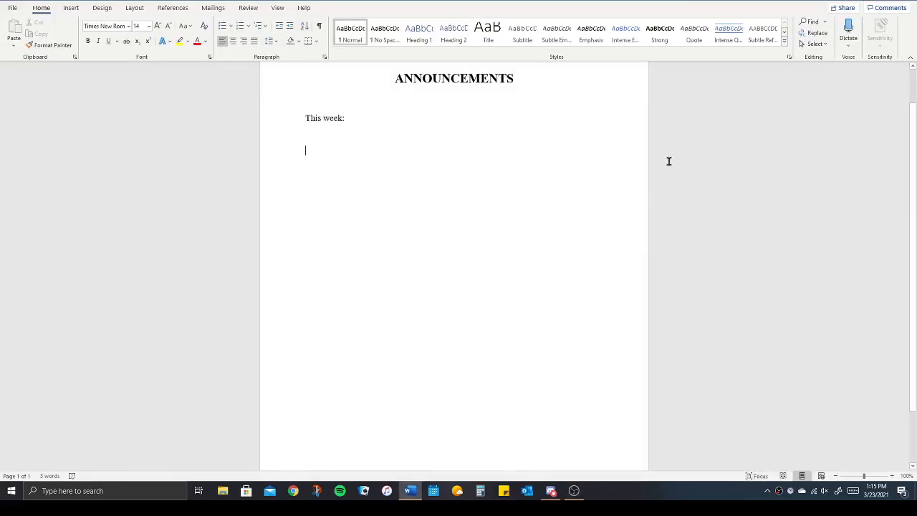
{"action": "mouse_move", "coordinate": [577, 215]}
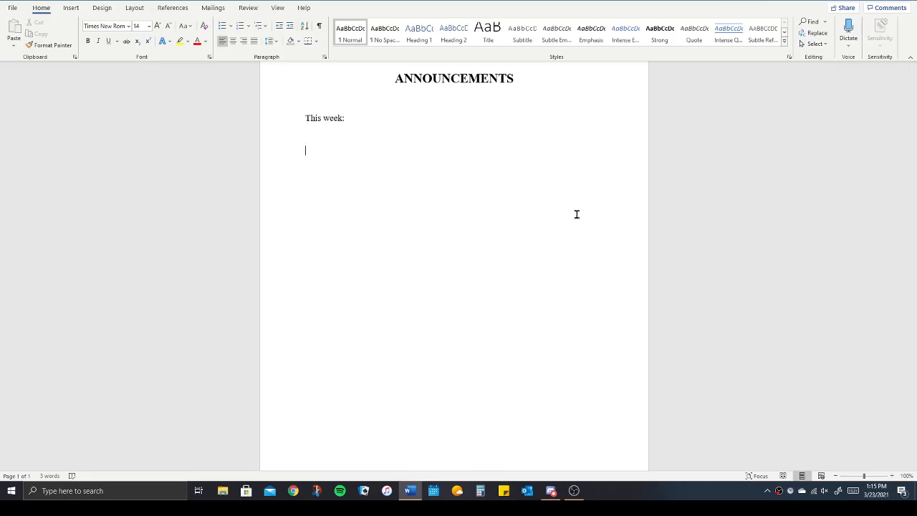
Type 'Tuesday 3/23 – School Classes With No Computer Lit.' under This week.
{"action": "type", "text": "Tu"}
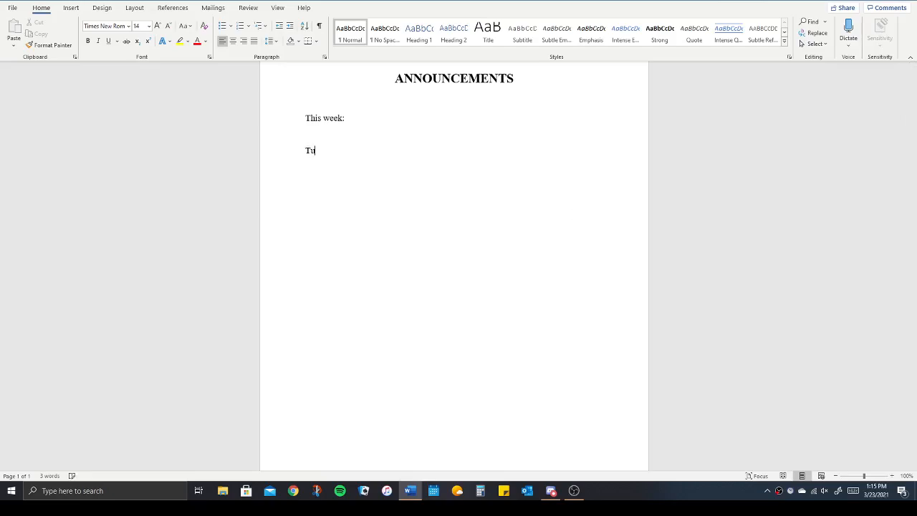
{"action": "type", "text": "esday 3/23"}
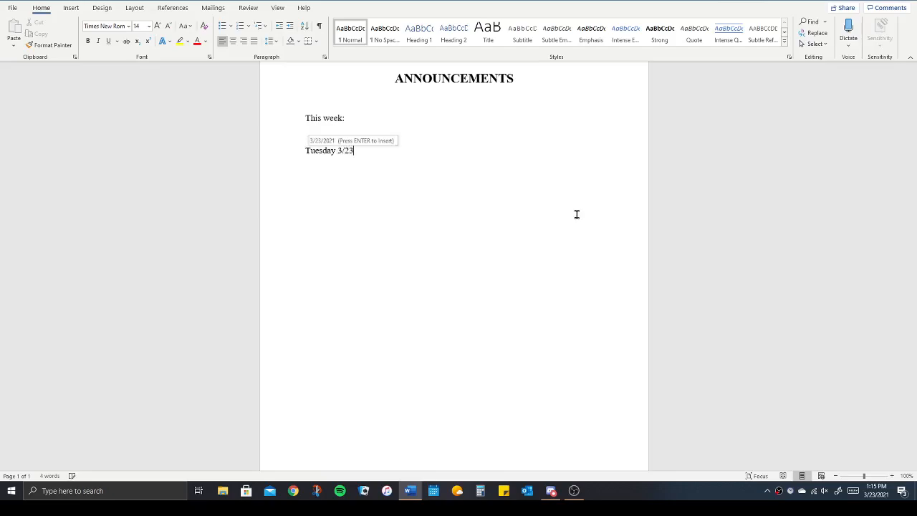
{"action": "type", "text": "- School"}
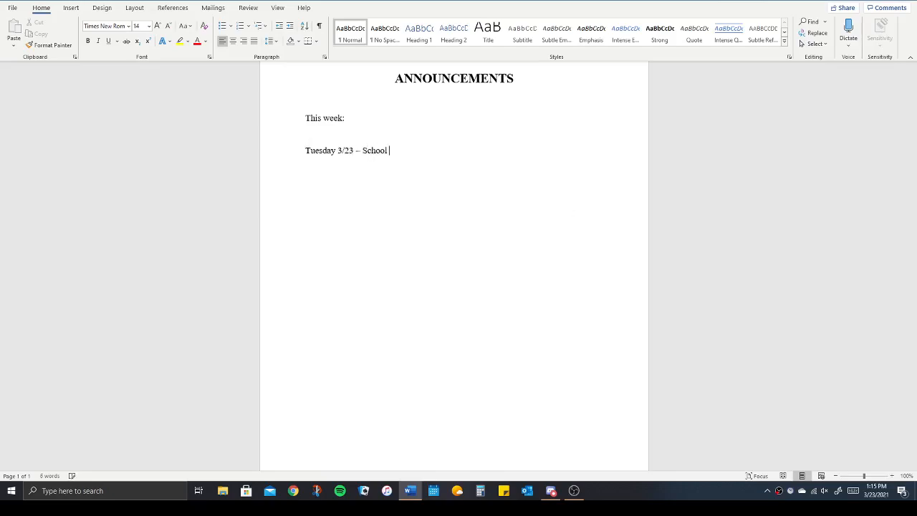
{"action": "type", "text": "C"}
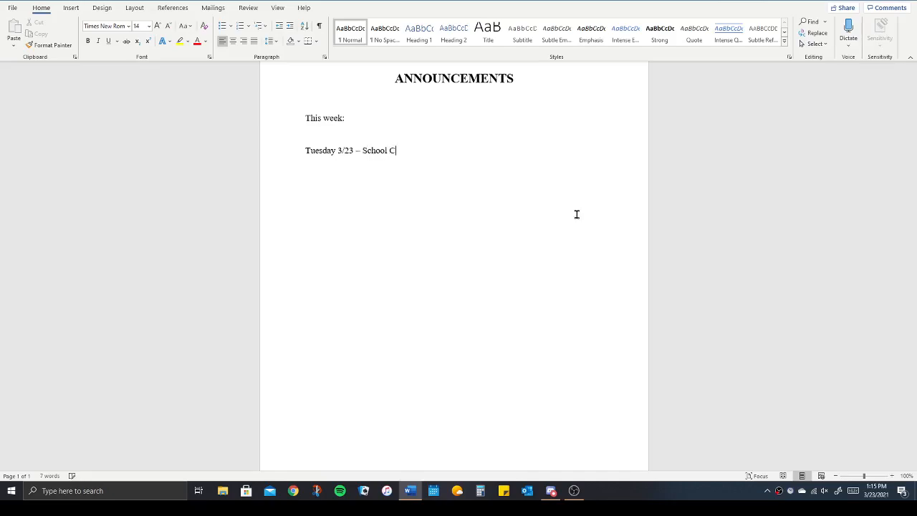
{"action": "type", "text": "lasses With"}
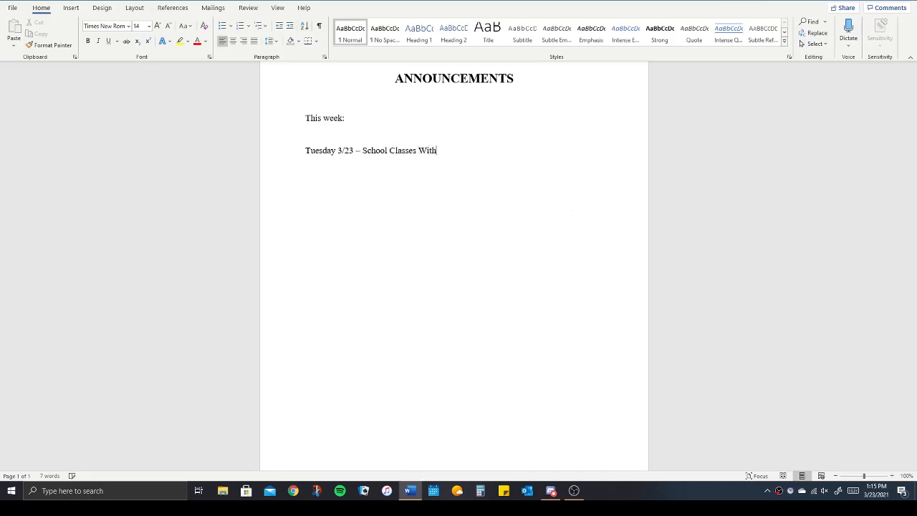
{"action": "type", "text": "No Comput"}
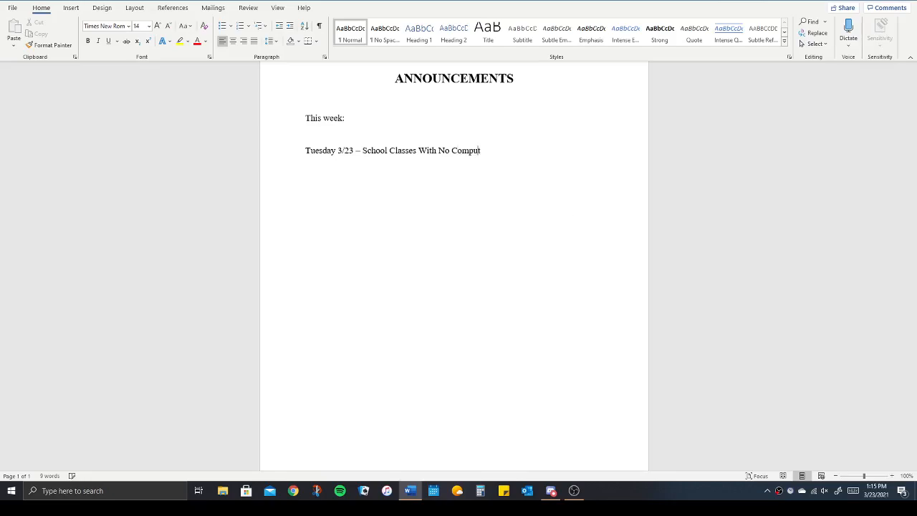
{"action": "type", "text": "er Lit. or PE"}
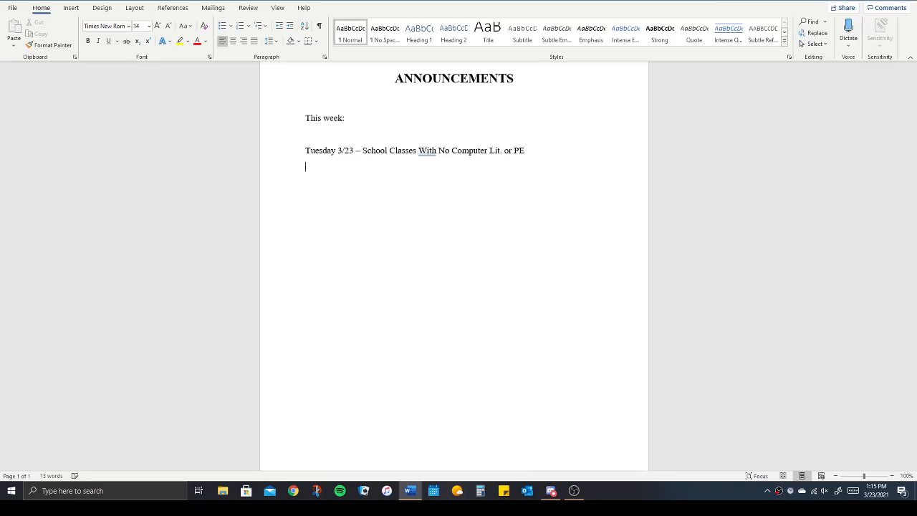
Add the line 'Wednesday 3/24 – School Classes with Comp Lit and PE.'.
{"action": "type", "text": "Wednesda"}
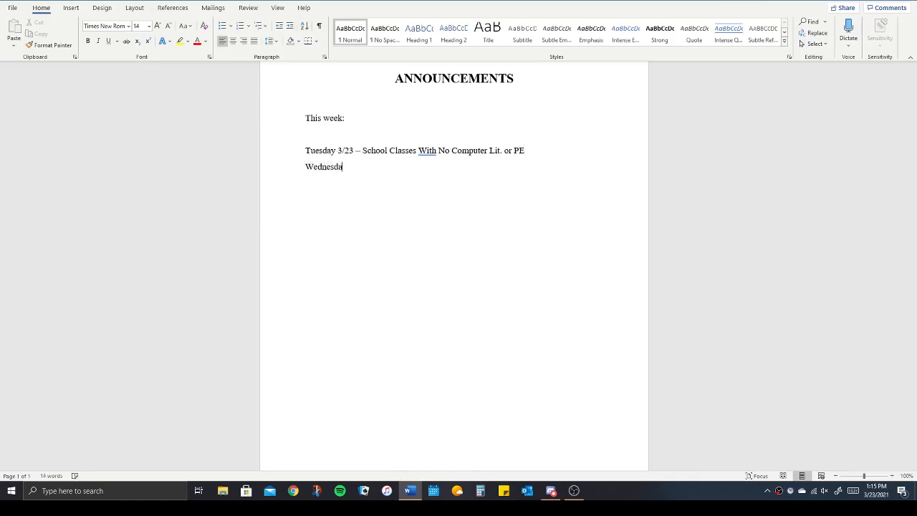
{"action": "type", "text": "y 3/24"}
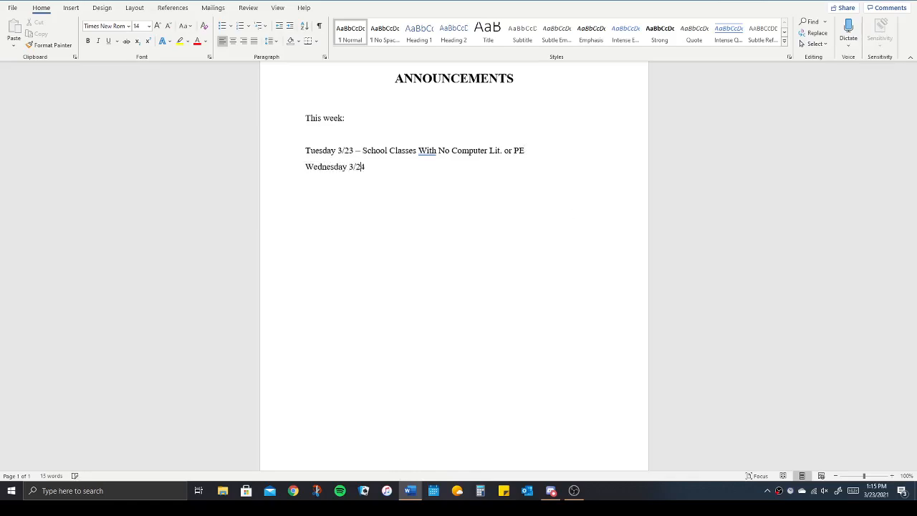
{"action": "type", "text": "- S"}
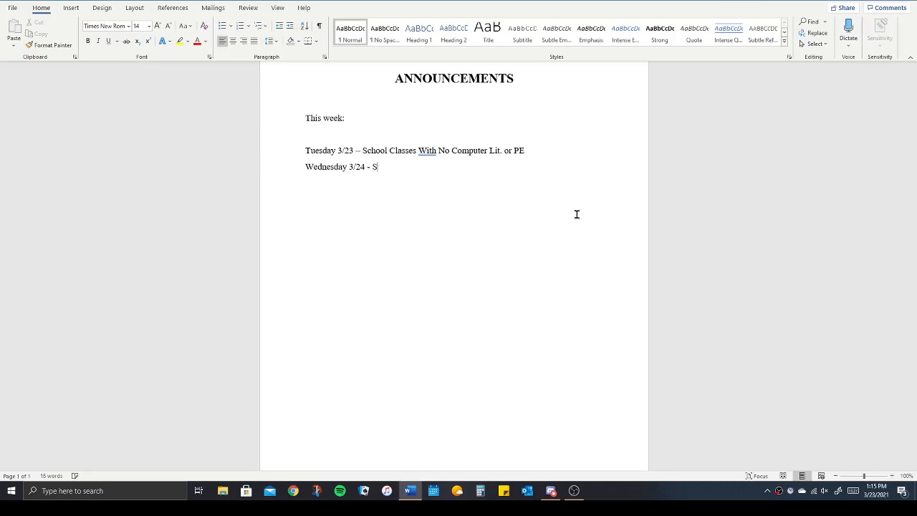
{"action": "type", "text": "– School Classes With Co"}
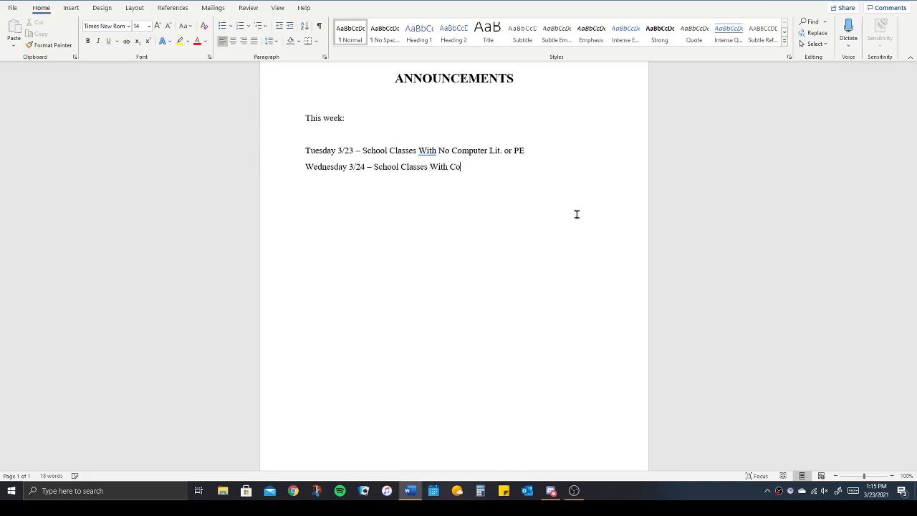
{"action": "type", "text": "mp Lit. a"}
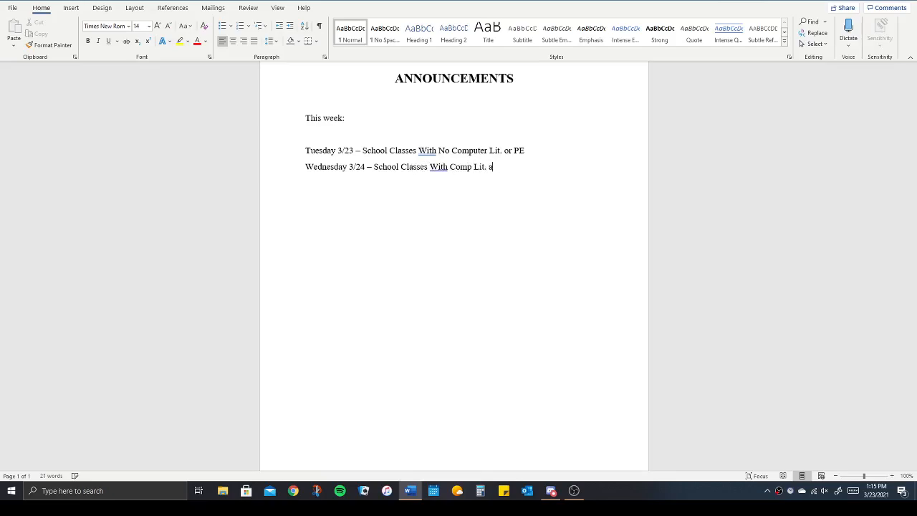
{"action": "type", "text": "nd PE."}
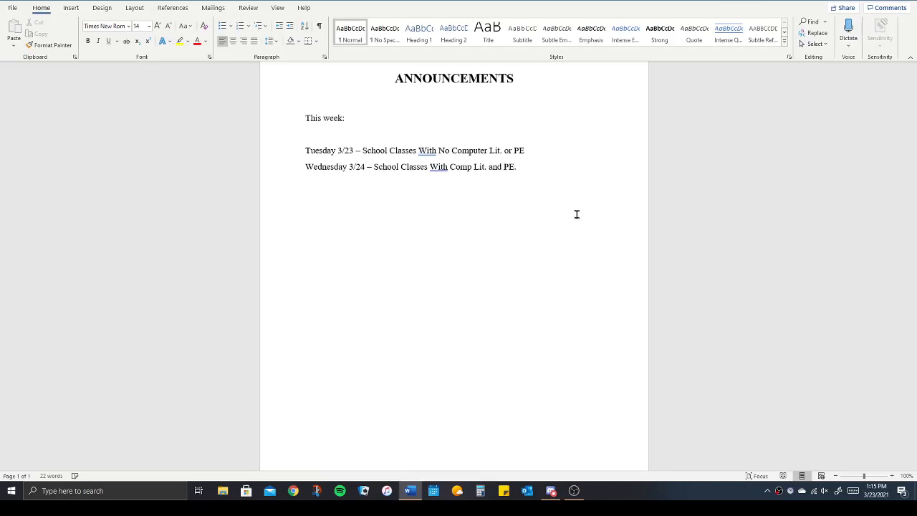
Add 'Thursday 3/25 – School with No Comp. Lit. and PE' below Wednesday.
{"action": "type", "text": "Thursday"}
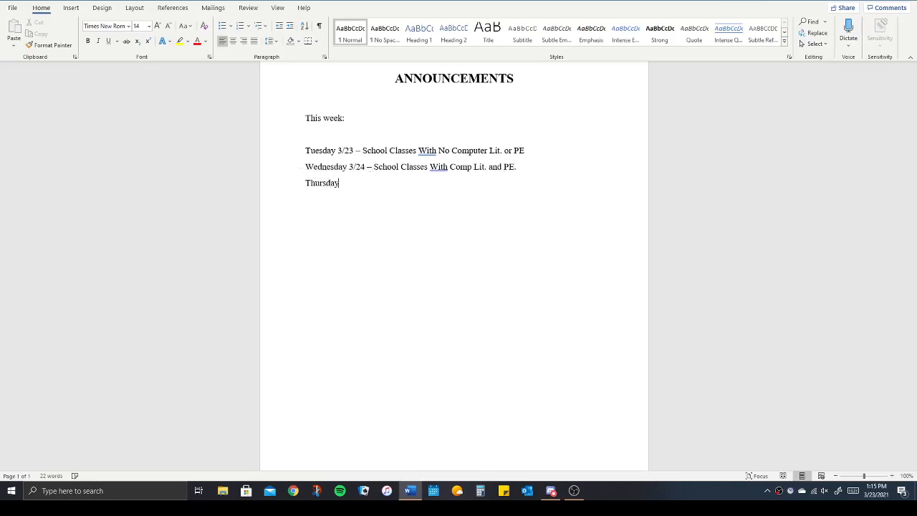
{"action": "type", "text": "3/25"}
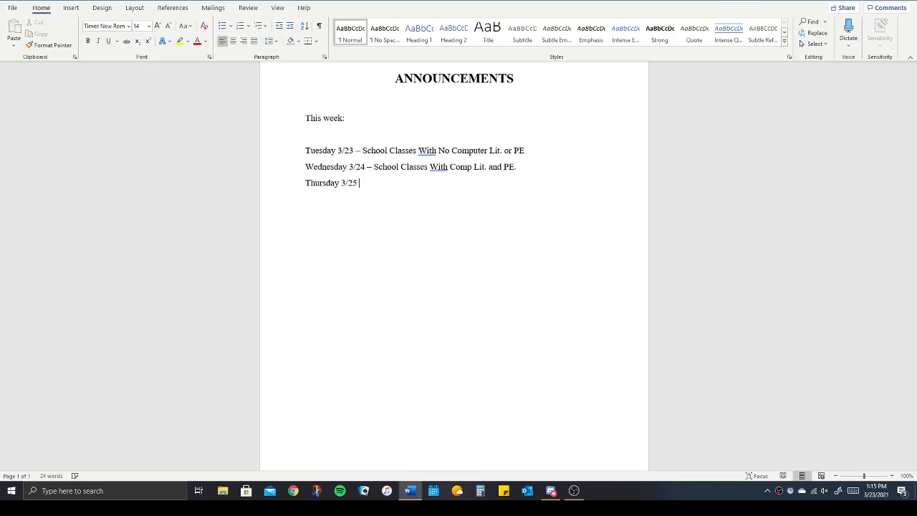
{"action": "type", "text": "- School Classes Wi"}
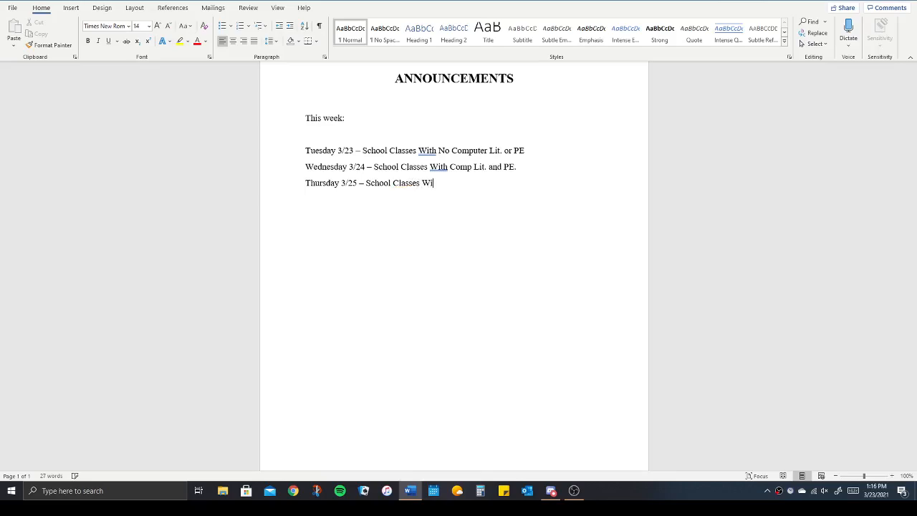
{"action": "type", "text": "th No Comp"}
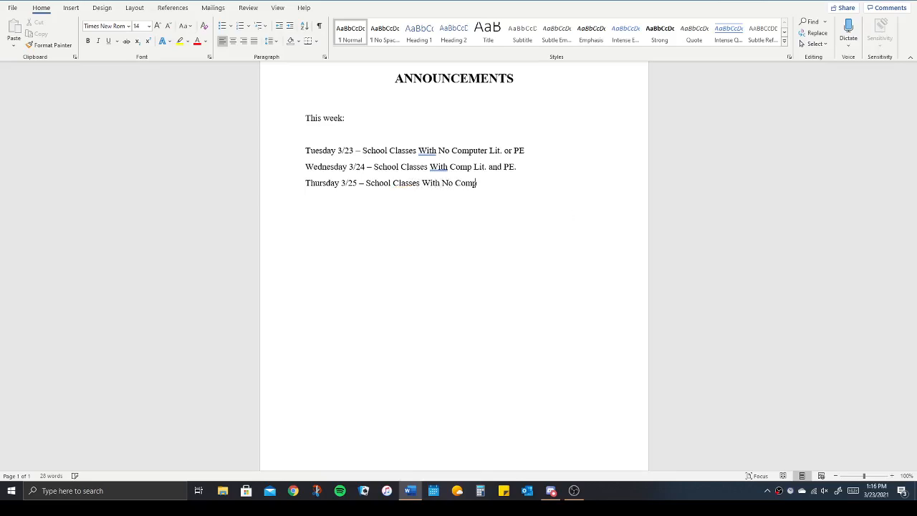
{"action": "type", "text": ". Lit. and"}
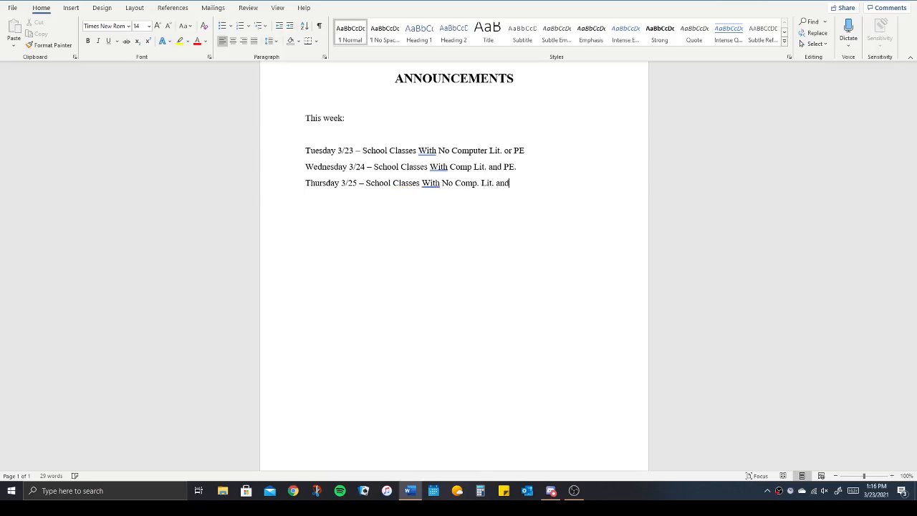
{"action": "type", "text": "pe"}
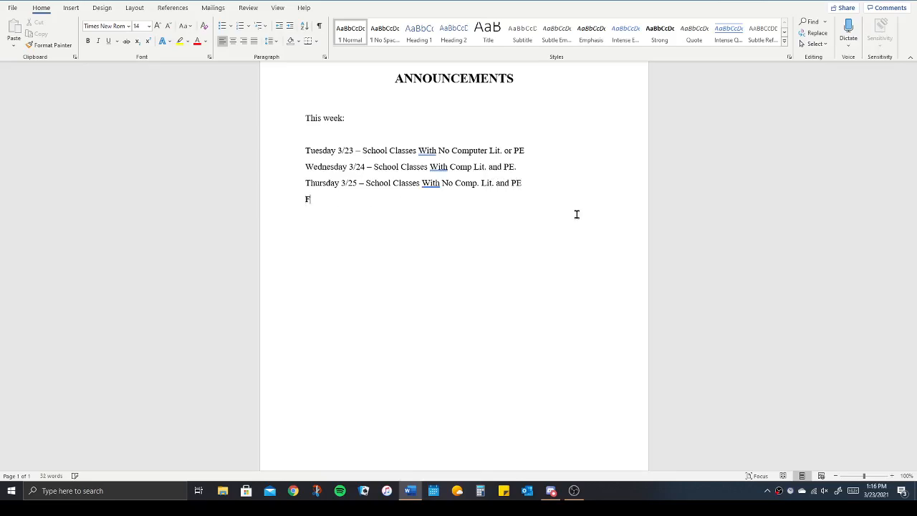
Add 'Friday 3/26 – School With ONLY Comp. Lit. and No PE'.
{"action": "type", "text": "riday 3/"}
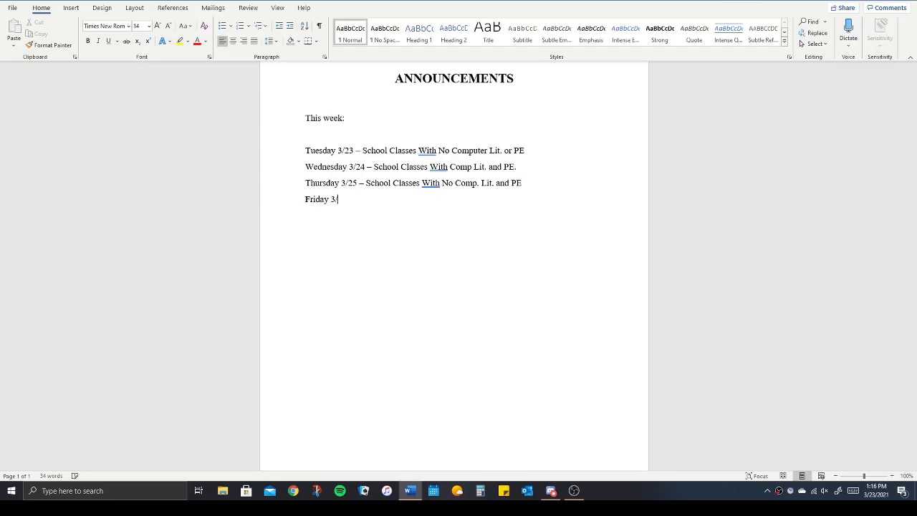
{"action": "type", "text": "26 - School classes"}
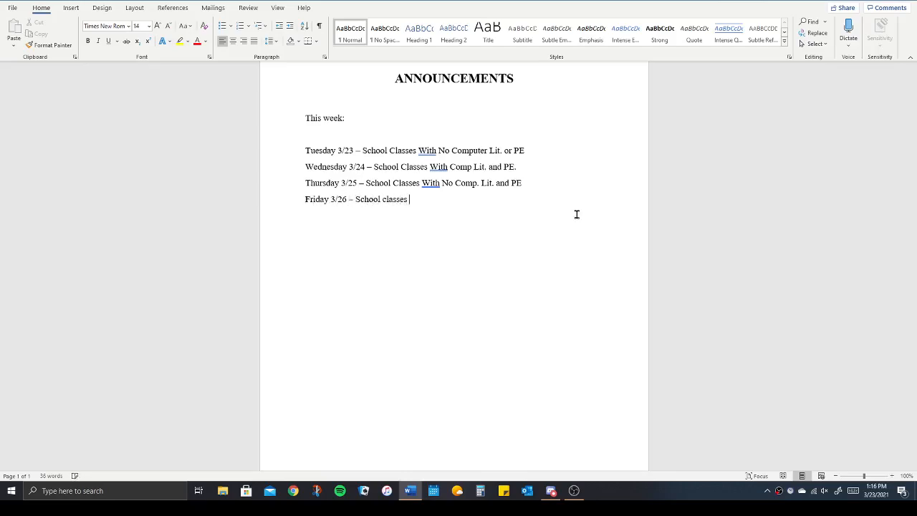
{"action": "type", "text": "With ONLYU"}
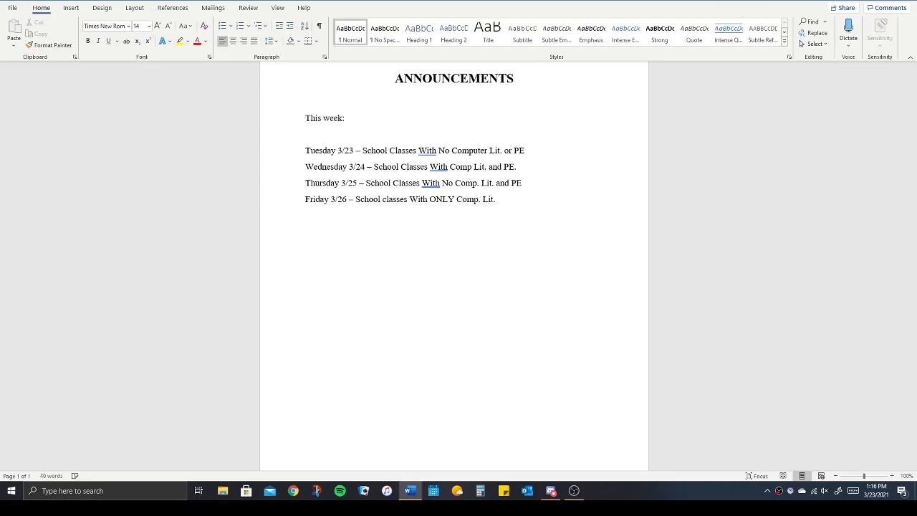
{"action": "type", "text": "and No"}
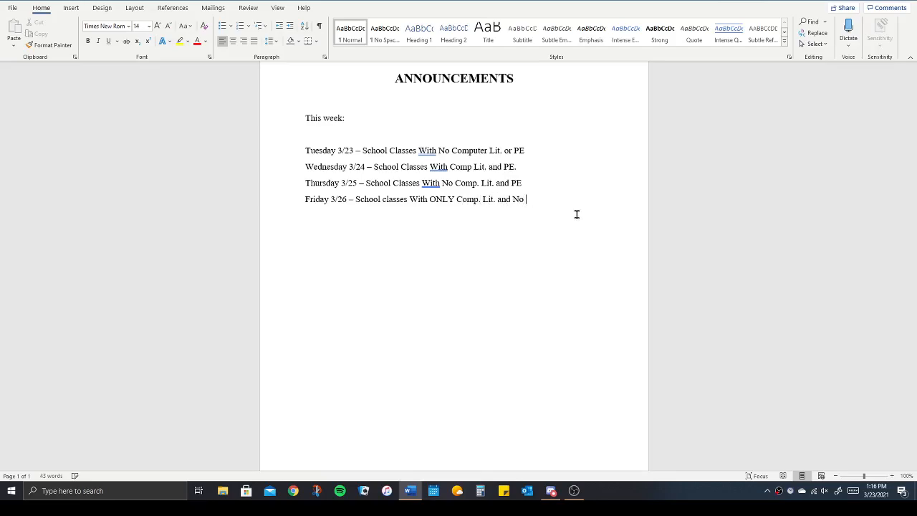
{"action": "type", "text": "PE"}
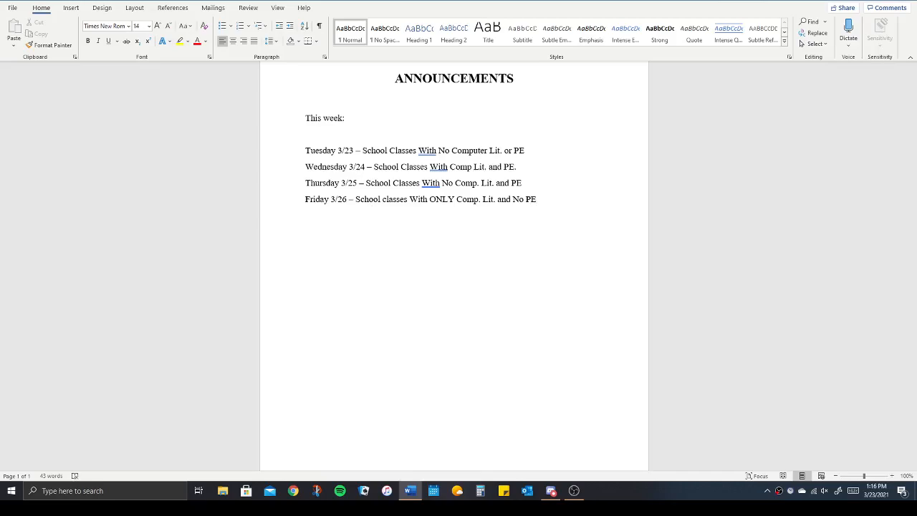
Add a Videos heading with 'Reorganizing HP Desktop Computer – Going Live 3/24 (Tomorrow)'.
{"action": "type", "text": "Vid"}
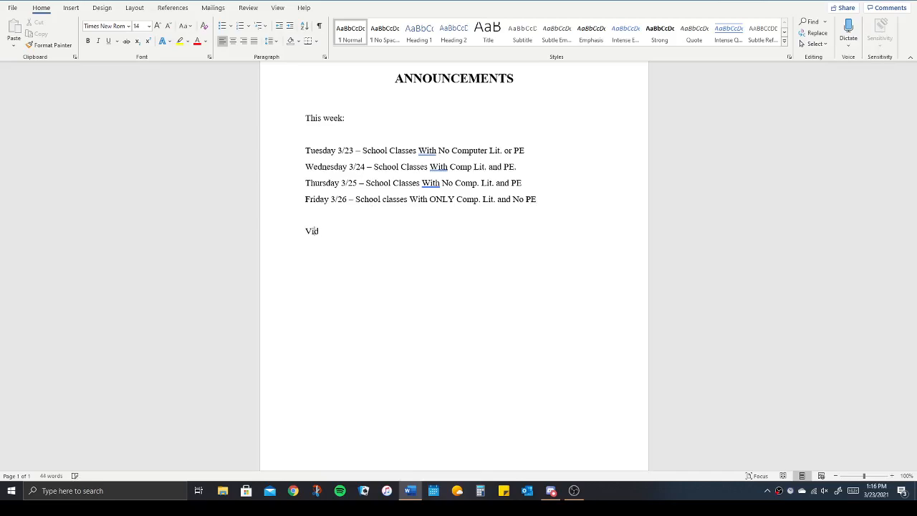
{"action": "type", "text": "eos:"}
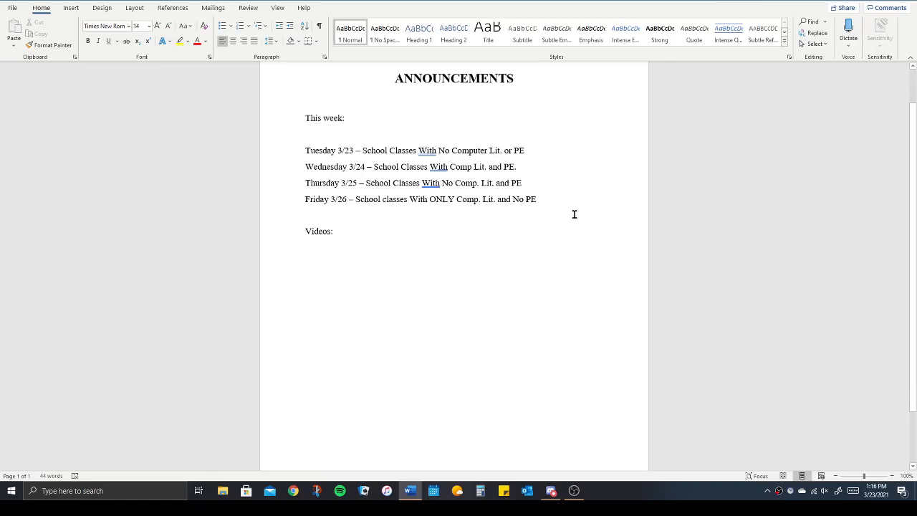
{"action": "type", "text": "Reorgani"}
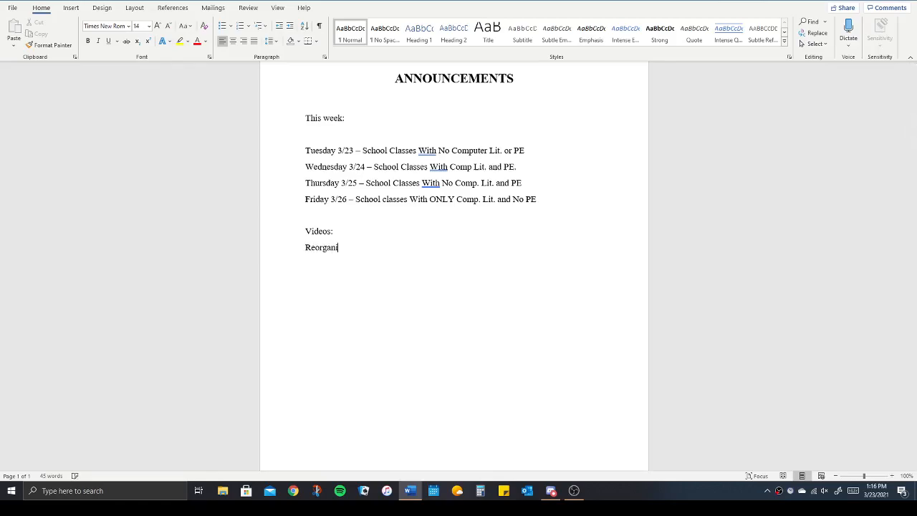
{"action": "type", "text": "zi"}
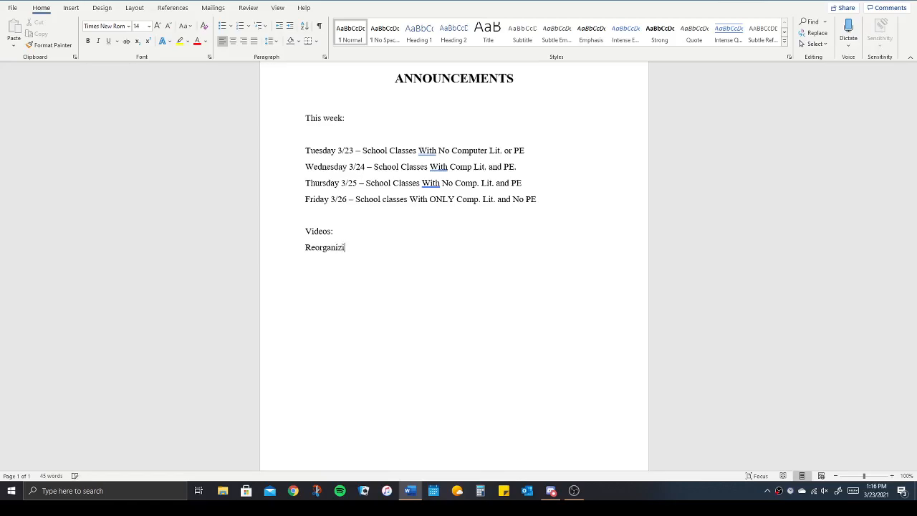
{"action": "type", "text": "ng HP"}
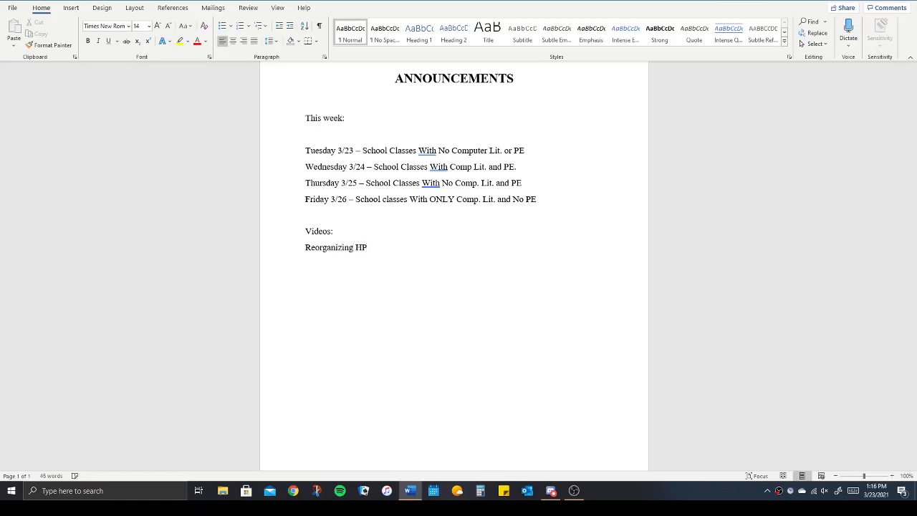
{"action": "type", "text": "Desktop"}
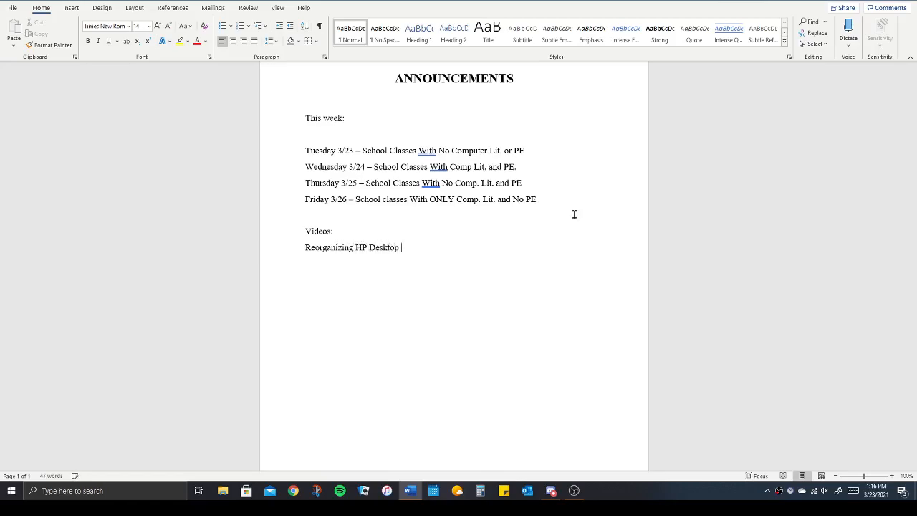
{"action": "type", "text": "Computer"}
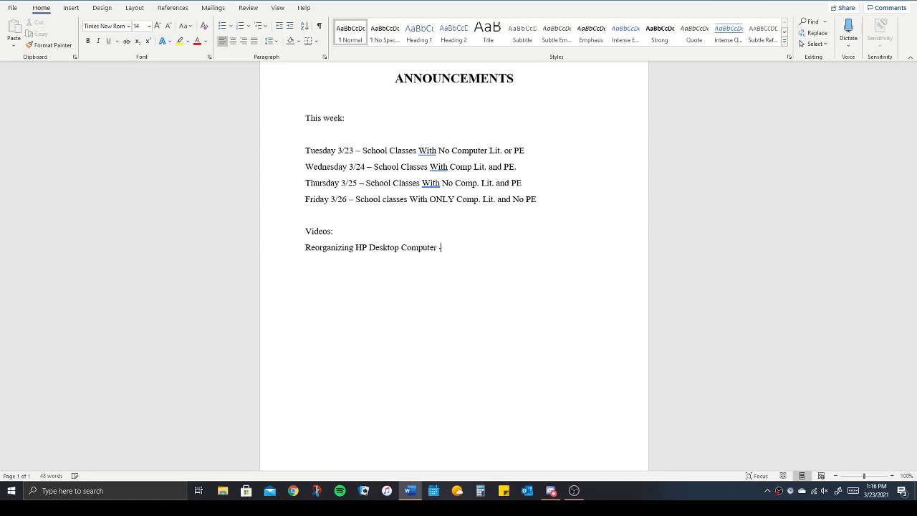
{"action": "type", "text": "-"}
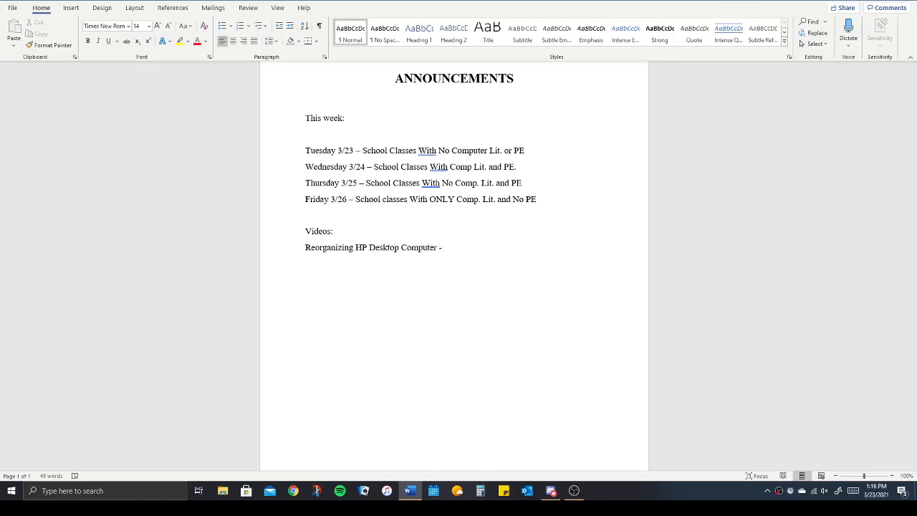
{"action": "type", "text": "– Going"}
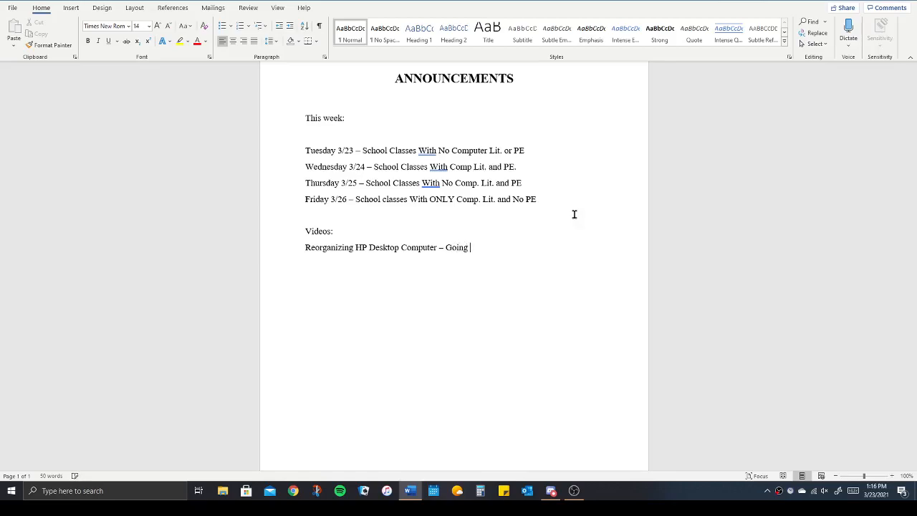
{"action": "type", "text": "Live"}
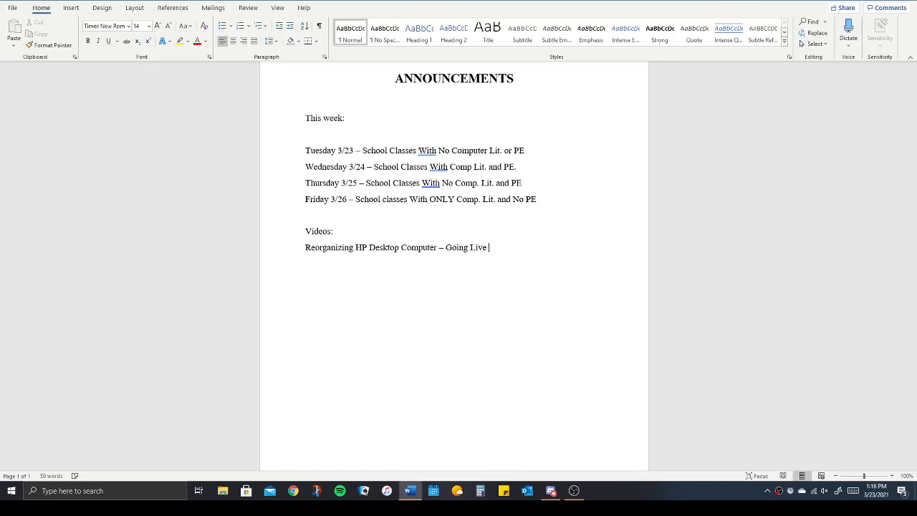
{"action": "type", "text": "3/24"}
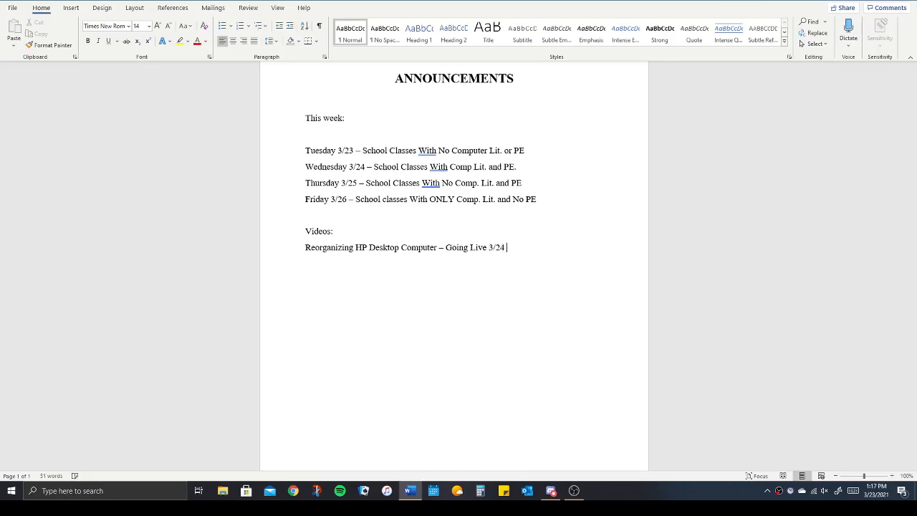
{"action": "type", "text": "(Tomorrow"}
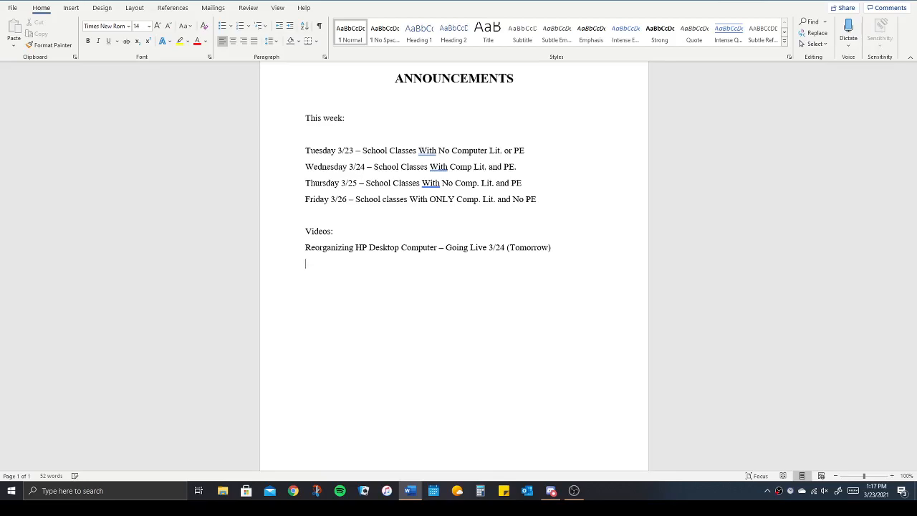
Add 'What's On My Apple Watch – Going Live 3/25 (Friday)'.
{"action": "type", "text": "W"}
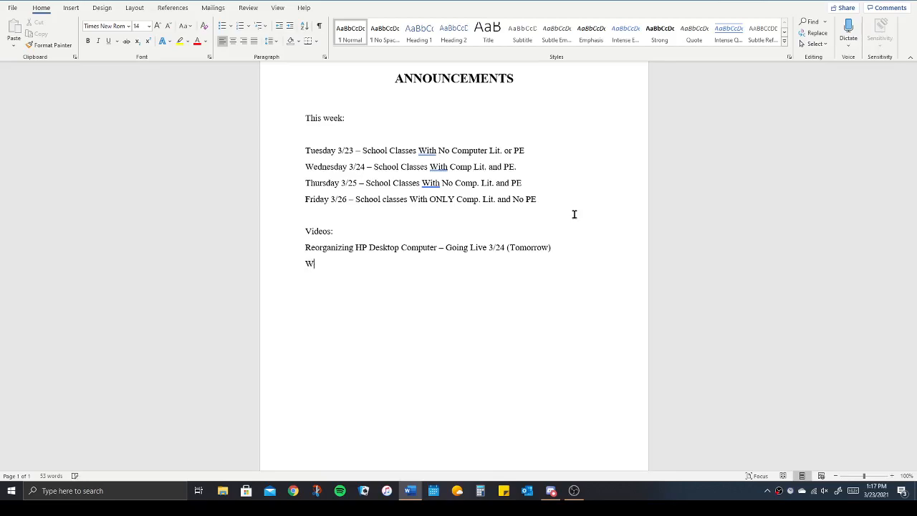
{"action": "type", "text": "hats On My"}
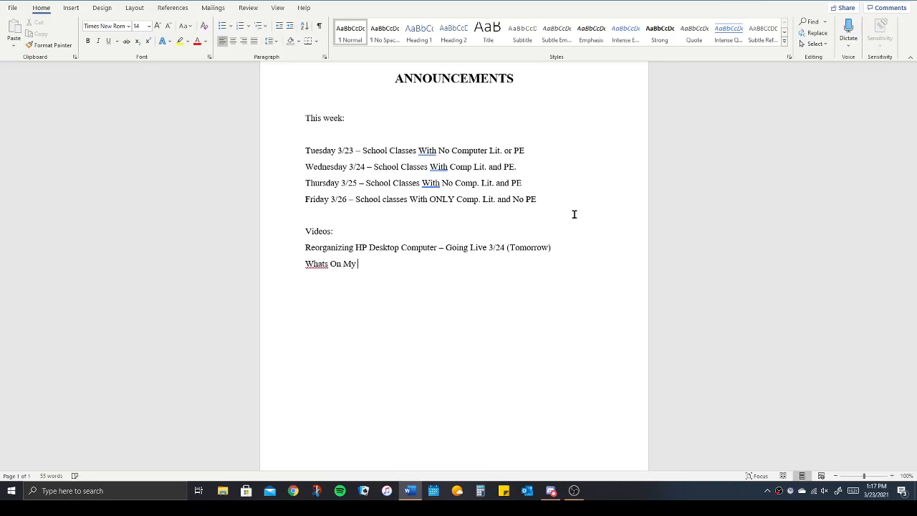
{"action": "type", "text": "Apple Watch"}
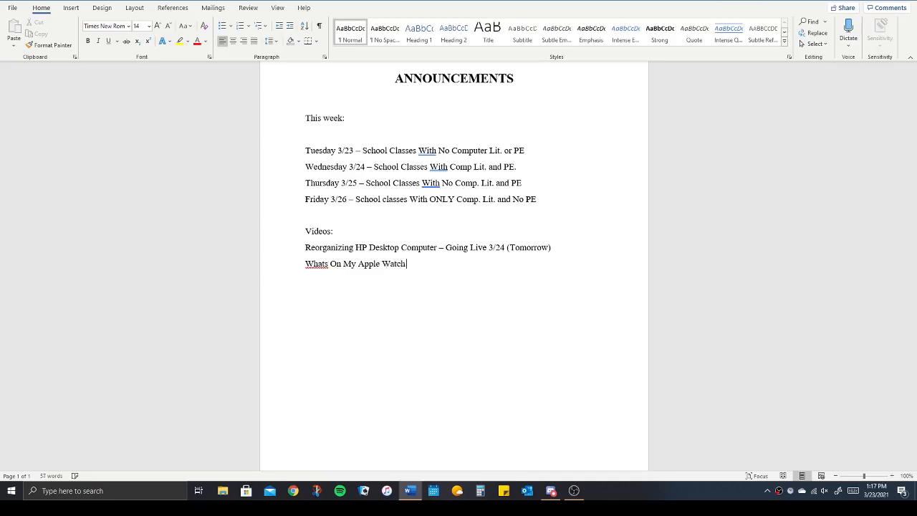
{"action": "type", "text": "– Going"}
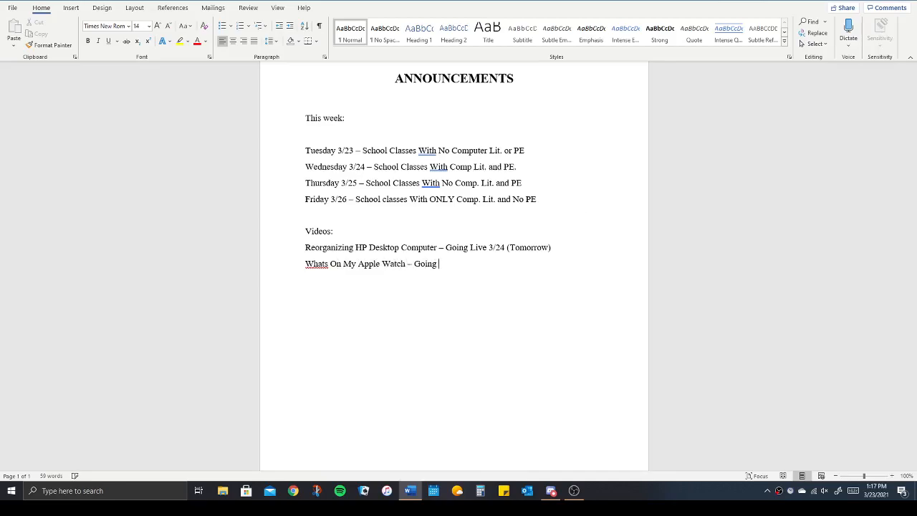
{"action": "type", "text": "Live 3"}
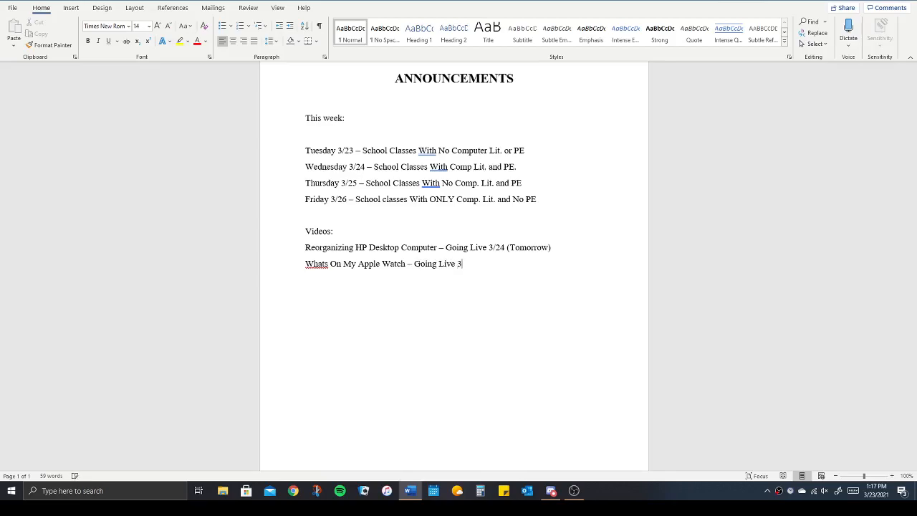
{"action": "type", "text": "/25 ("}
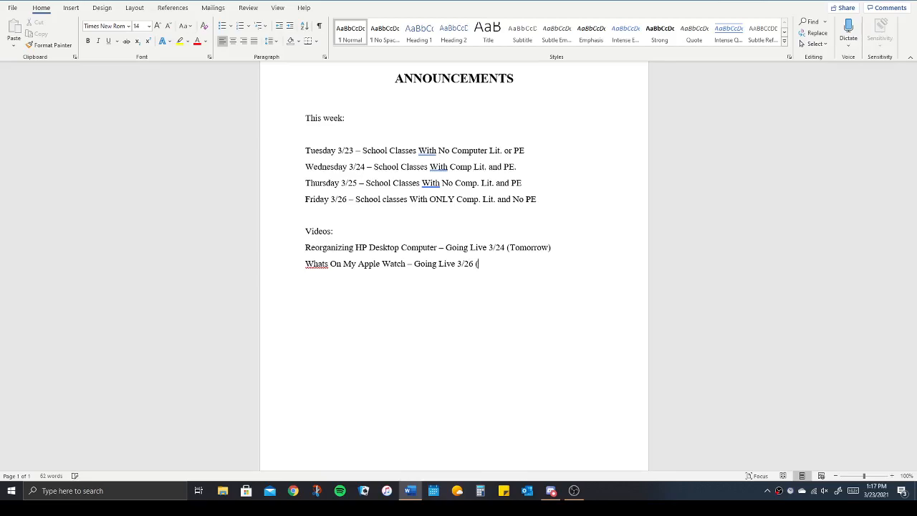
{"action": "type", "text": "Friday)"}
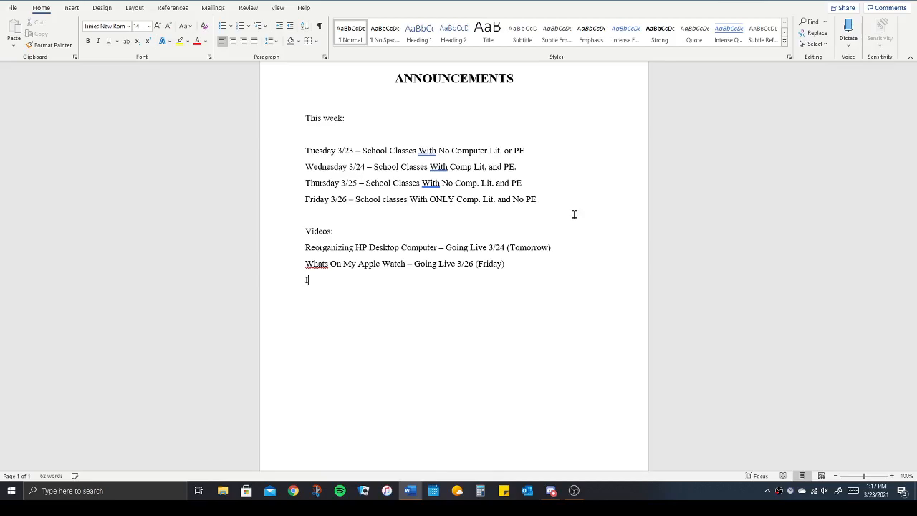
Add 'iPhone Re-organization – Going Live 3/29 (Monday)'.
{"action": "type", "text": "iPhone"}
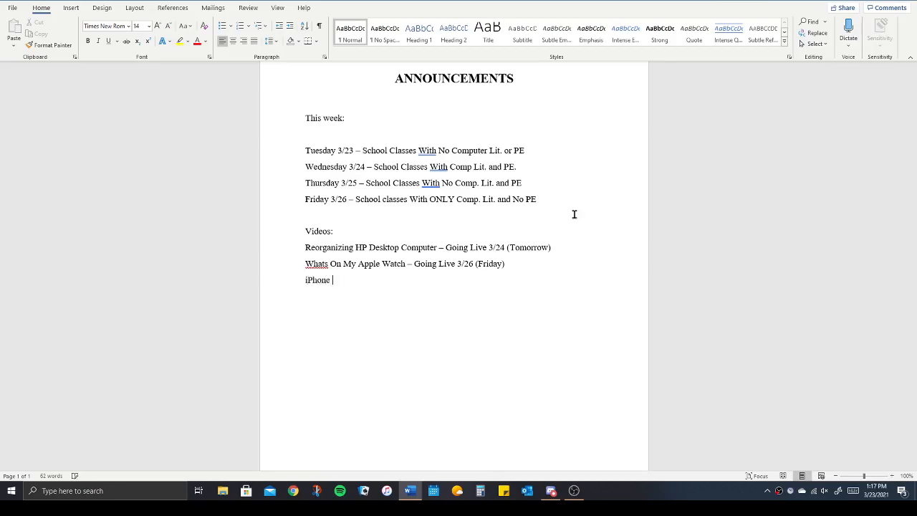
{"action": "type", "text": "Re-organi"}
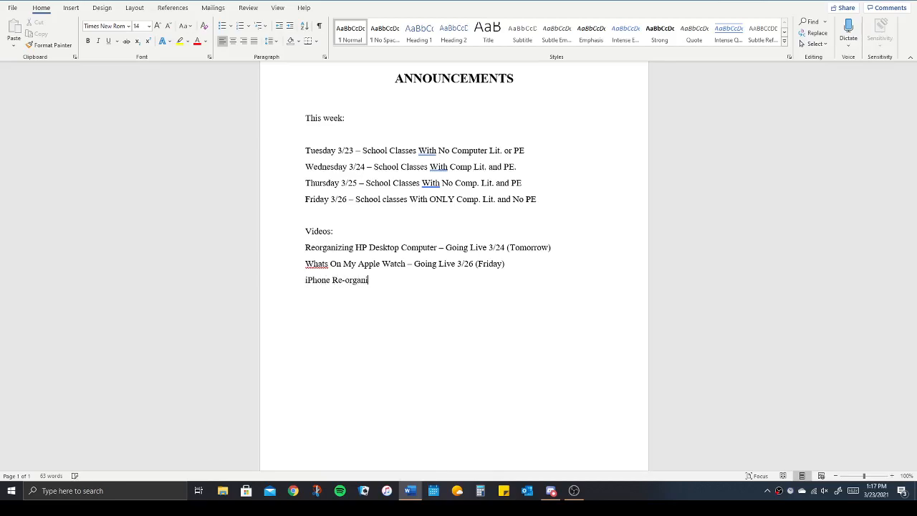
{"action": "type", "text": "zation"}
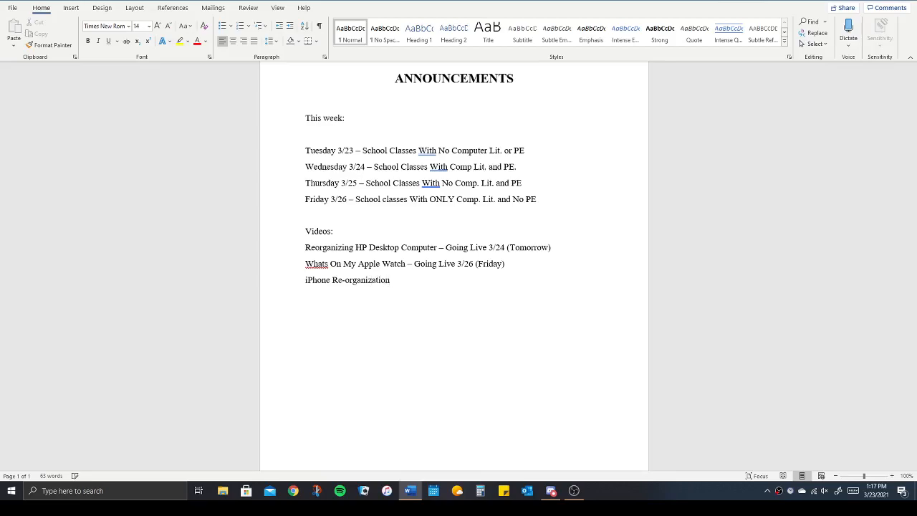
{"action": "type", "text": "– Going Liv"}
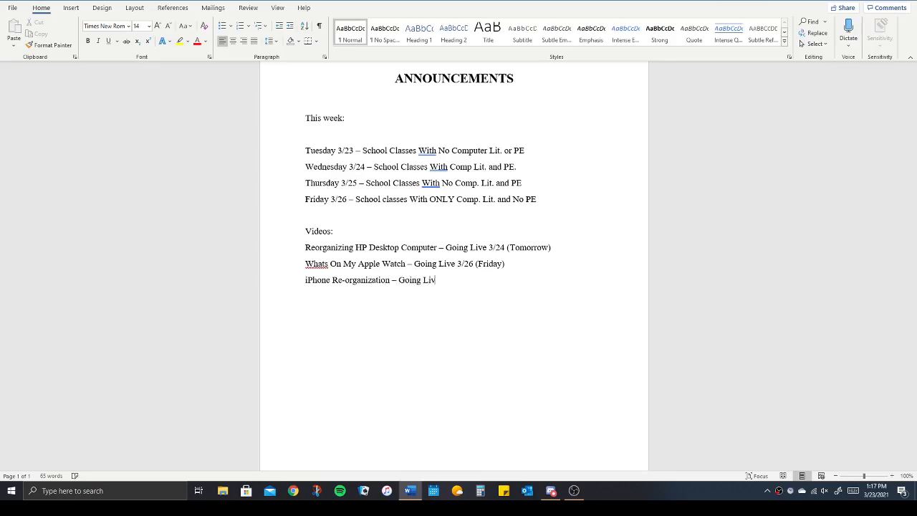
{"action": "type", "text": "e 3/"}
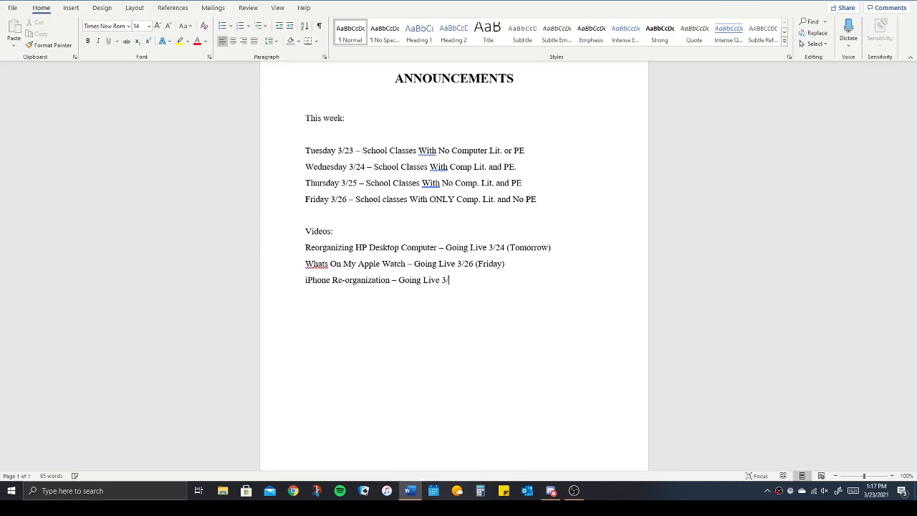
{"action": "type", "text": "29 ("}
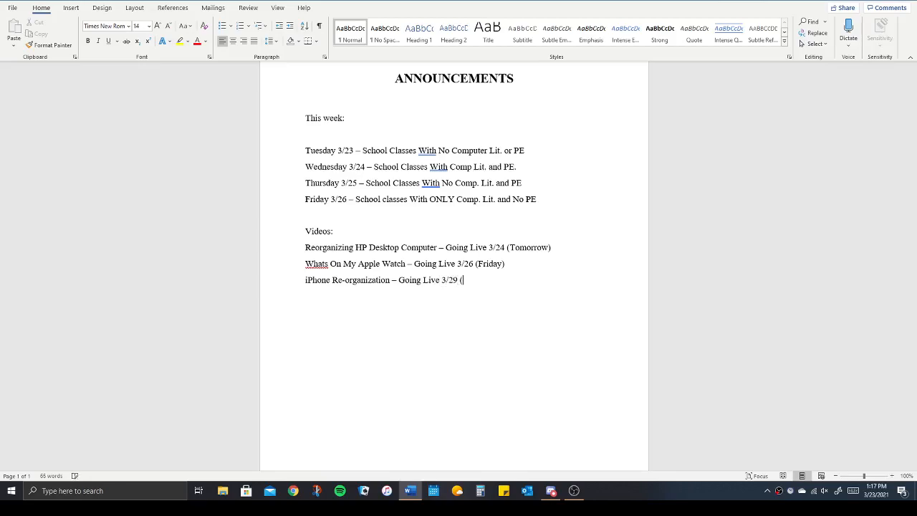
{"action": "type", "text": "Monday"}
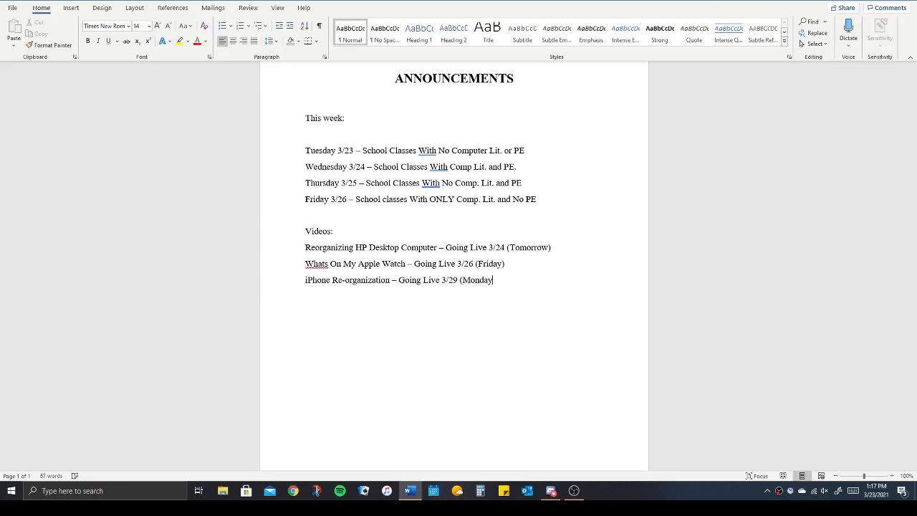
Add the purse video line going live 3/31 (Wednesday).
{"action": "type", "text": "W"}
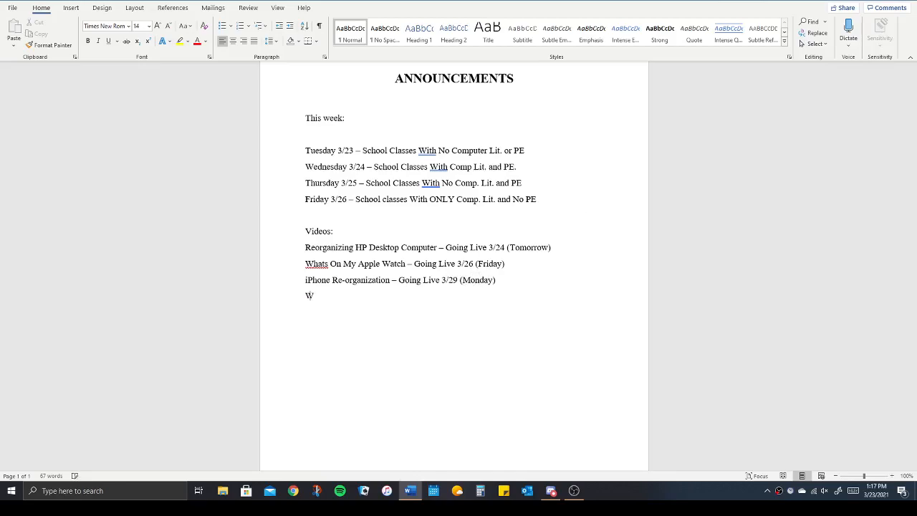
{"action": "type", "text": "hats"}
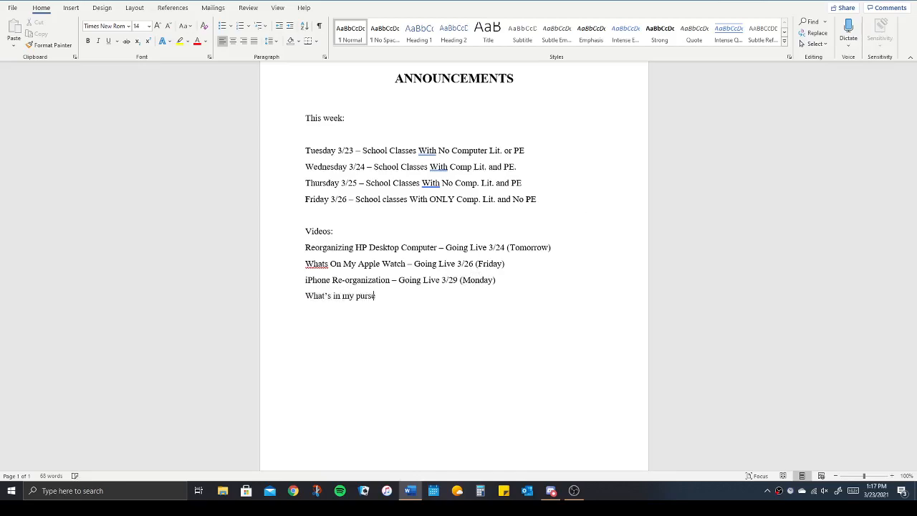
{"action": "type", "text": "-"}
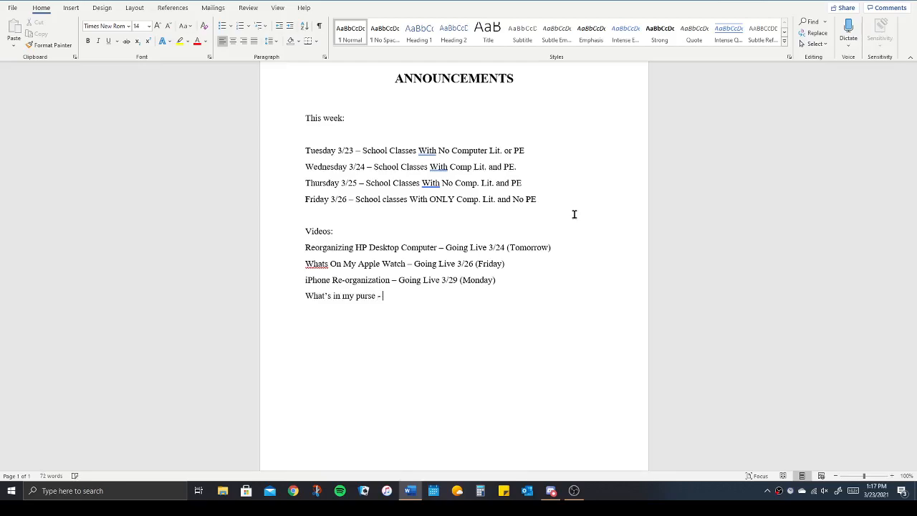
{"action": "type", "text": "– Going Live"}
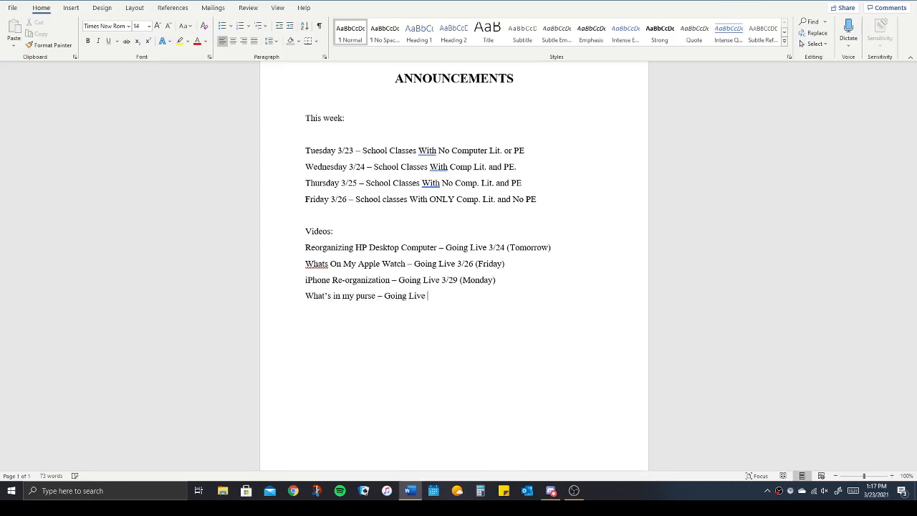
{"action": "type", "text": "3/31"}
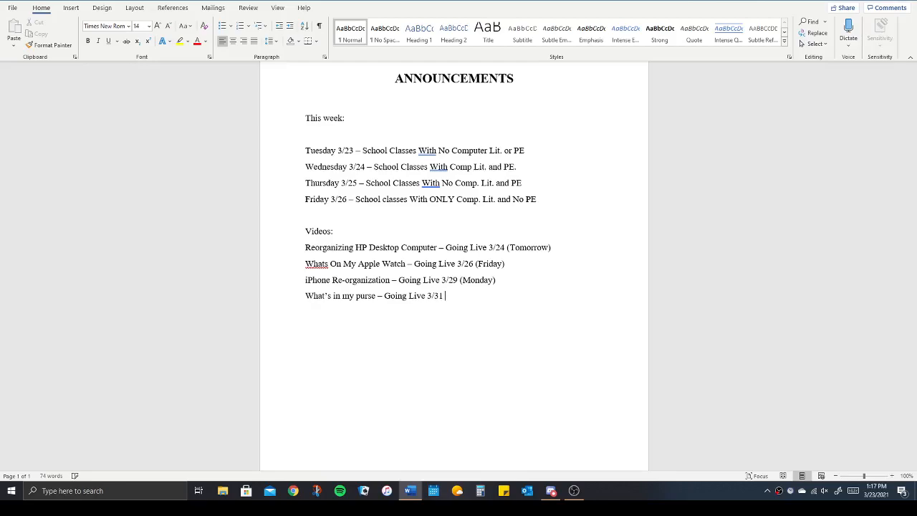
{"action": "type", "text": "( W"}
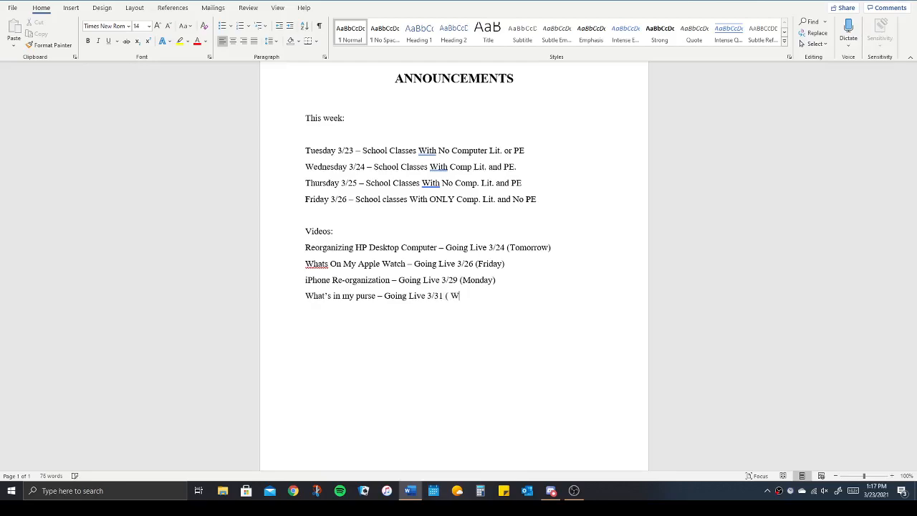
{"action": "type", "text": "ednesday)"}
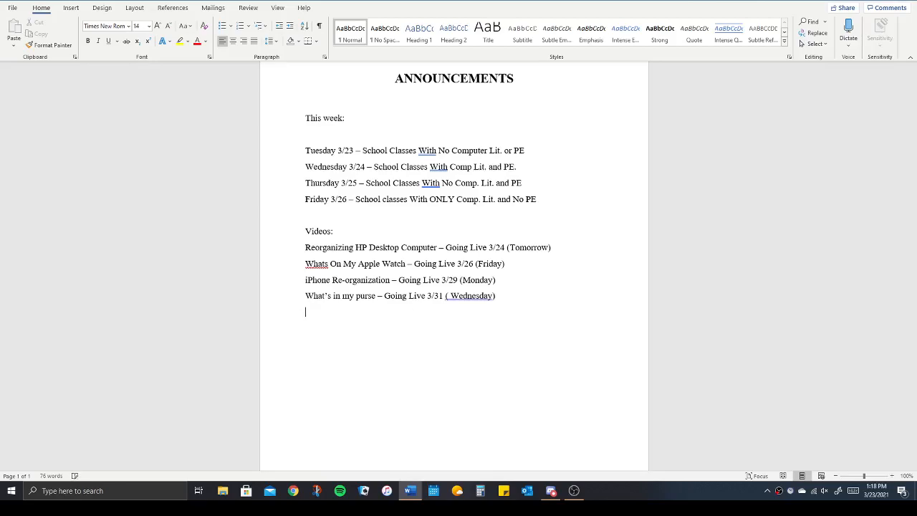
Add 'How I clean my products – Going Live 3/31 (', fixing the mistyped digit.
{"action": "type", "text": "How I cle"}
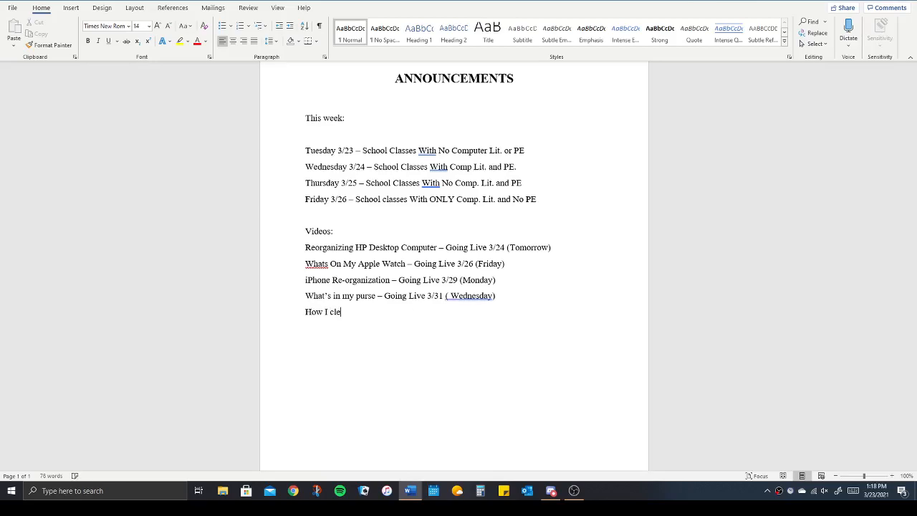
{"action": "type", "text": "an my products"}
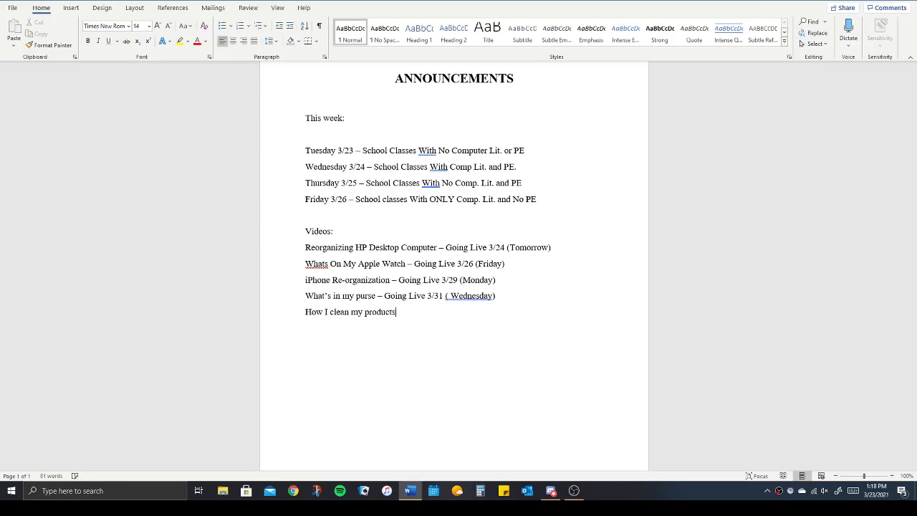
{"action": "type", "text": "Requested Vid"}
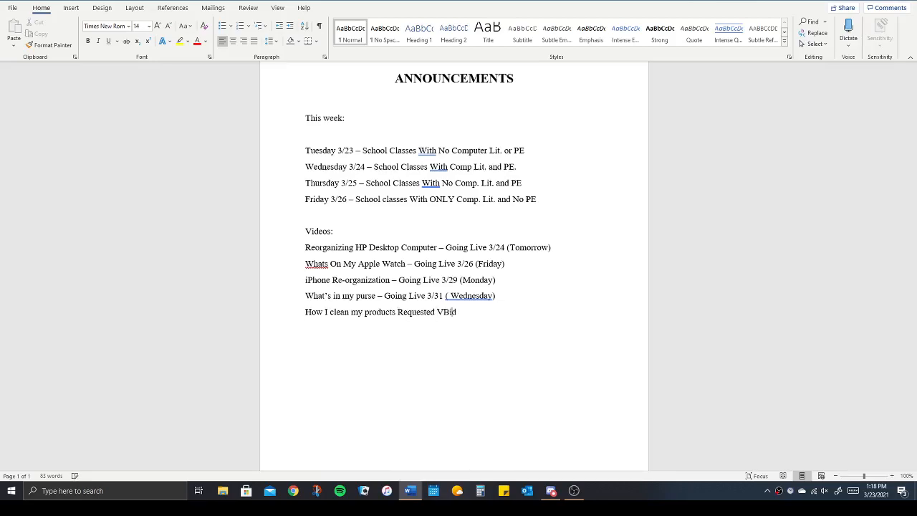
{"action": "key", "text": "Backspace"}
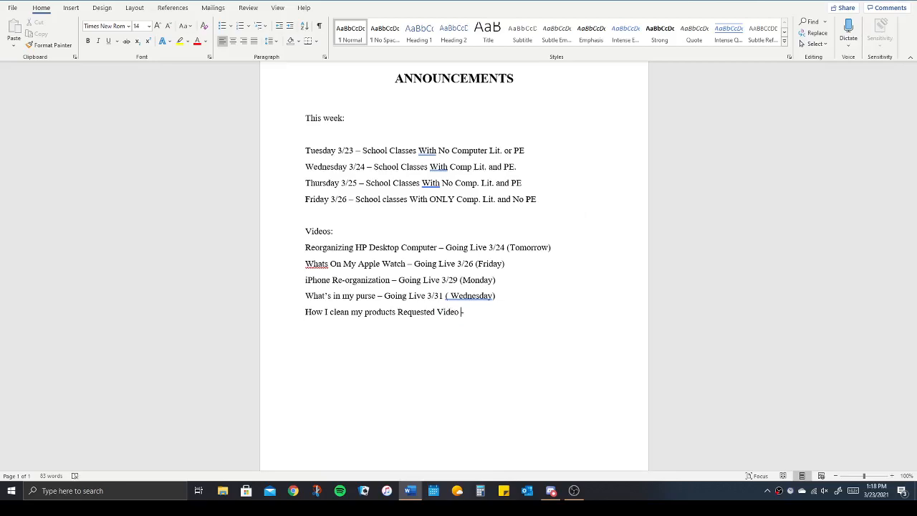
{"action": "type", "text": "– Going Live"}
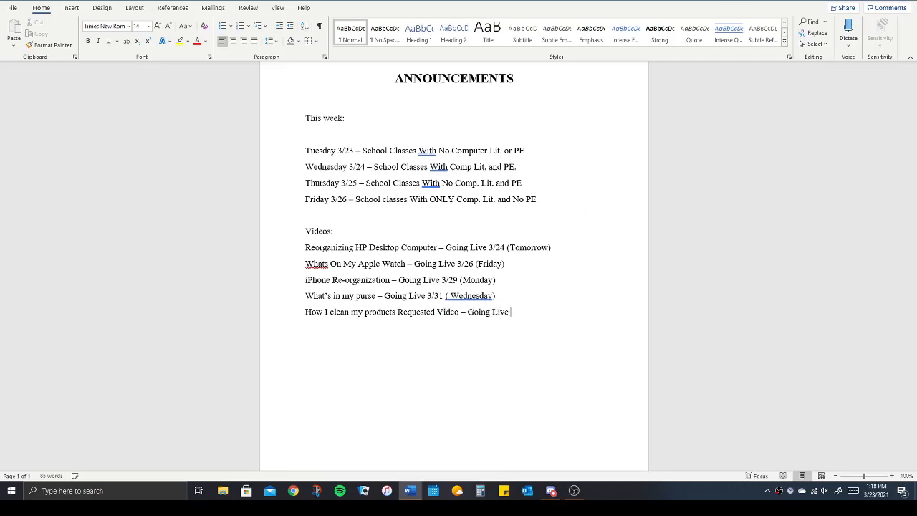
{"action": "type", "text": "3"}
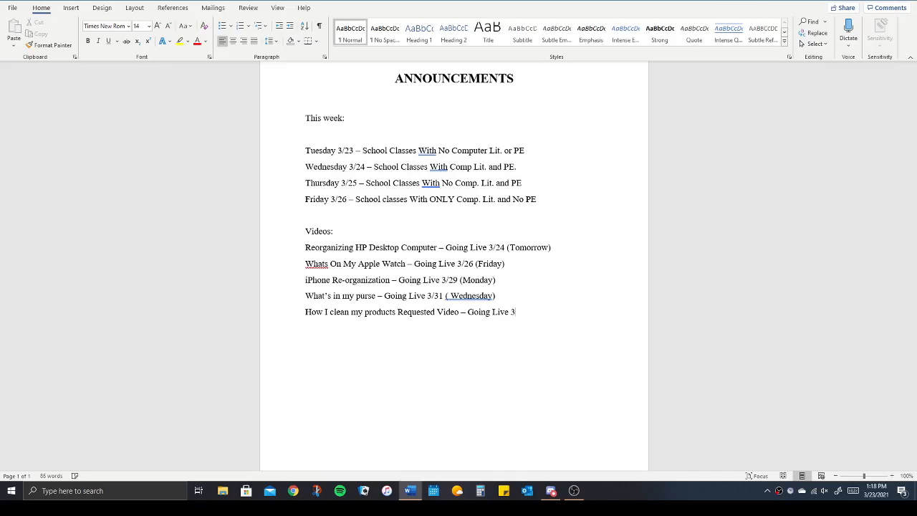
{"action": "type", "text": "4"}
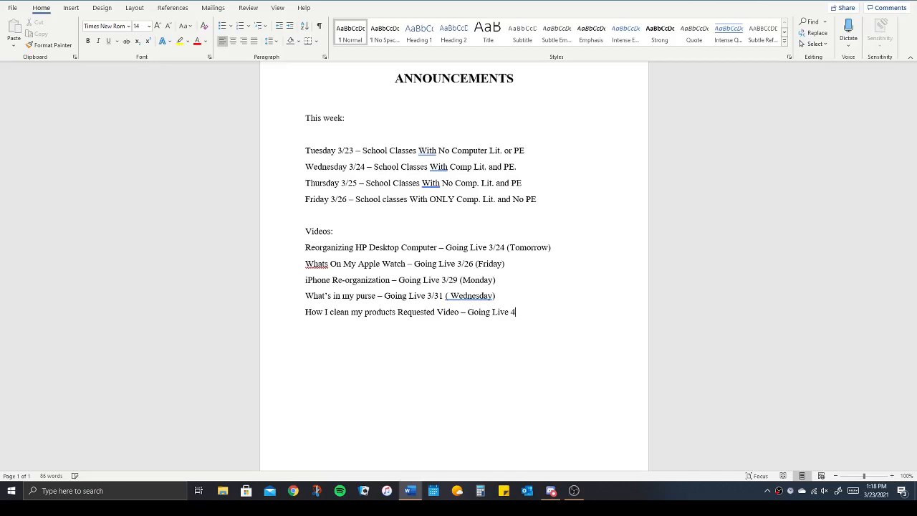
{"action": "key", "text": "backspace"}
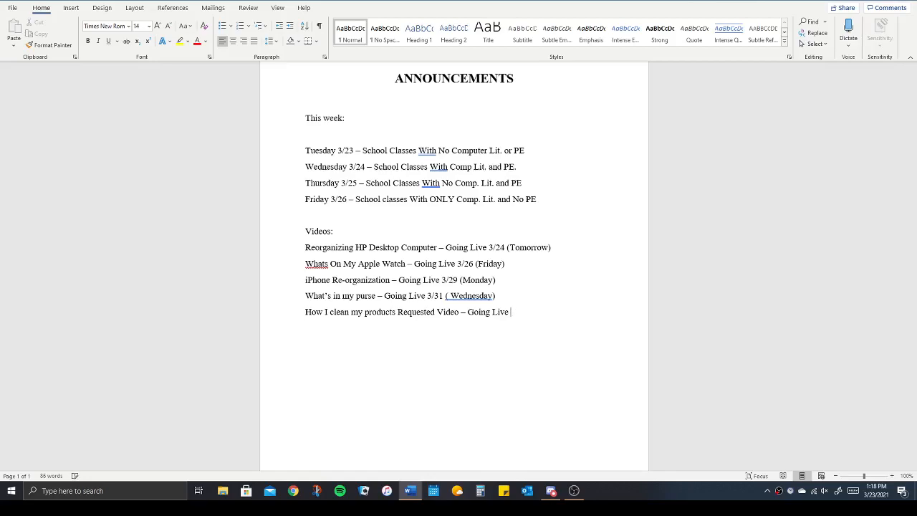
{"action": "type", "text": "3/31"}
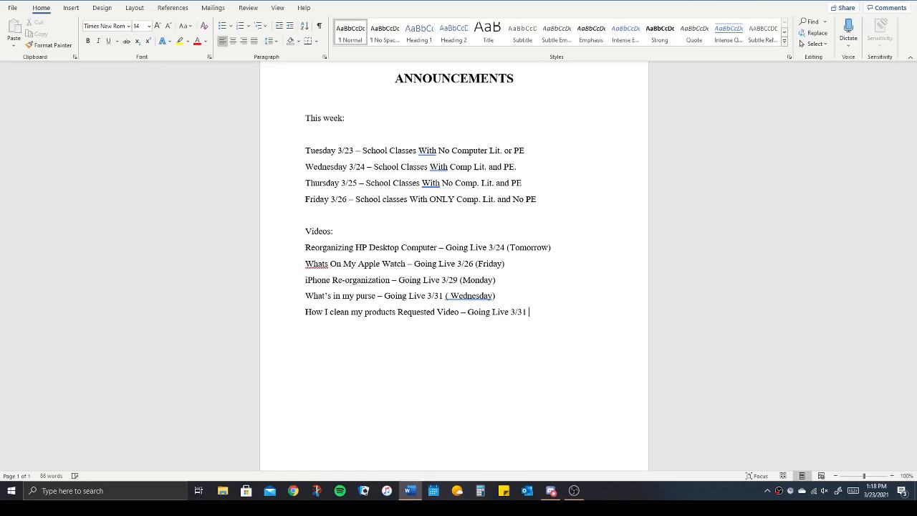
{"action": "type", "text": "("}
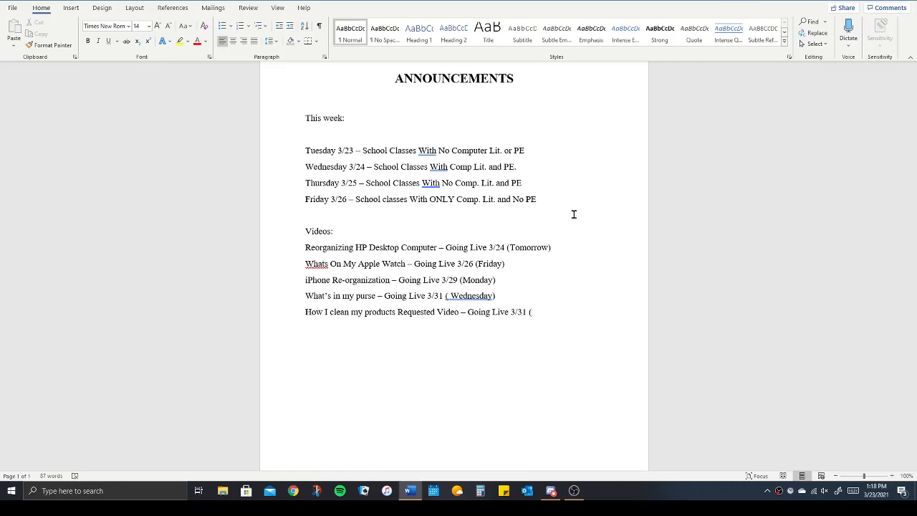
Close the cleaning line with 'Wednesday)' and add 'Unknown video as of now – Going Live 4/2 (Friday)'.
{"action": "type", "text": "Wednesday"}
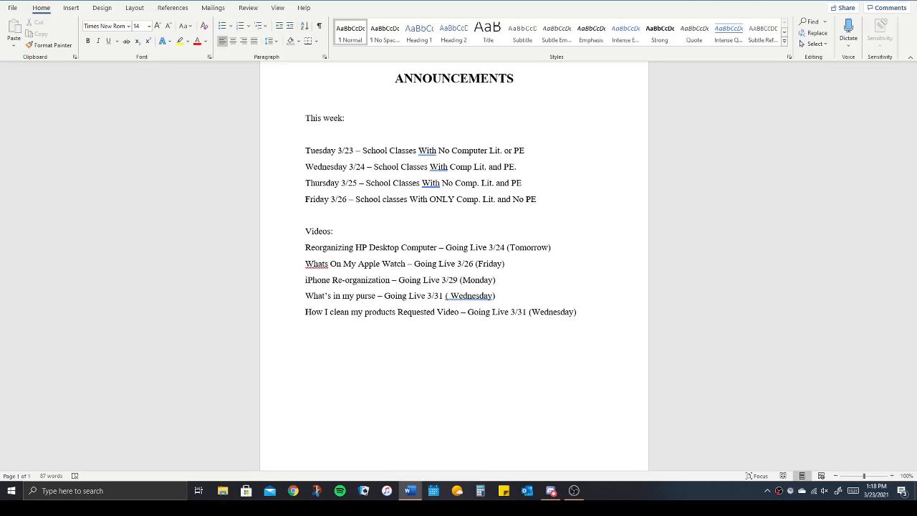
{"action": "type", "text": "U"}
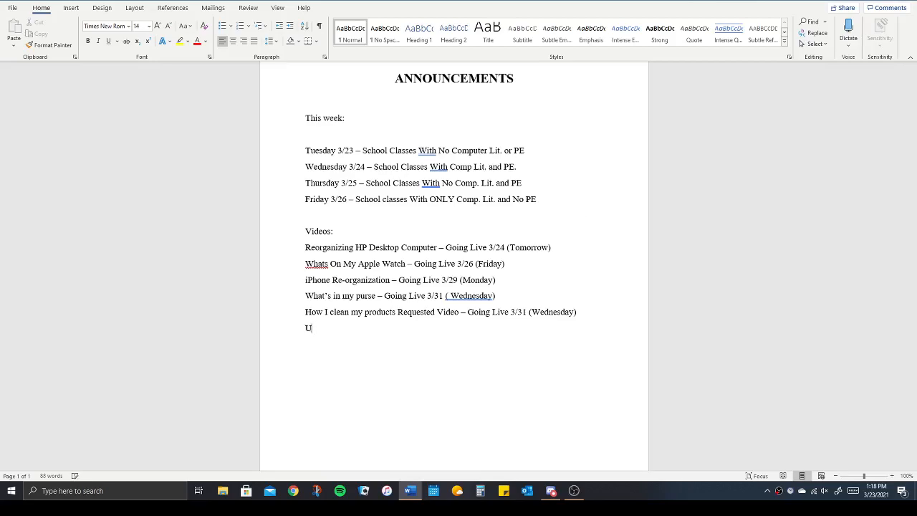
{"action": "type", "text": "nknown video as"}
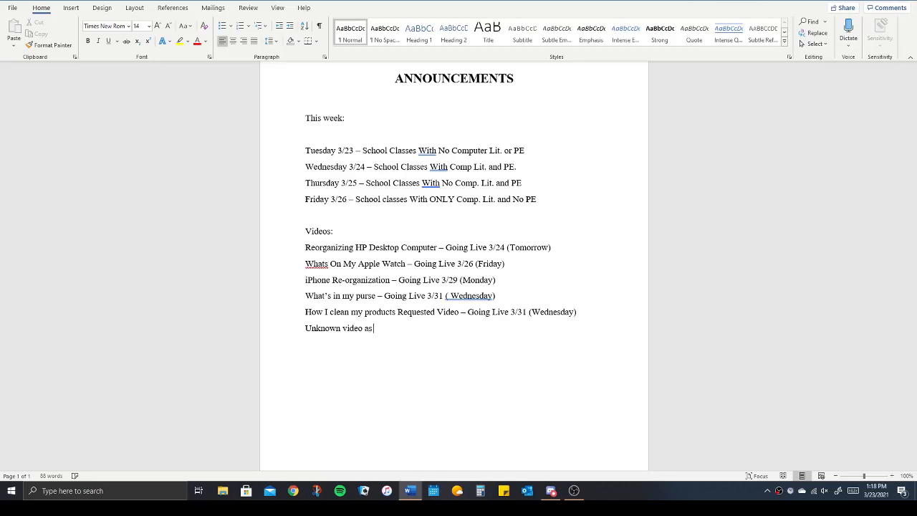
{"action": "type", "text": "of now - Going Live"}
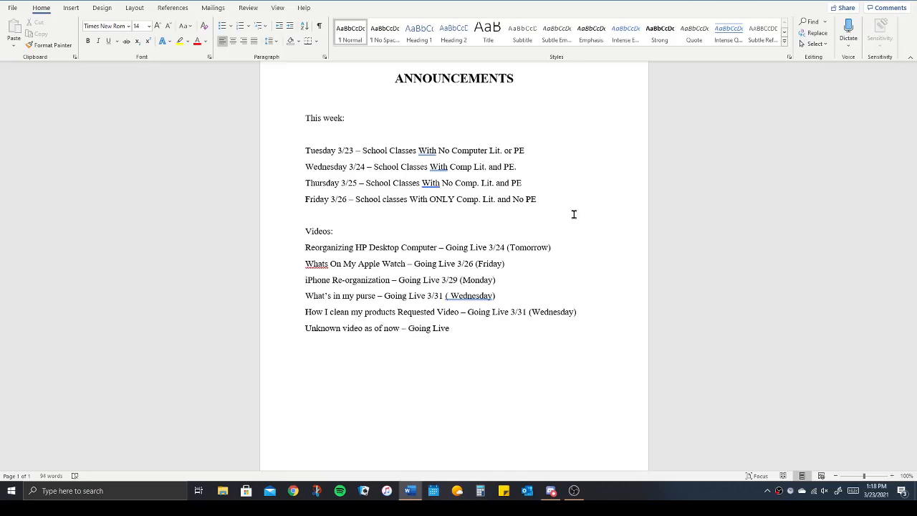
{"action": "type", "text": "4"}
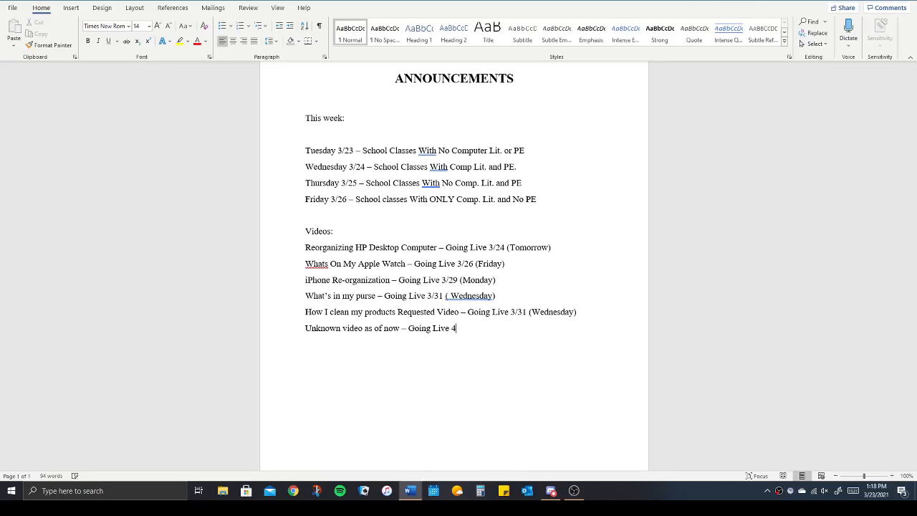
{"action": "type", "text": "/2 ("}
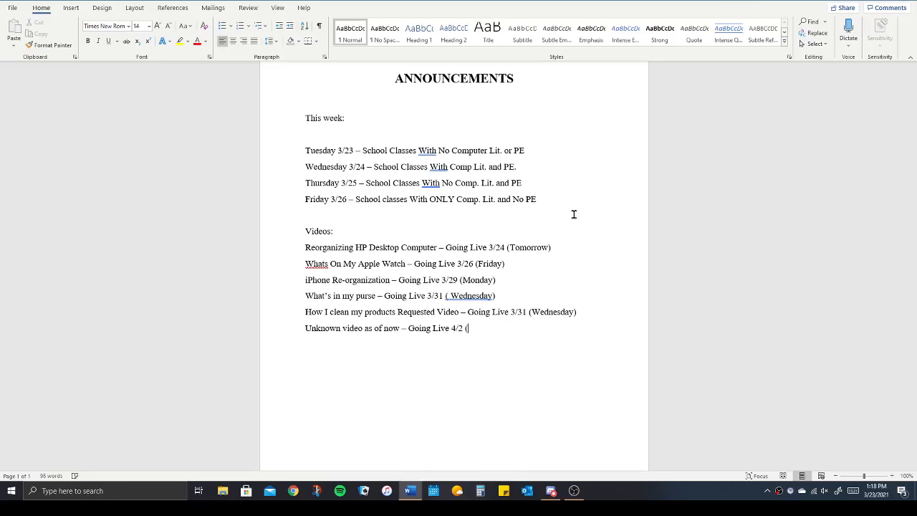
{"action": "type", "text": "Friday"}
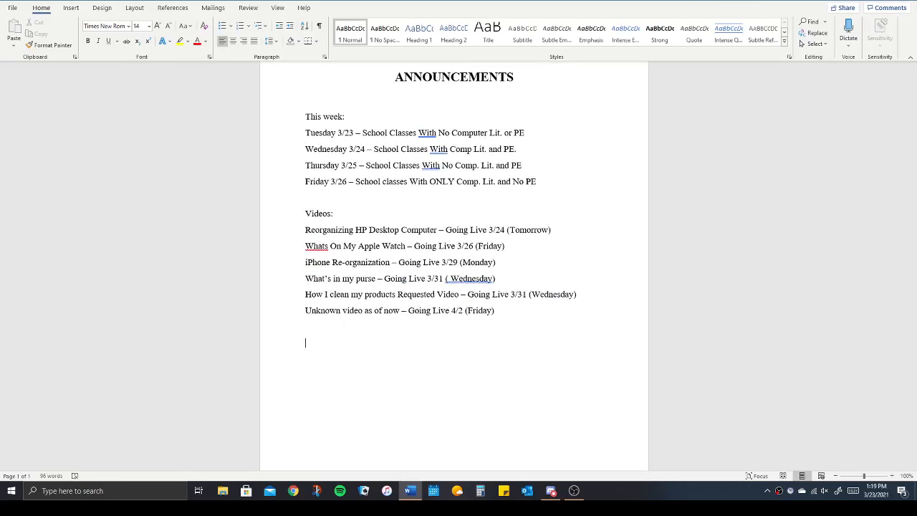
Type 'As of my calendar here is a screenshot attached to this text.' below the videos.
{"action": "type", "text": "As of my"}
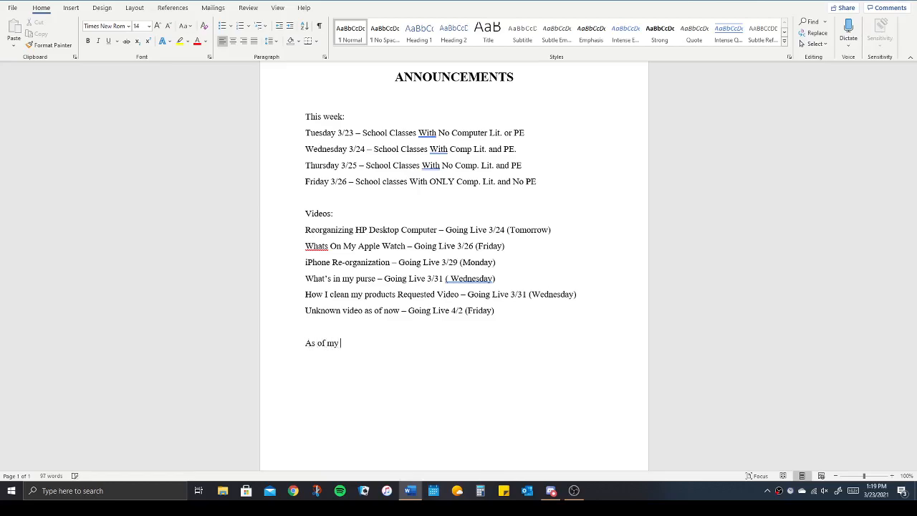
{"action": "type", "text": "calendar"}
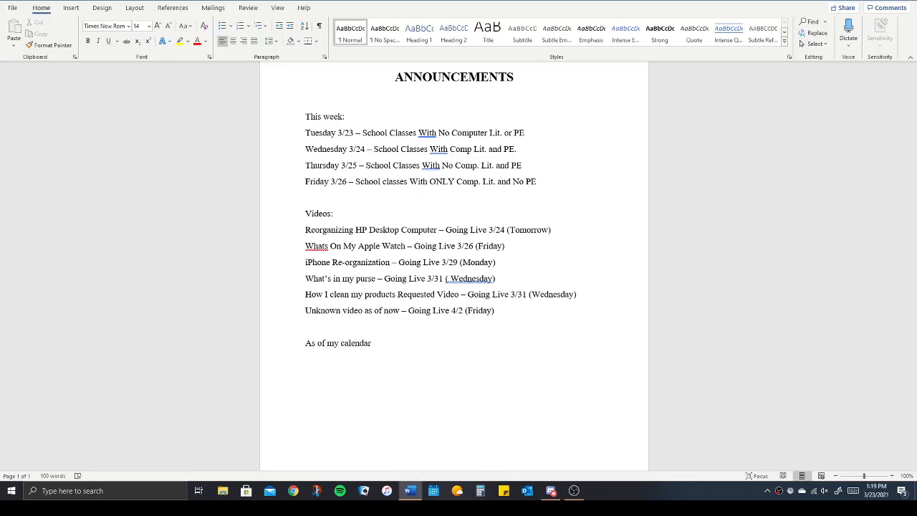
{"action": "type", "text": "here is a screen"}
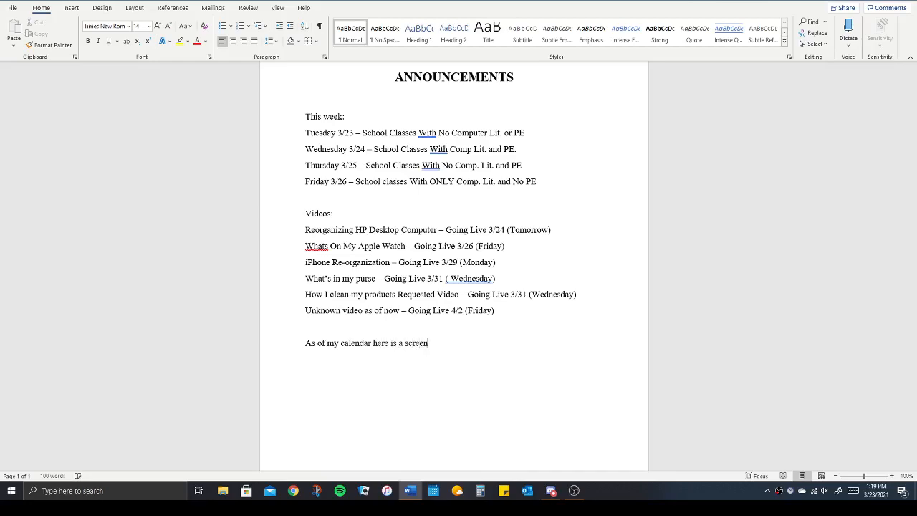
{"action": "type", "text": "sho"}
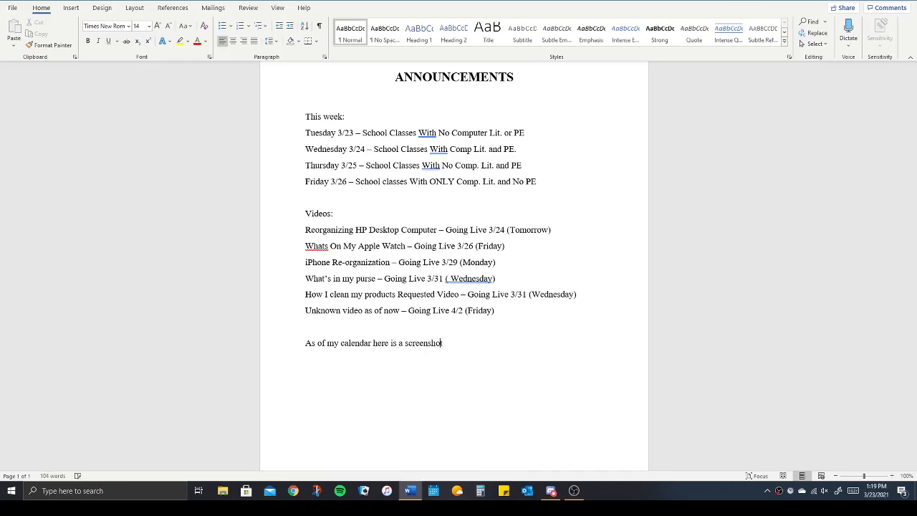
{"action": "type", "text": "attache"}
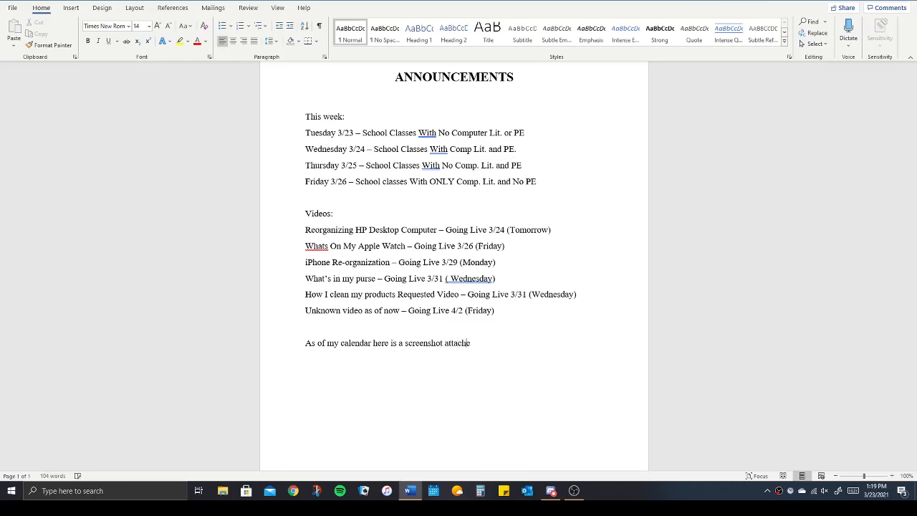
{"action": "type", "text": "d to this text."}
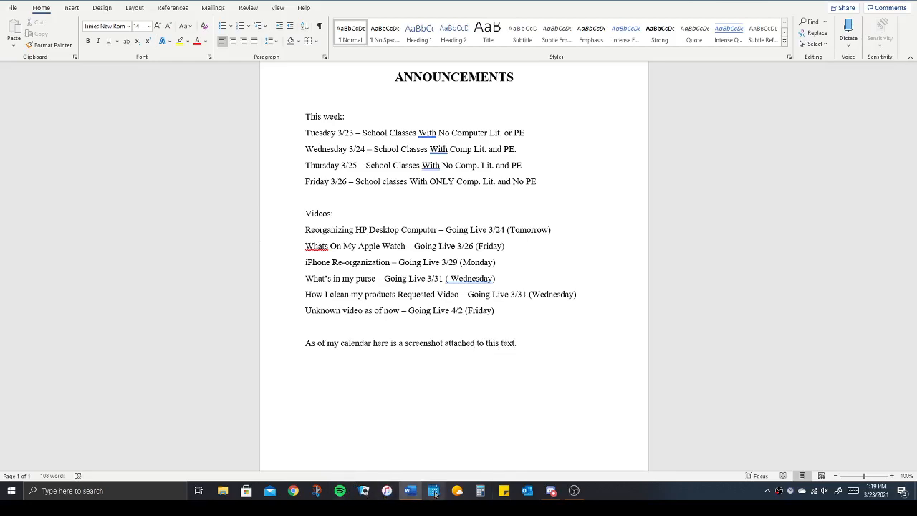
Launch Outlook from the taskbar after briefly opening the Calendar app.
{"action": "left_click", "coordinate": [433, 491]}
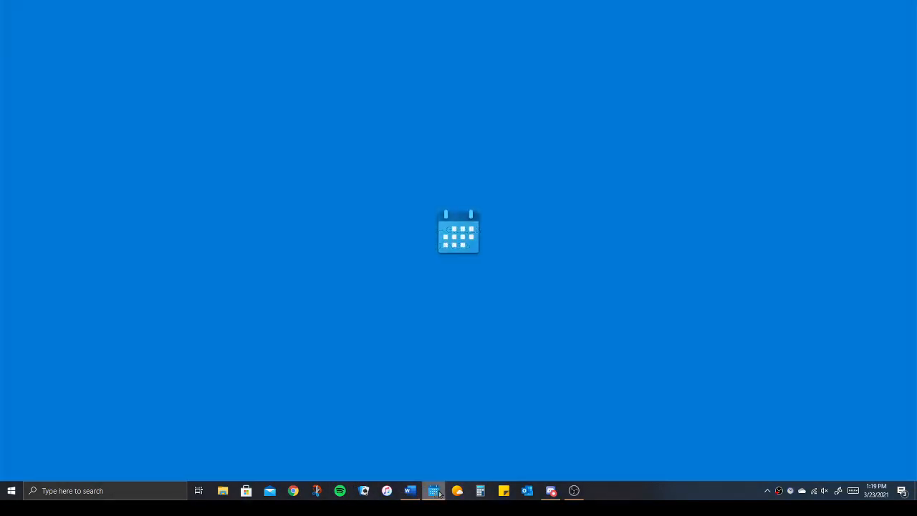
{"action": "left_click", "coordinate": [433, 490]}
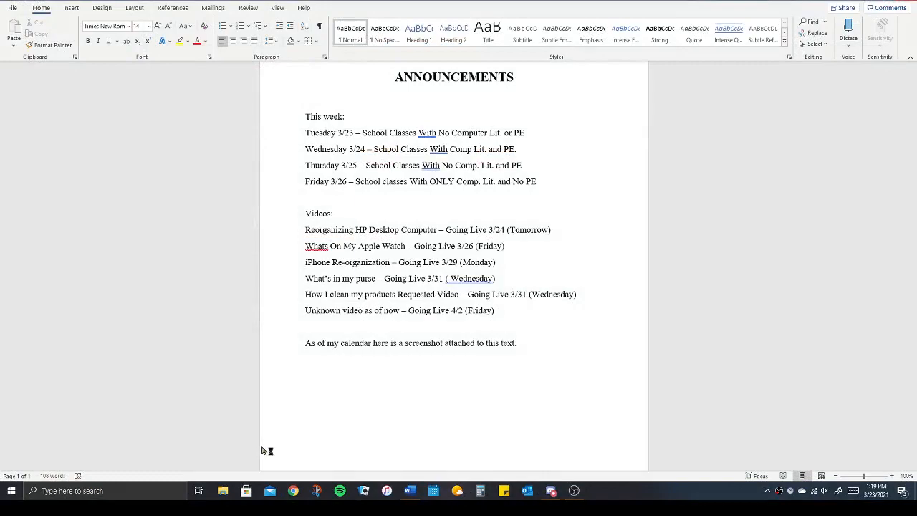
{"action": "left_click", "coordinate": [526, 490]}
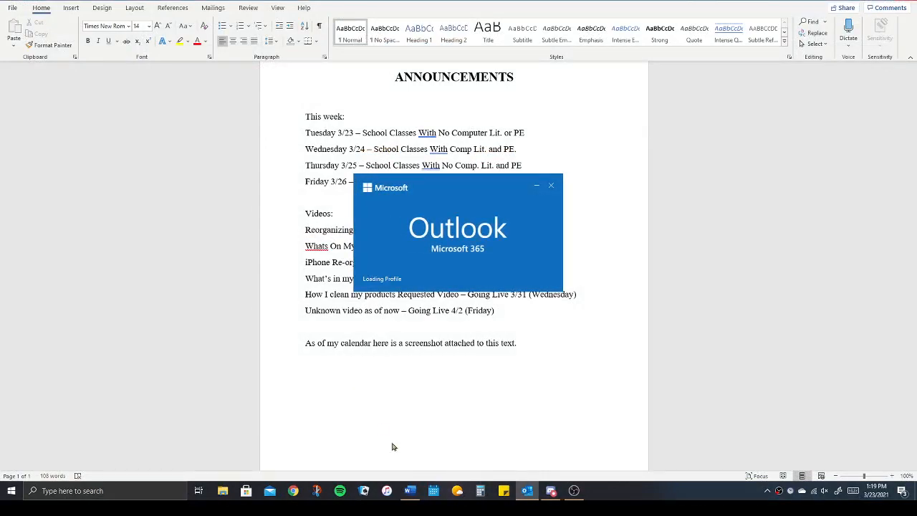
{"action": "mouse_move", "coordinate": [208, 170]}
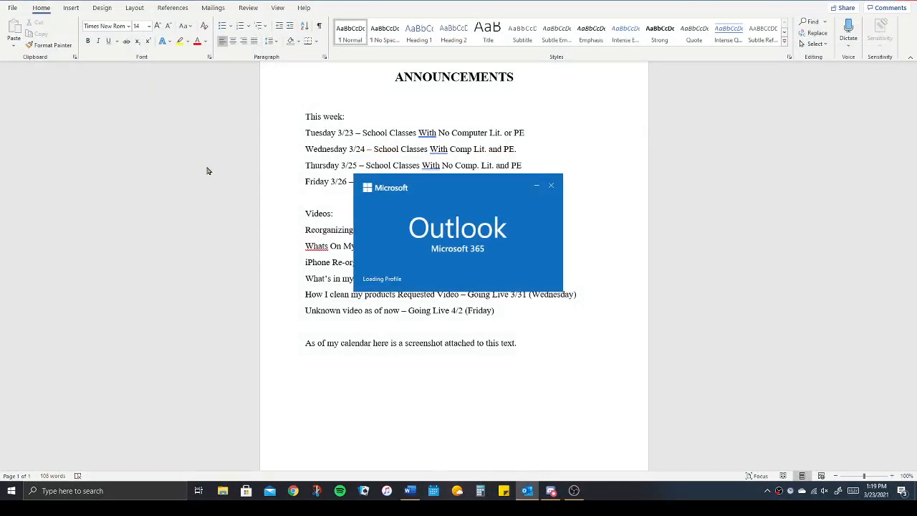
{"action": "mouse_move", "coordinate": [513, 215]}
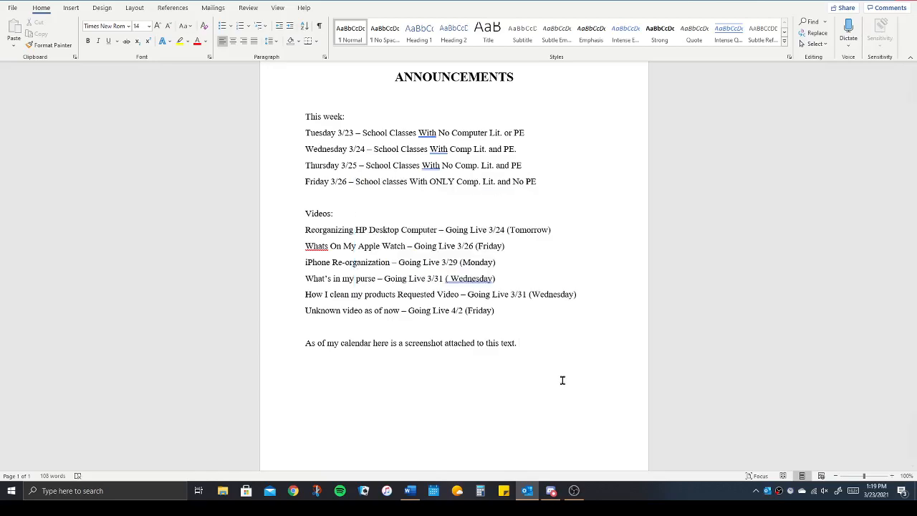
Begin a closing sentence stating these are all the major announcements.
{"action": "left_click", "coordinate": [306, 358]}
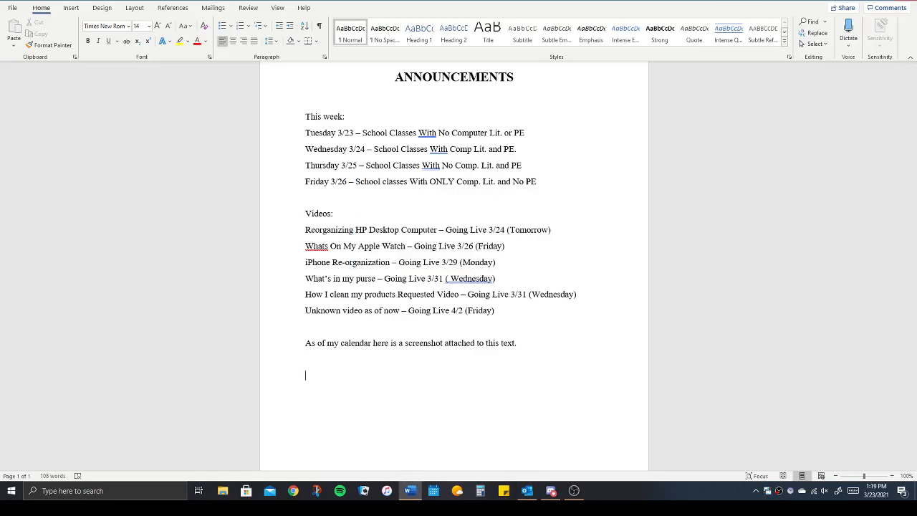
{"action": "type", "text": "With all of th"}
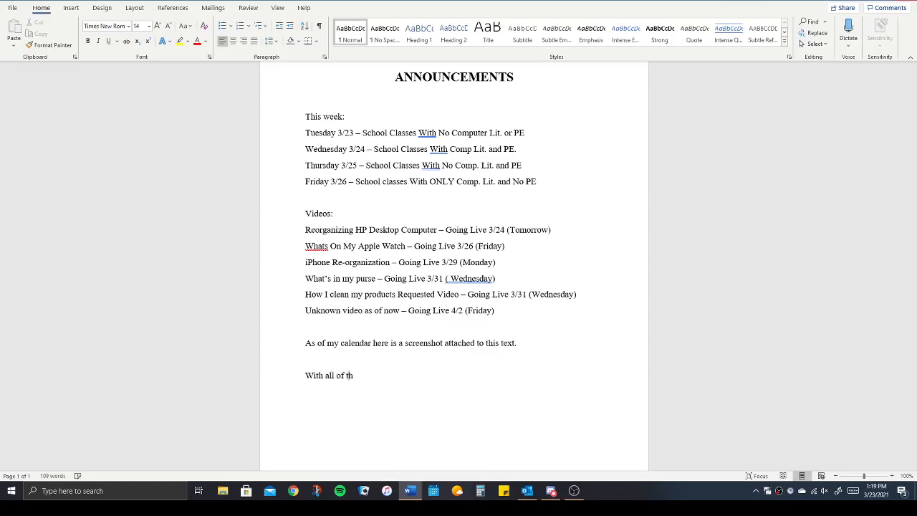
{"action": "type", "text": "is being laid"}
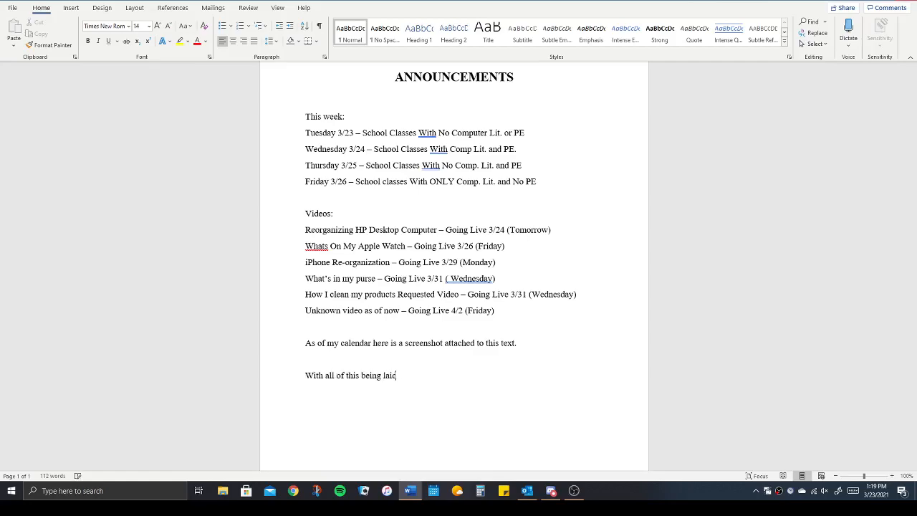
{"action": "type", "text": "down, finalized, and sai"}
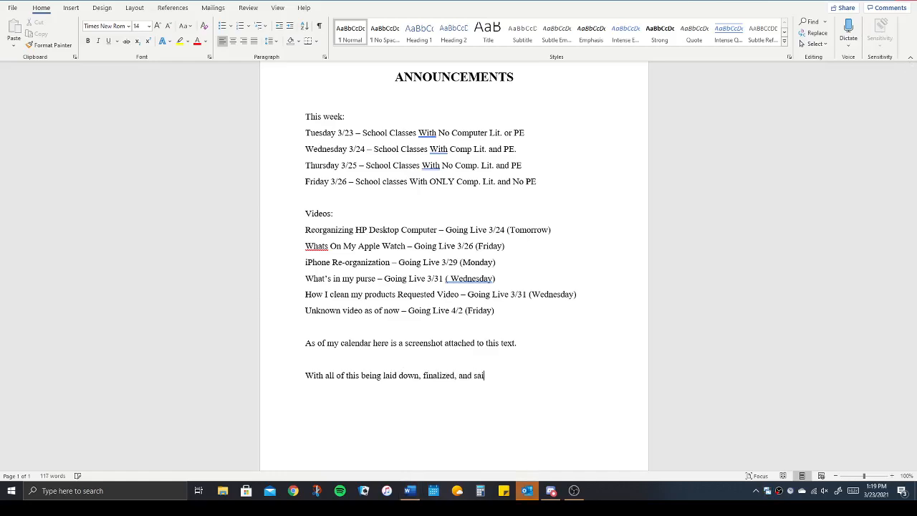
{"action": "type", "text": "stated t"}
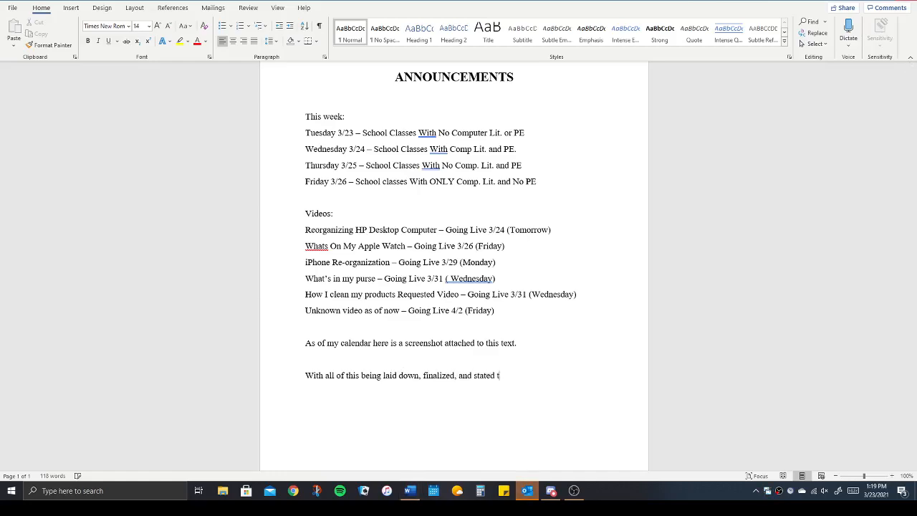
{"action": "type", "text": "hese are all"}
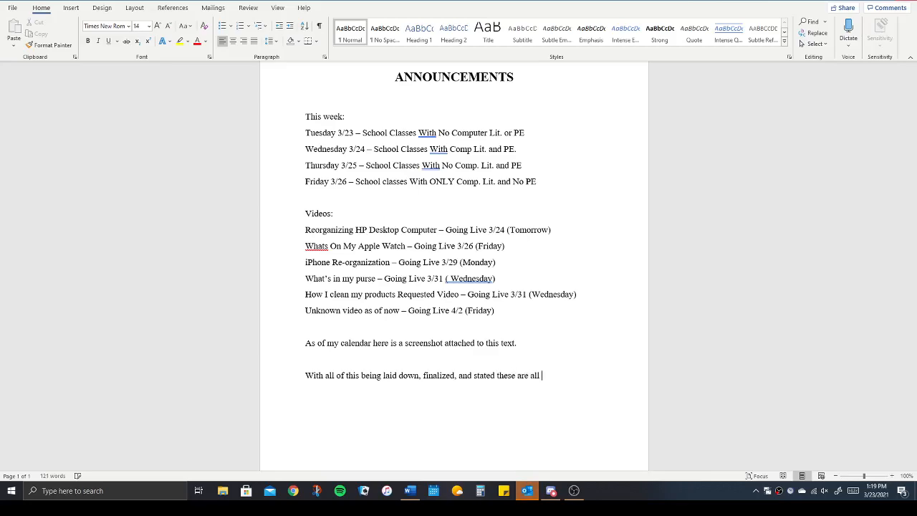
{"action": "type", "text": "the major announc"}
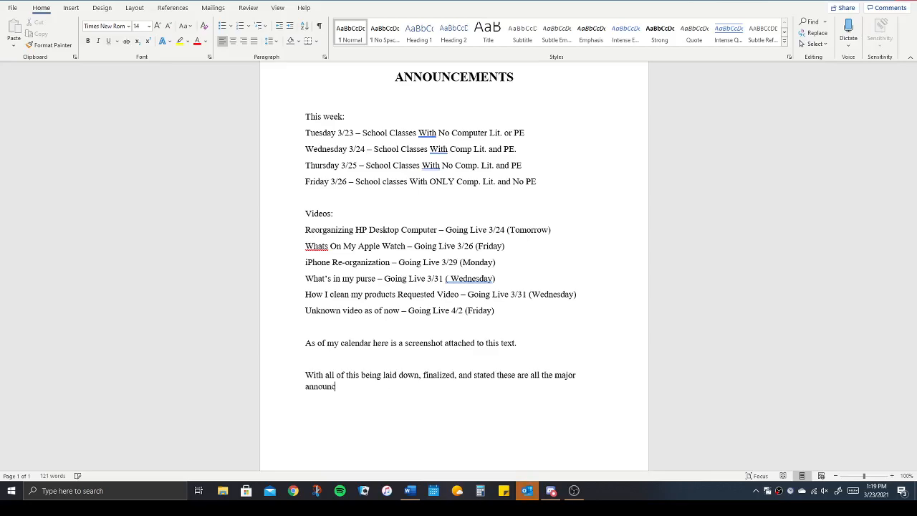
Date the announcements March 23rd, 2021 at 1:30 PM and start typing 'Thank'.
{"action": "type", "text": "ements that ia"}
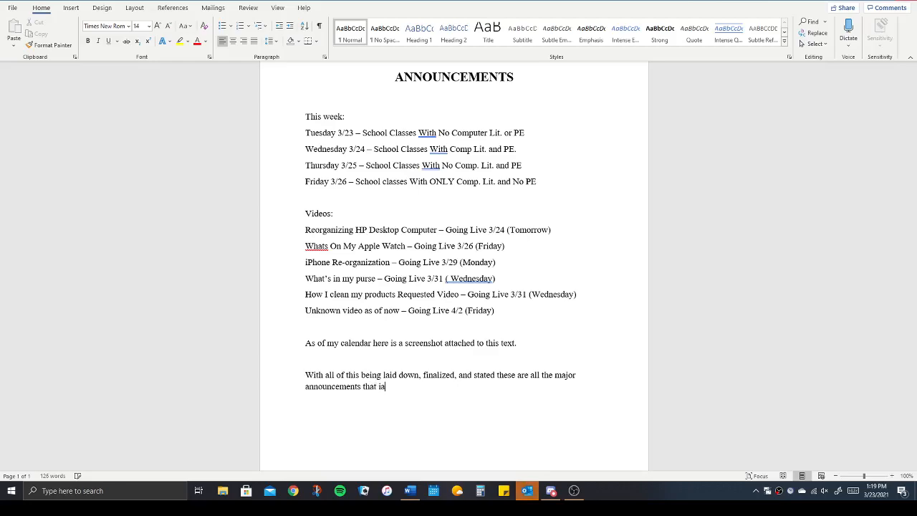
{"action": "type", "text": "have as of"}
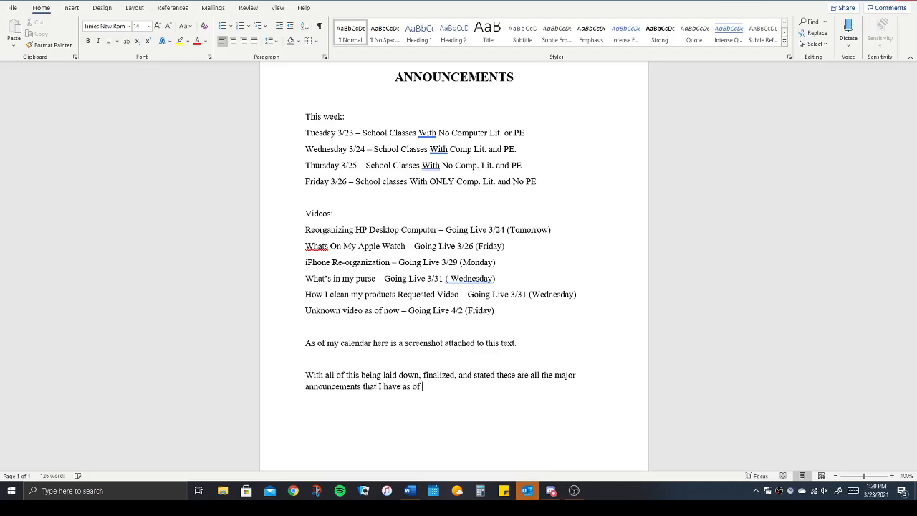
{"action": "type", "text": "March"}
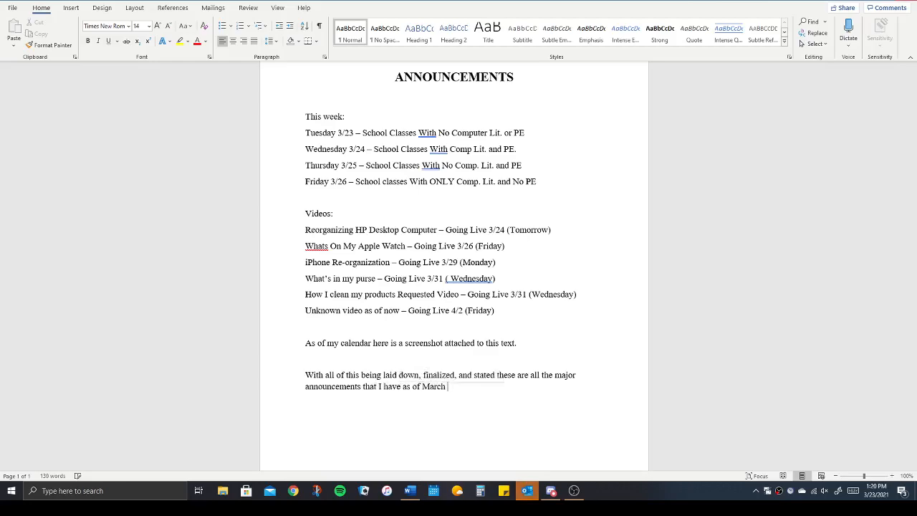
{"action": "type", "text": "23rd, 2021."}
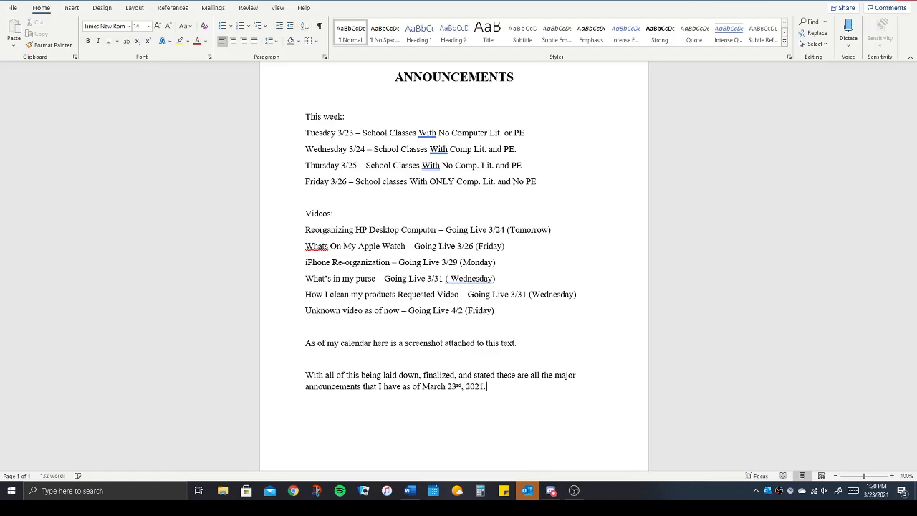
{"action": "type", "text": "At"}
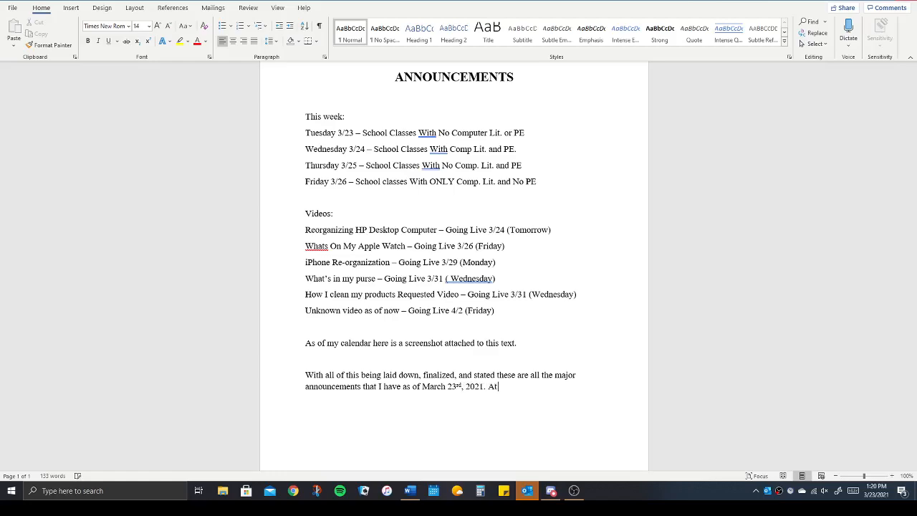
{"action": "type", "text": "1:30 PM"}
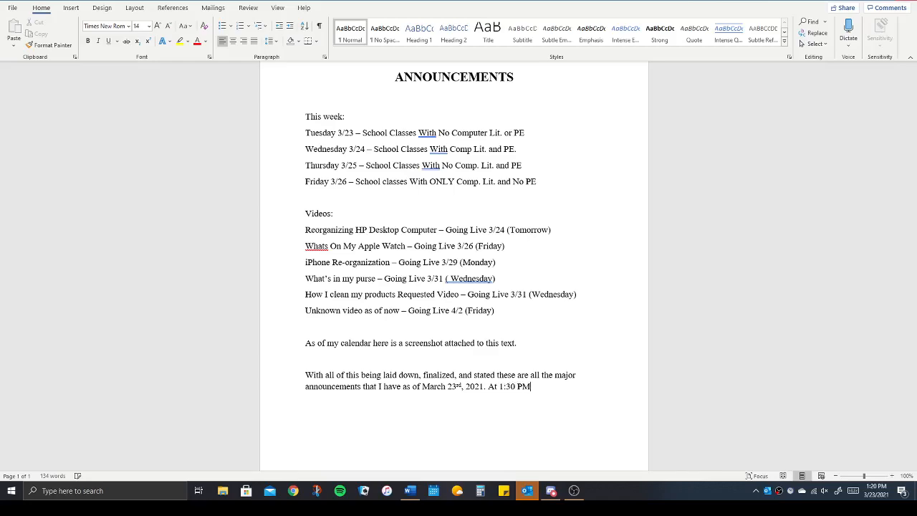
{"action": "type", "text": "Thank"}
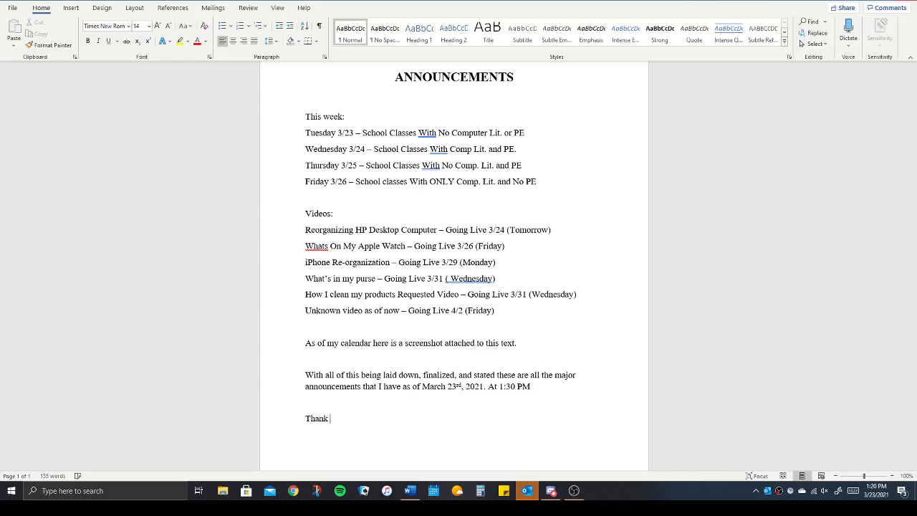
Sign off with 'Thank you,', the name Austinn Lyr, and 'Moderator, Creator'.
{"action": "type", "text": "you,"}
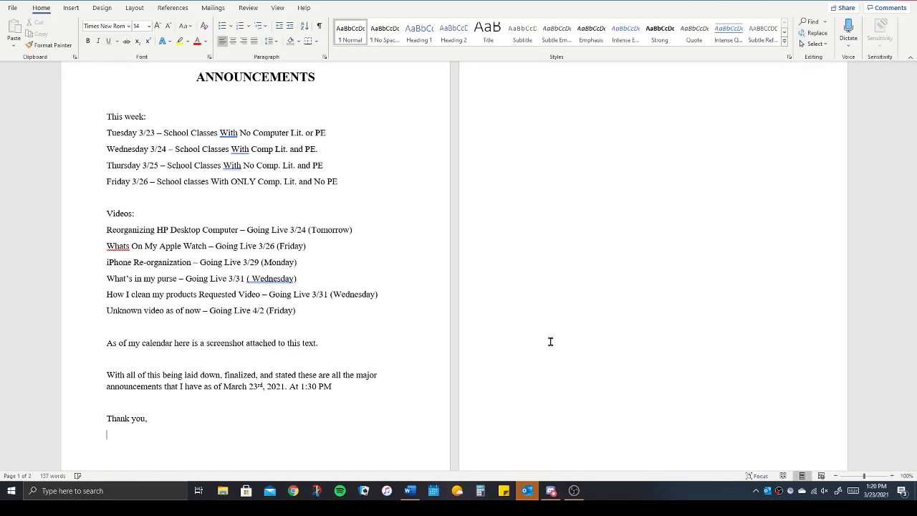
{"action": "type", "text": "AU"}
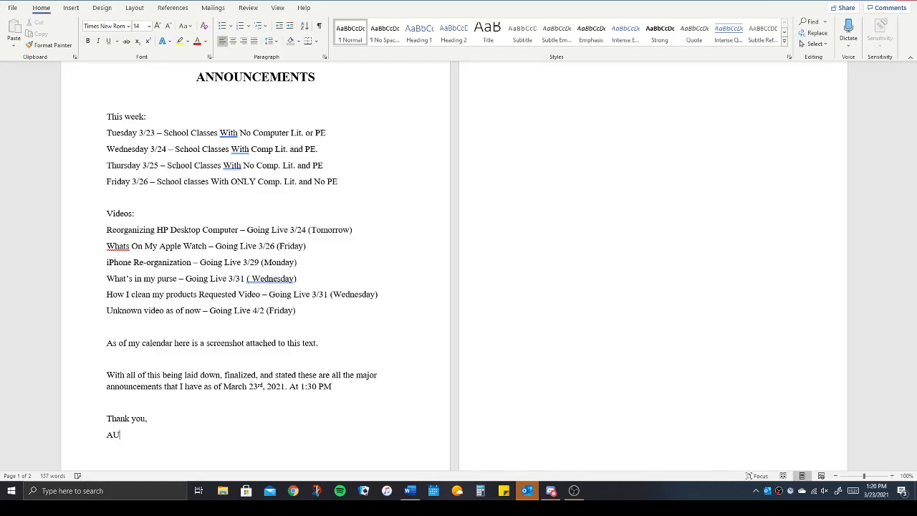
{"action": "type", "text": "stinn Lyr"}
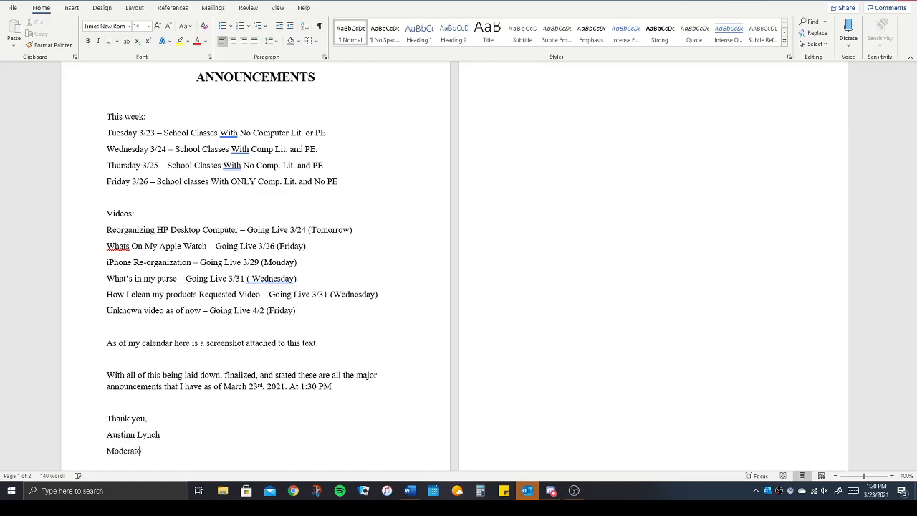
{"action": "type", "text": ", c"}
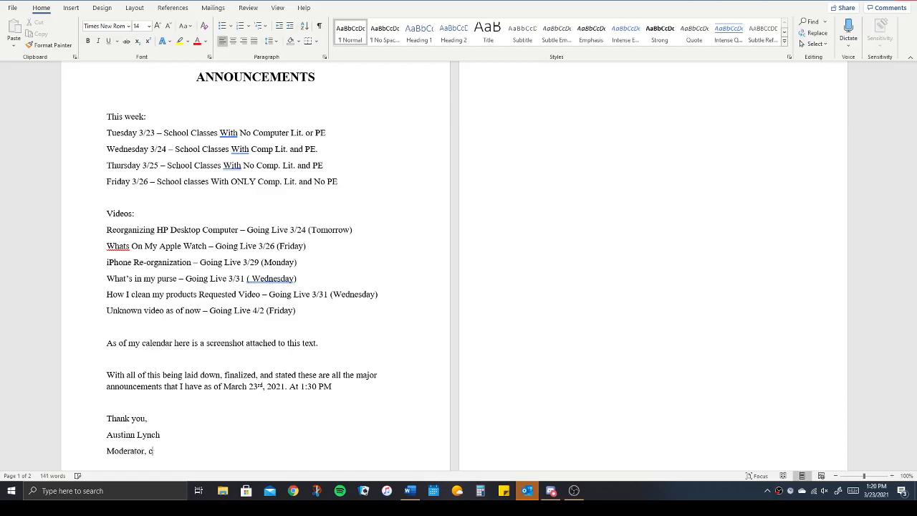
{"action": "type", "text": "reator"}
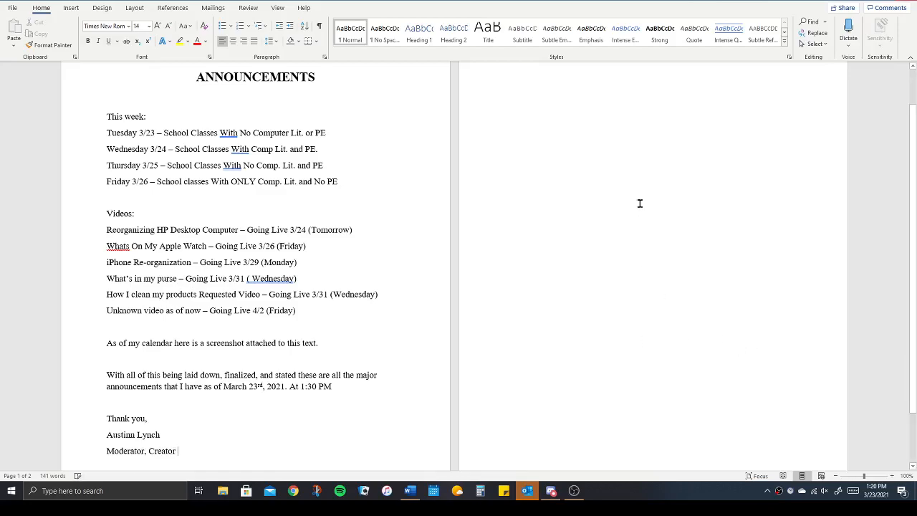
{"action": "scroll", "scroll_direction": "up", "scroll_amount": 3}
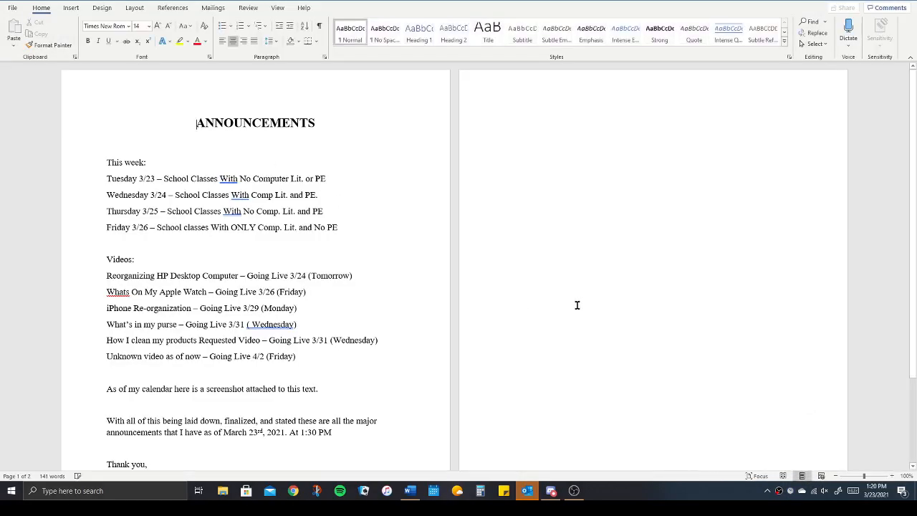
{"action": "scroll", "scroll_direction": "down", "scroll_amount": 3}
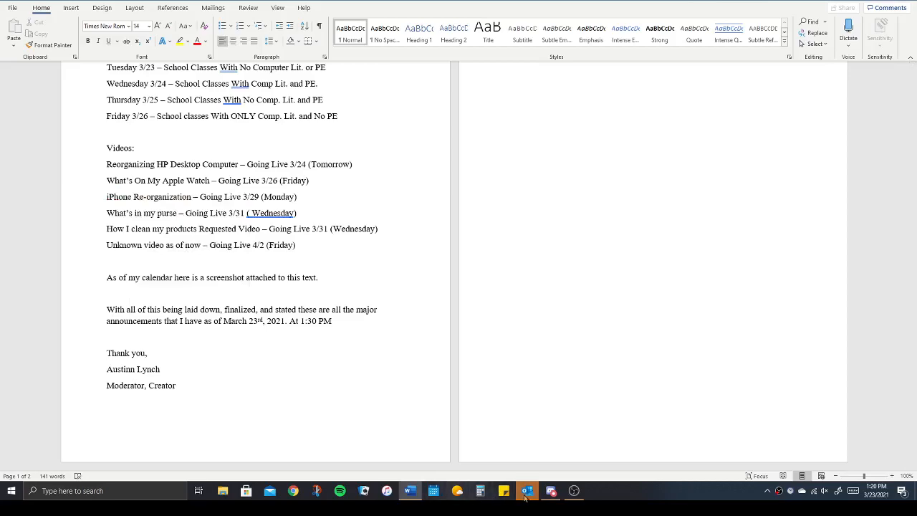
Switch to Outlook, open Calendar, and scroll the Month view to late March 2021.
{"action": "left_click", "coordinate": [527, 491]}
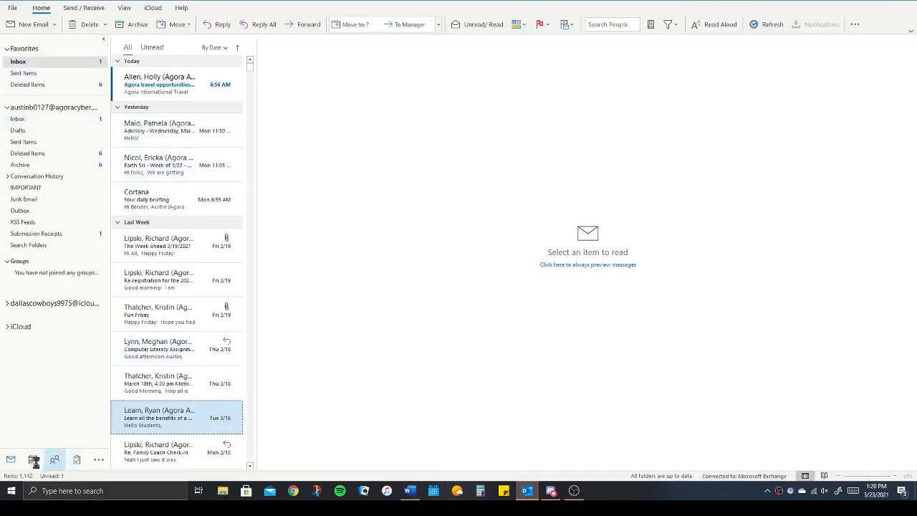
{"action": "left_click", "coordinate": [33, 459]}
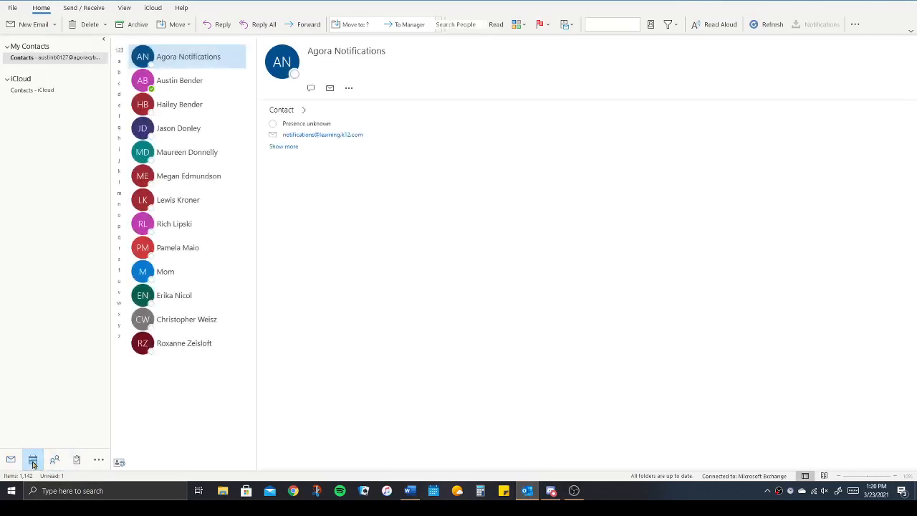
{"action": "left_click", "coordinate": [33, 459]}
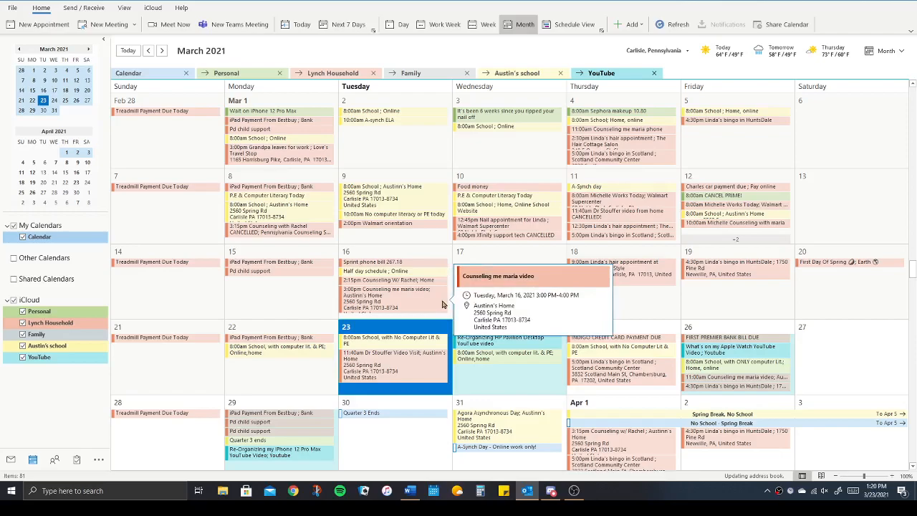
{"action": "scroll", "scroll_direction": "down", "scroll_amount": 3}
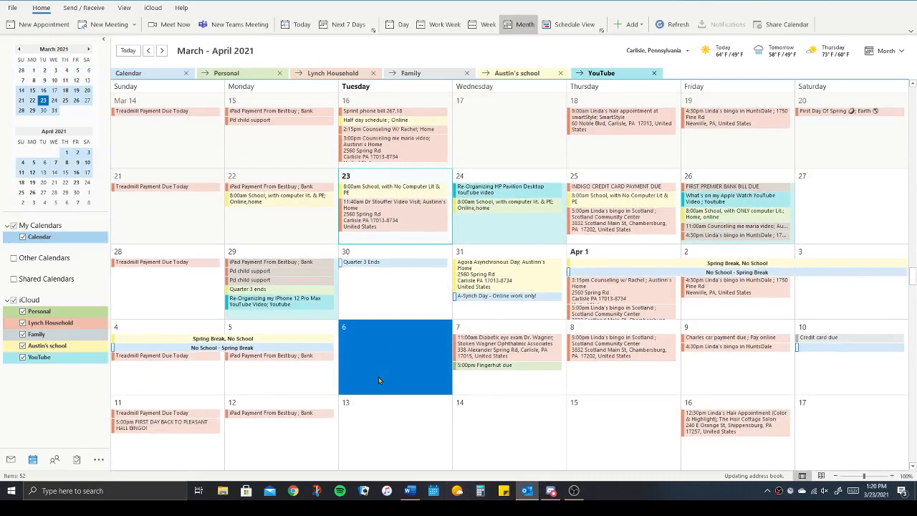
{"action": "mouse_move", "coordinate": [401, 177]}
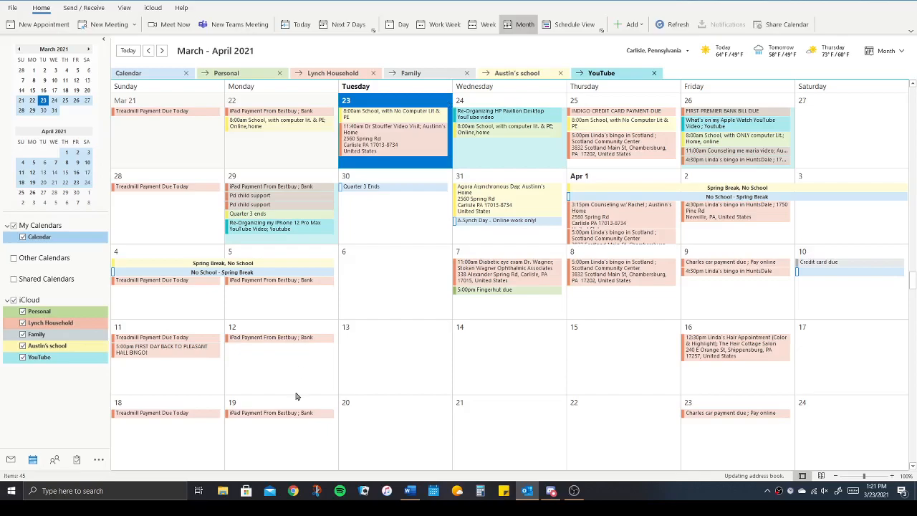
{"action": "mouse_move", "coordinate": [316, 491]}
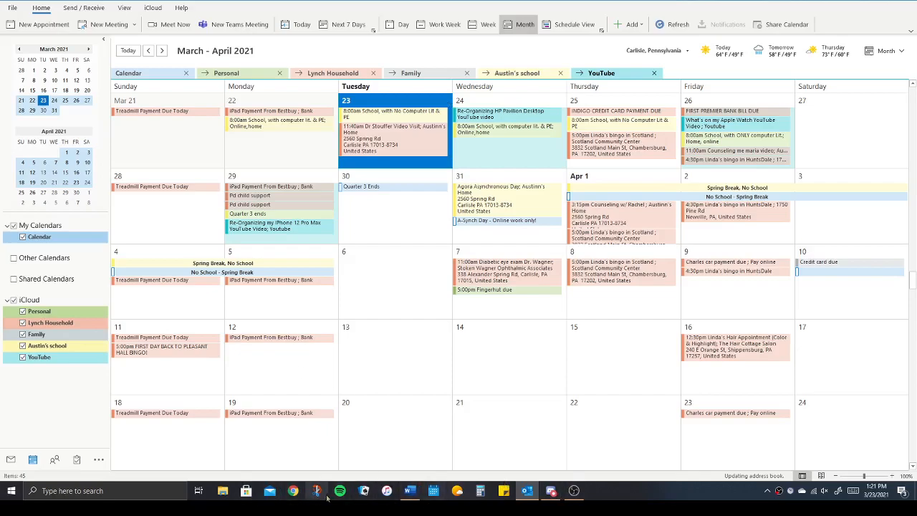
Snip the March 21 to April 10, 2021 calendar grid in Snip & Sketch and save it.
{"action": "left_click", "coordinate": [316, 490]}
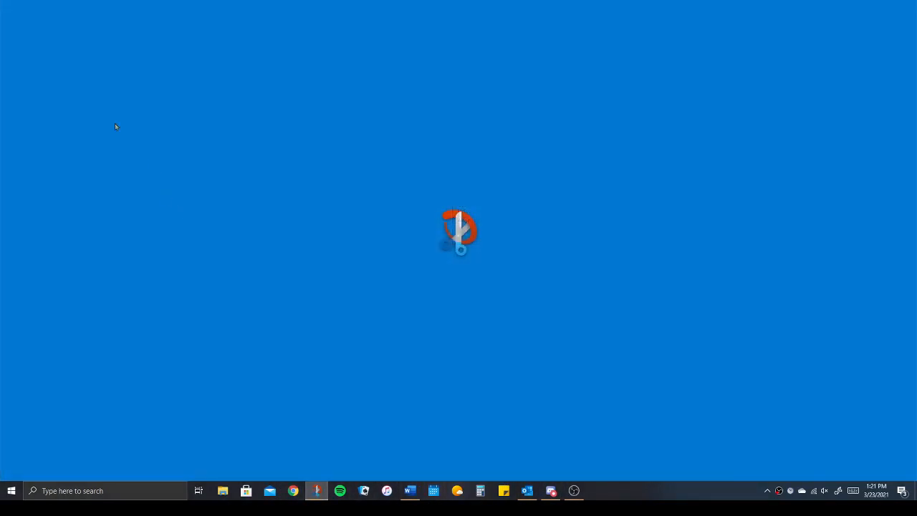
{"action": "left_click", "coordinate": [526, 491]}
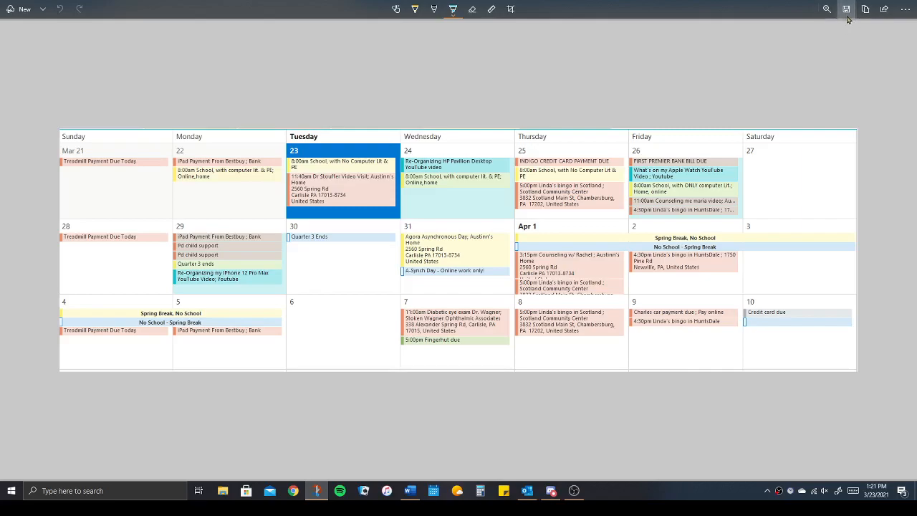
{"action": "left_click", "coordinate": [846, 9]}
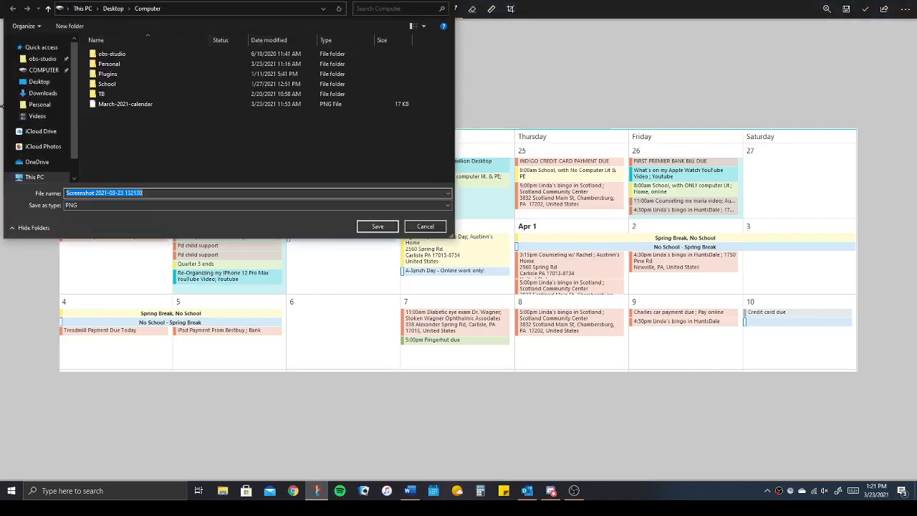
{"action": "left_click", "coordinate": [43, 93]}
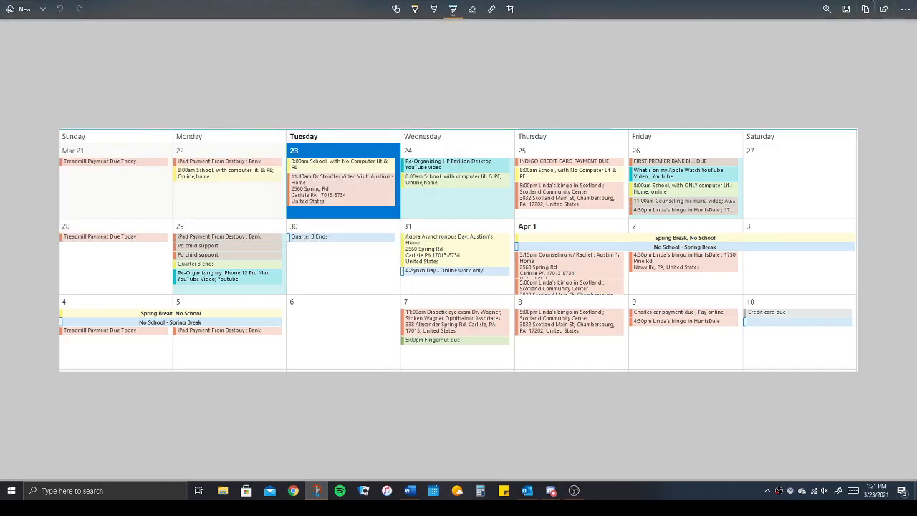
Back in Word, copy the whole announcement from the ANNOUNCEMENTS title to the sign-off.
{"action": "left_click", "coordinate": [527, 491]}
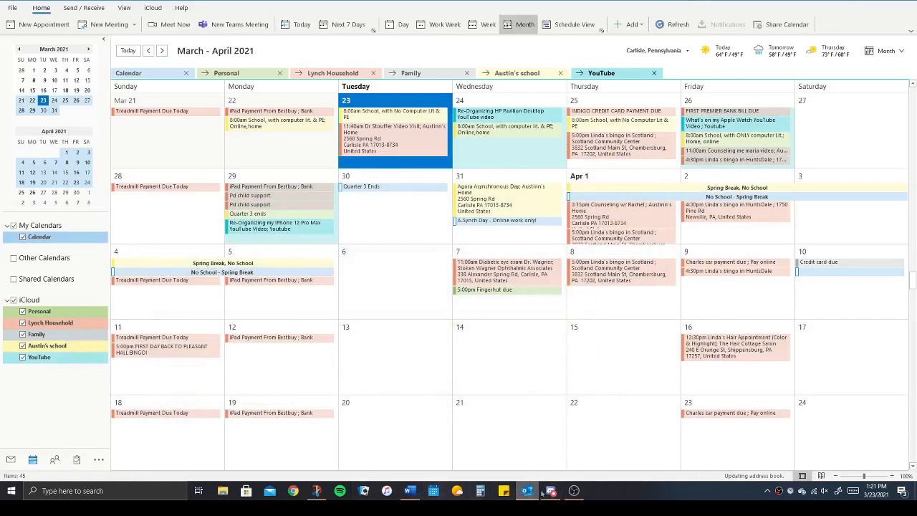
{"action": "left_click", "coordinate": [410, 491]}
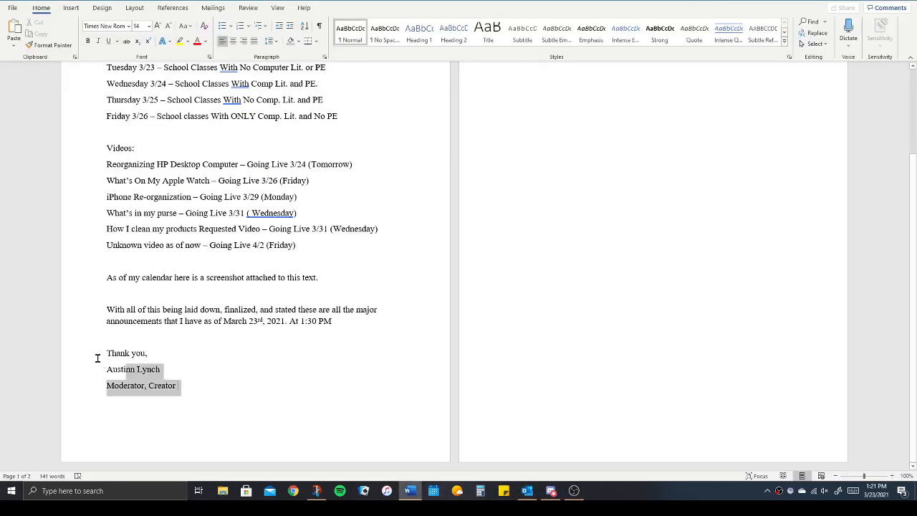
{"action": "scroll", "scroll_direction": "up", "scroll_amount": 3}
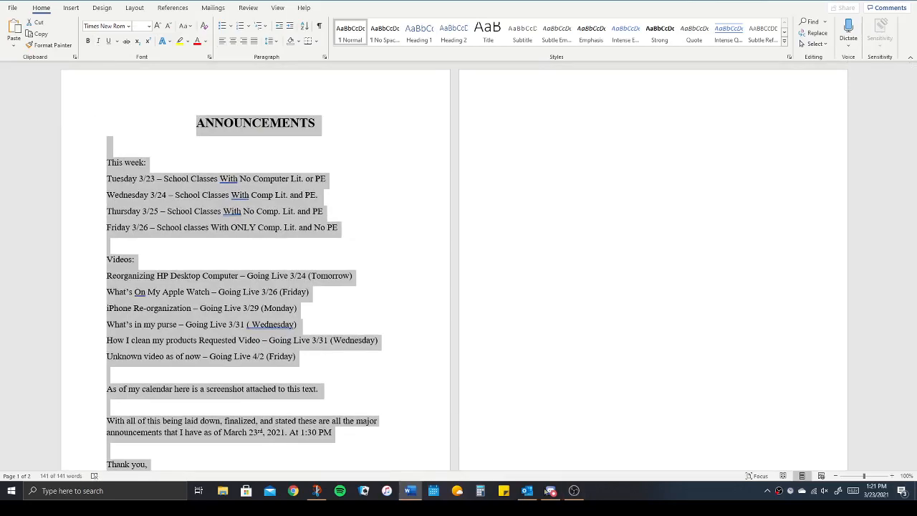
{"action": "left_click", "coordinate": [550, 491]}
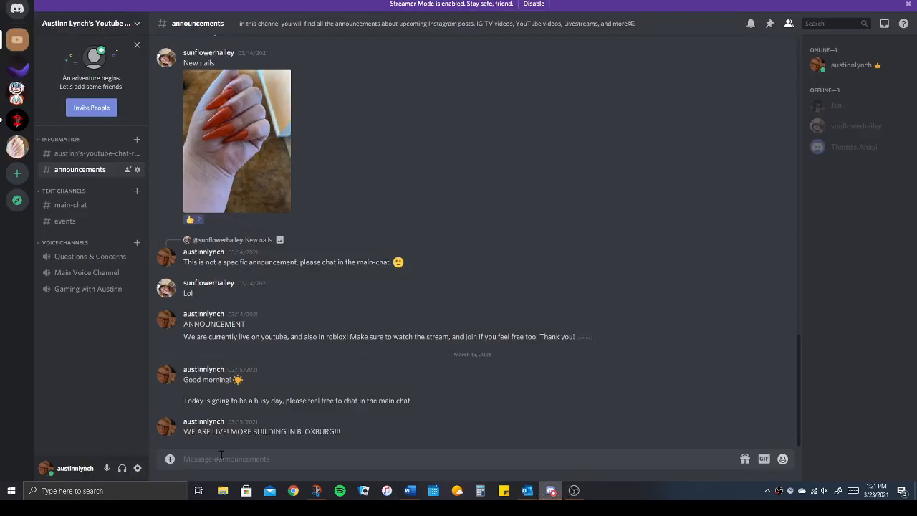
Paste the Word announcement into the #announcements message box and head it ANNOUNCEMENTS.
{"action": "scroll", "scroll_direction": "down", "scroll_amount": 3}
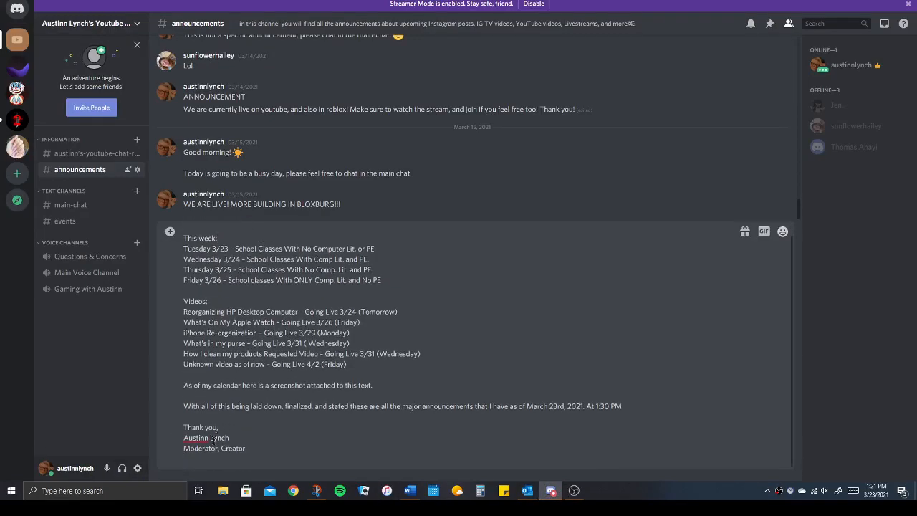
{"action": "right_click", "coordinate": [205, 437]}
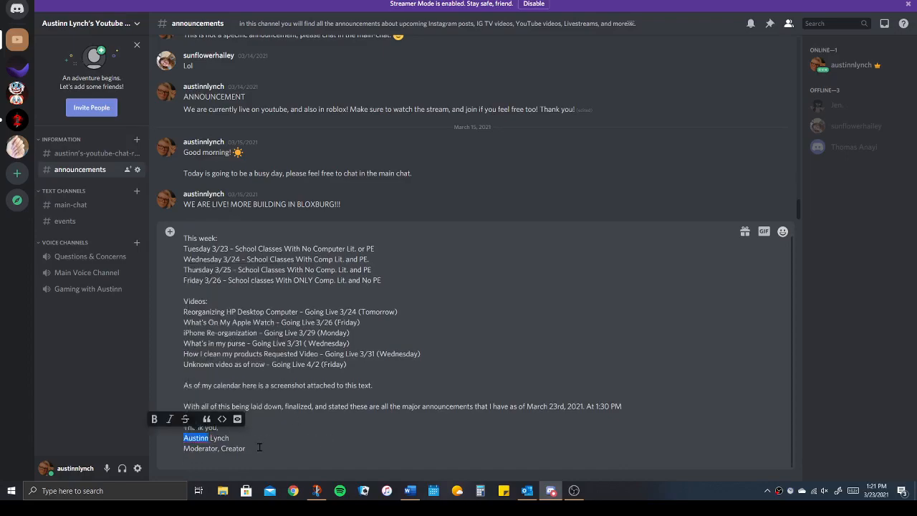
{"action": "left_click", "coordinate": [72, 358]}
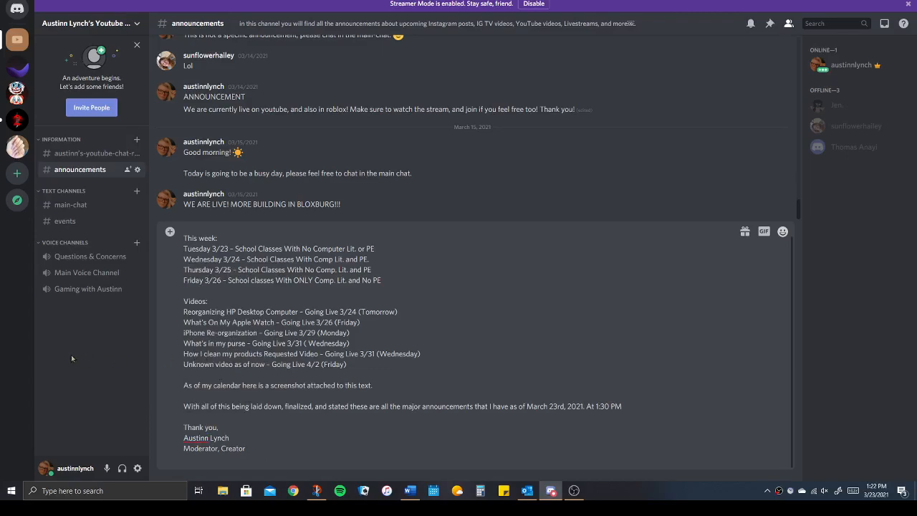
{"action": "mouse_move", "coordinate": [29, 355]}
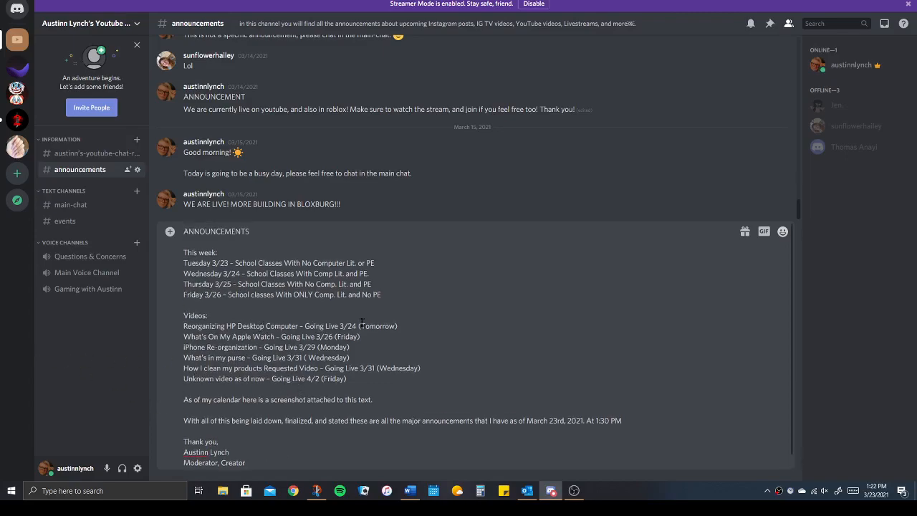
{"action": "mouse_move", "coordinate": [317, 491]}
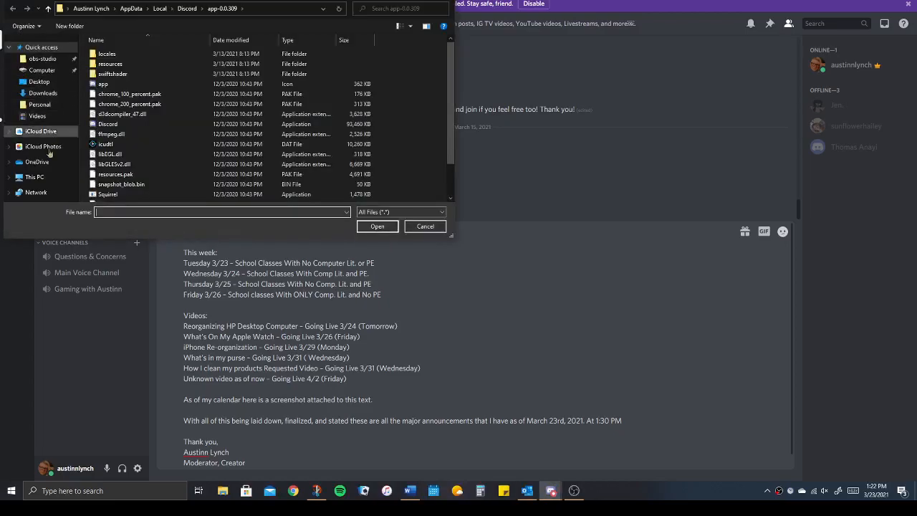
Upload the saved calendar screenshot PNG with the announcement to #announcements.
{"action": "left_click", "coordinate": [42, 70]}
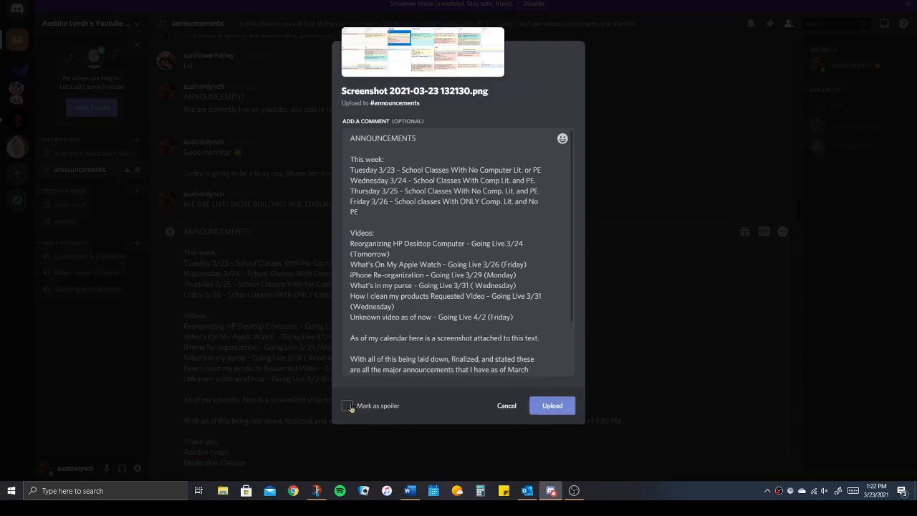
{"action": "left_click", "coordinate": [552, 405]}
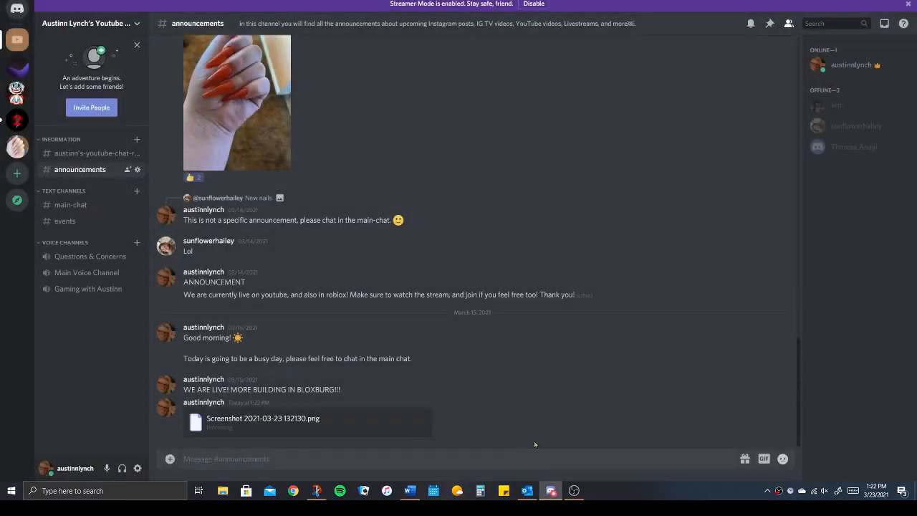
{"action": "scroll", "scroll_direction": "down", "scroll_amount": 3}
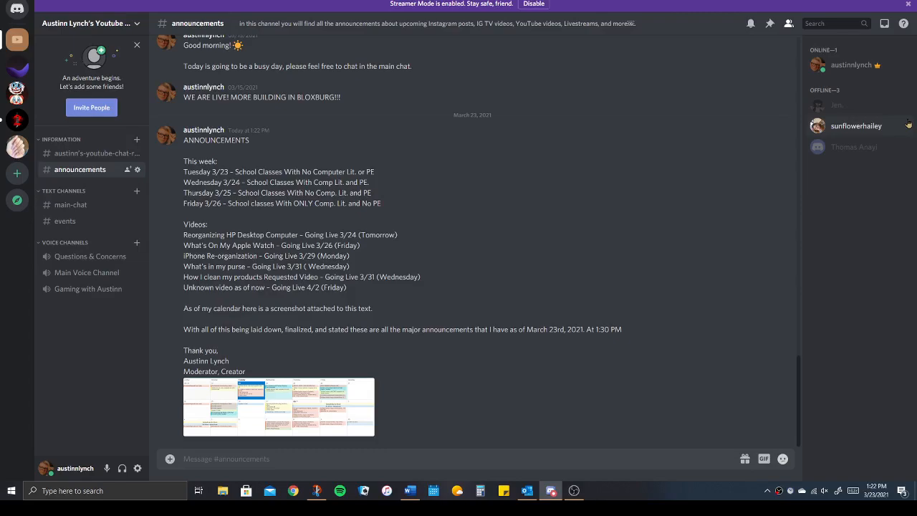
{"action": "mouse_move", "coordinate": [687, 259]}
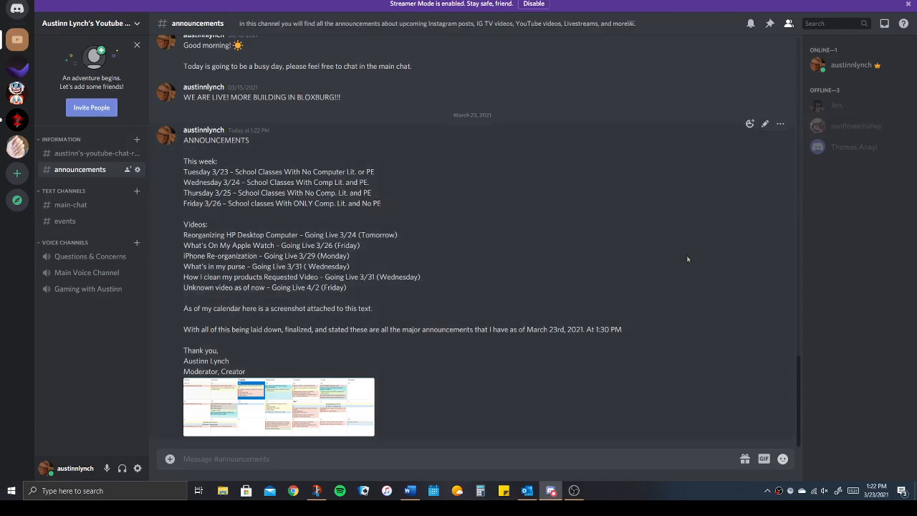
{"action": "mouse_move", "coordinate": [659, 256]}
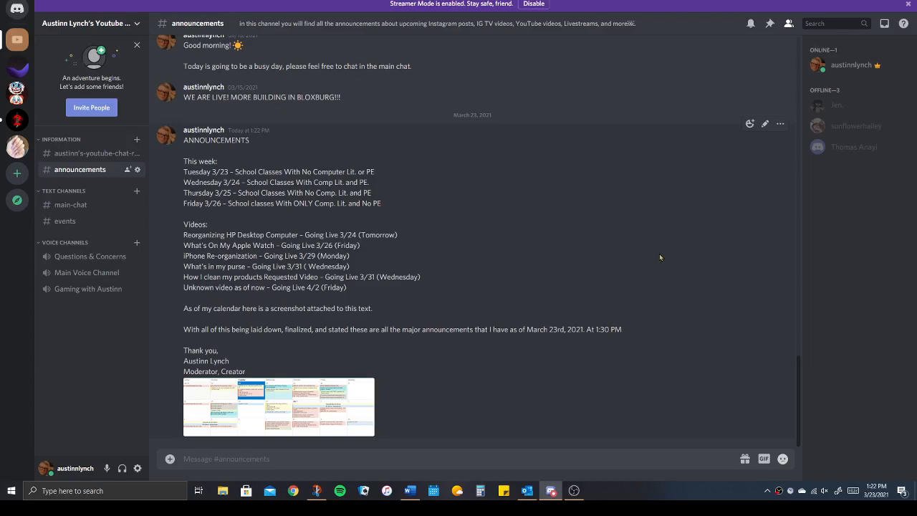
{"action": "mouse_move", "coordinate": [347, 431]}
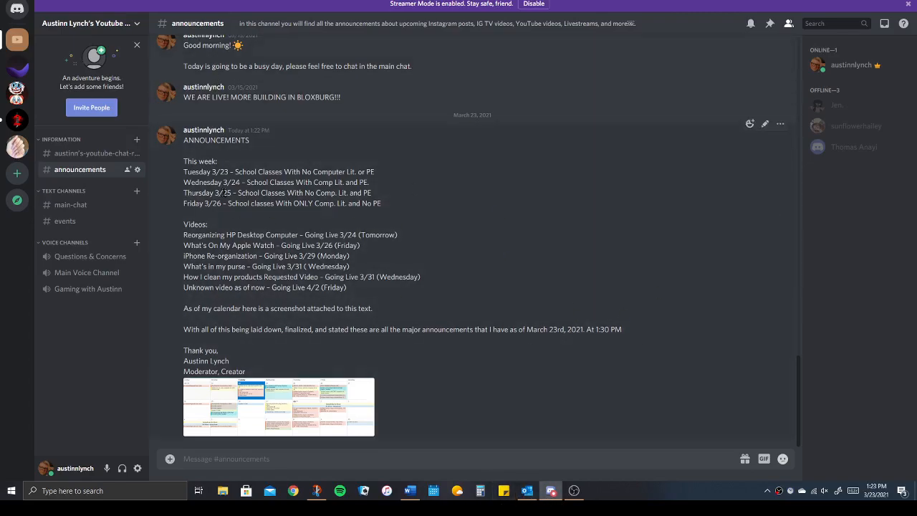
{"action": "mouse_move", "coordinate": [248, 221]}
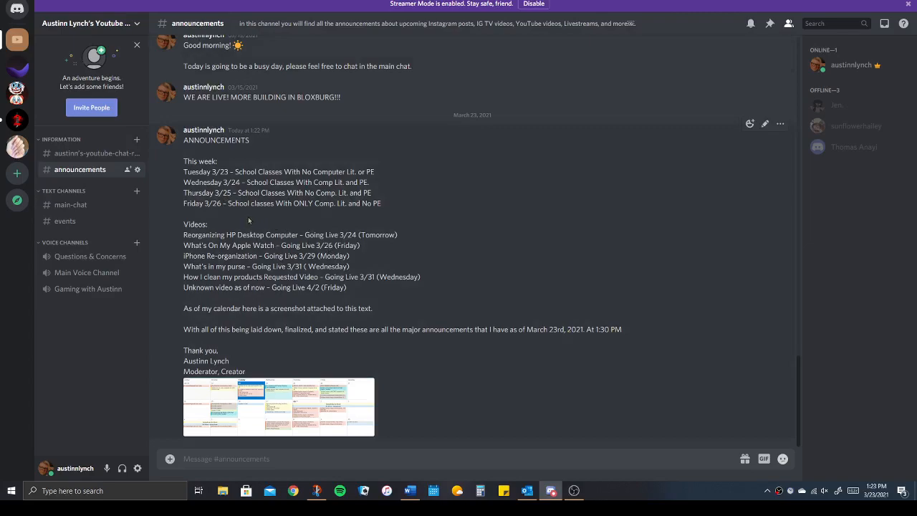
{"action": "mouse_move", "coordinate": [92, 108]}
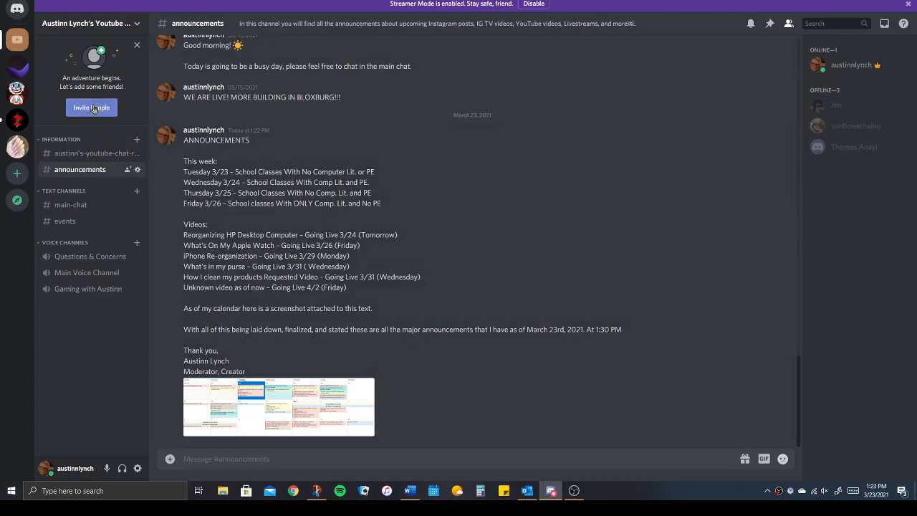
Copy the invite link from the server's Invite People window, then return to Word.
{"action": "left_click", "coordinate": [86, 23]}
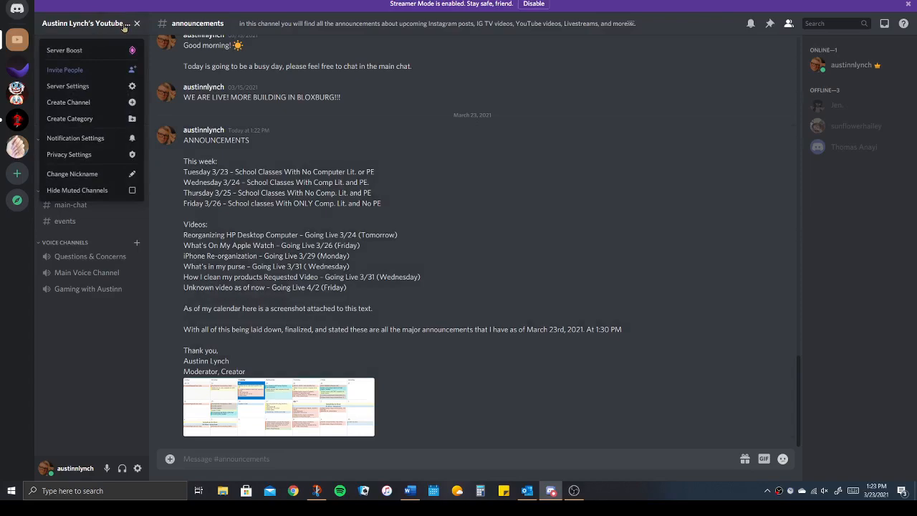
{"action": "left_click", "coordinate": [64, 69]}
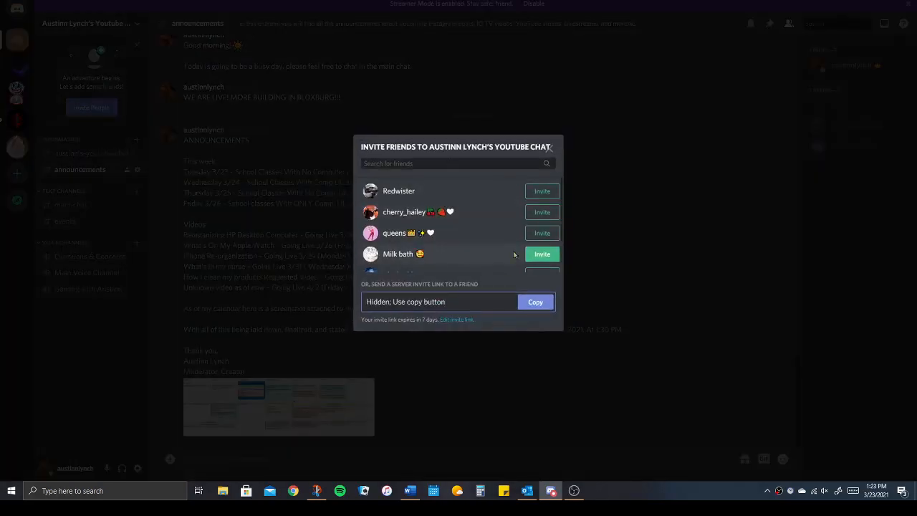
{"action": "mouse_move", "coordinate": [452, 316]}
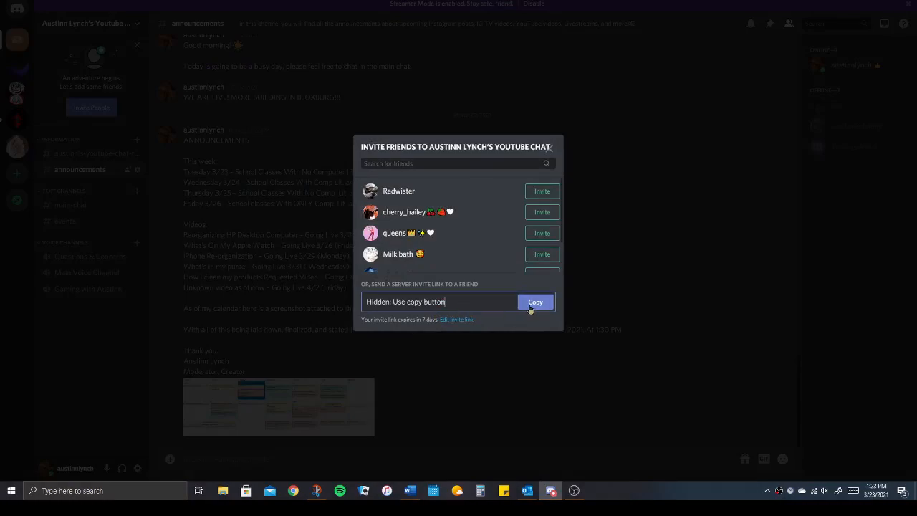
{"action": "left_click", "coordinate": [535, 302]}
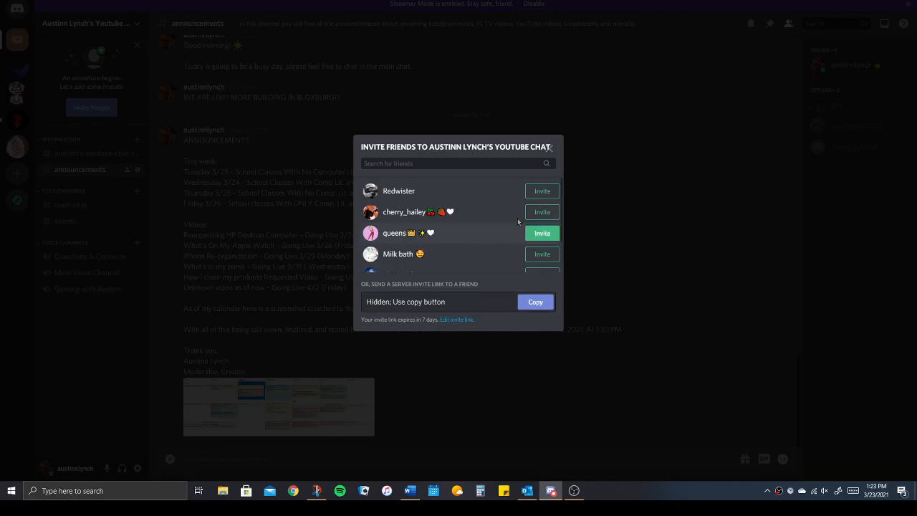
{"action": "left_click", "coordinate": [410, 491]}
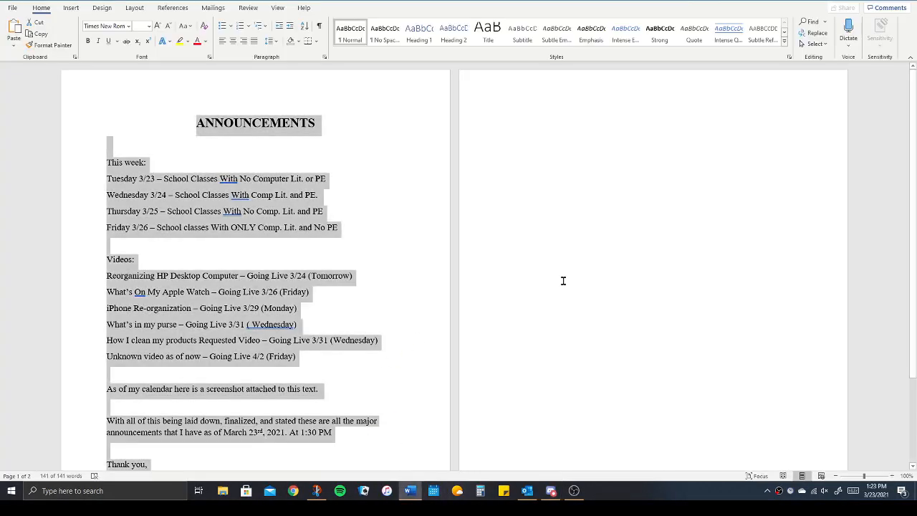
{"action": "type", "text": "https://discord.gg/5jARsaRR"}
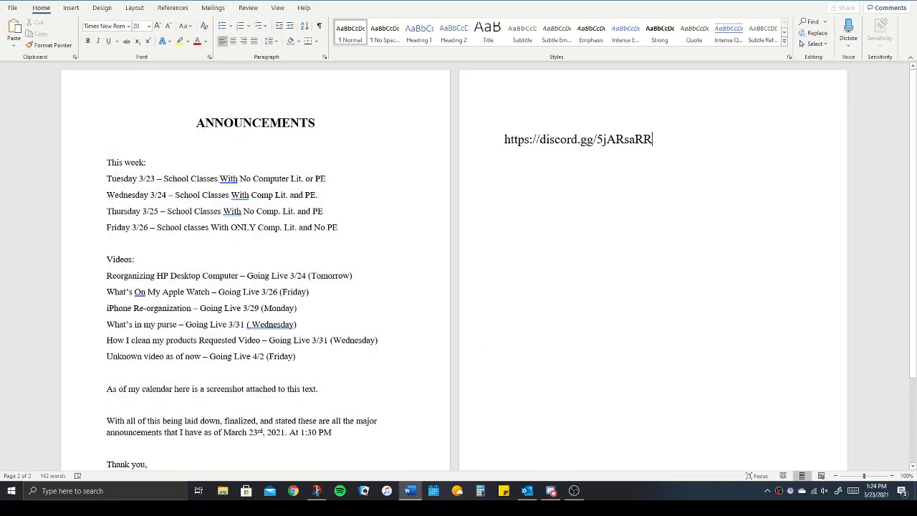
{"action": "left_click", "coordinate": [550, 490]}
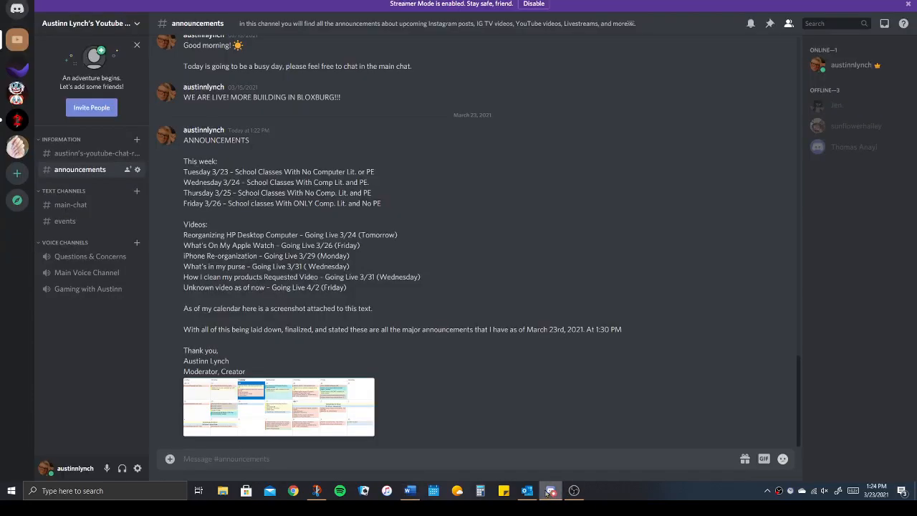
Edit the server invite link to never expire and set its maximum number of uses.
{"action": "left_click", "coordinate": [91, 107]}
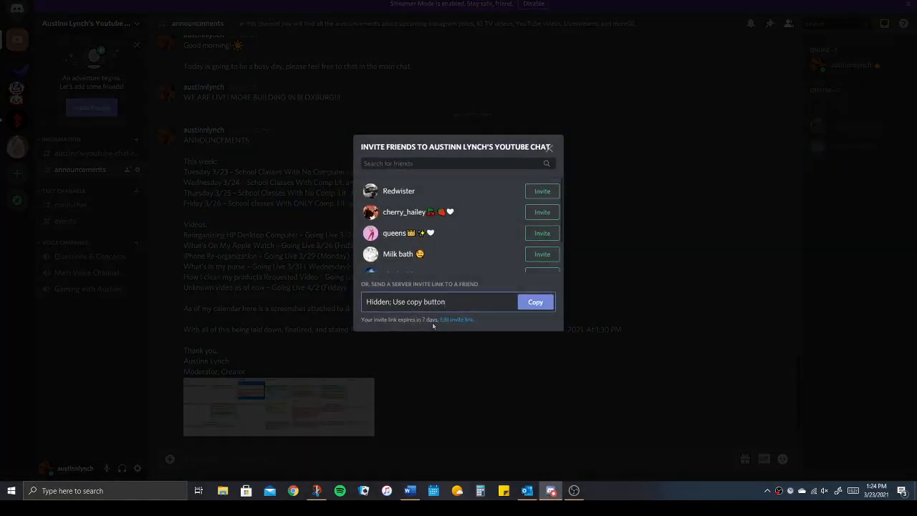
{"action": "left_click", "coordinate": [456, 319]}
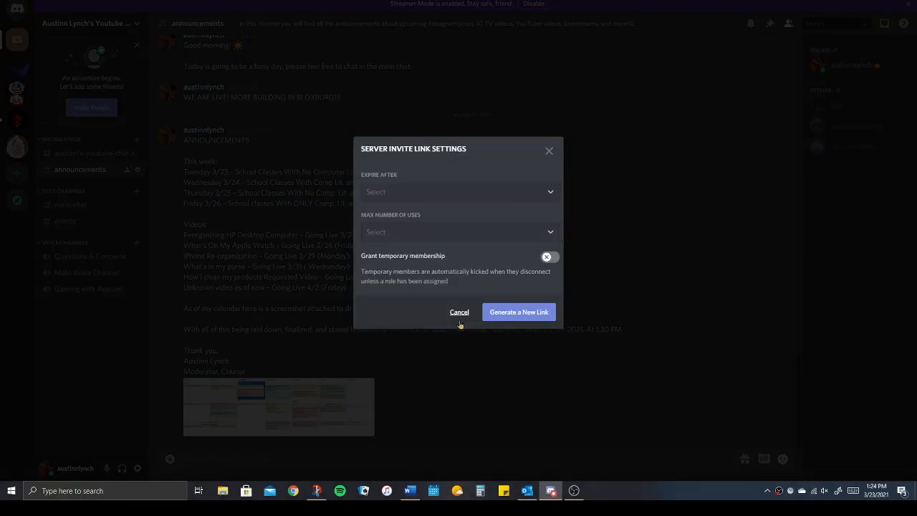
{"action": "mouse_move", "coordinate": [420, 192]}
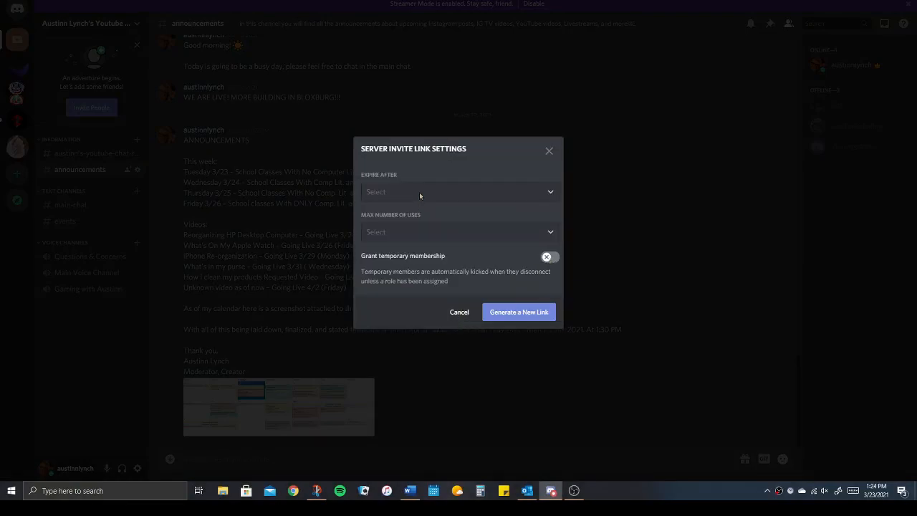
{"action": "left_click", "coordinate": [459, 192]}
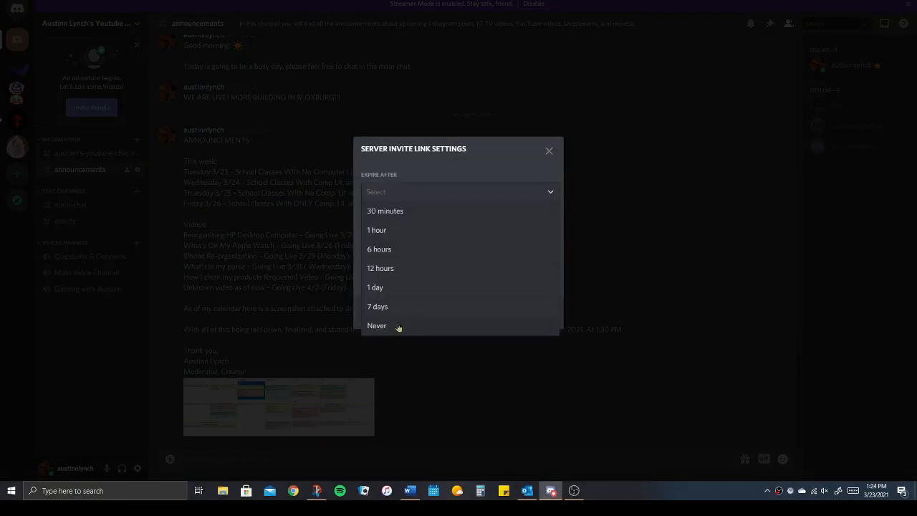
{"action": "left_click", "coordinate": [376, 325]}
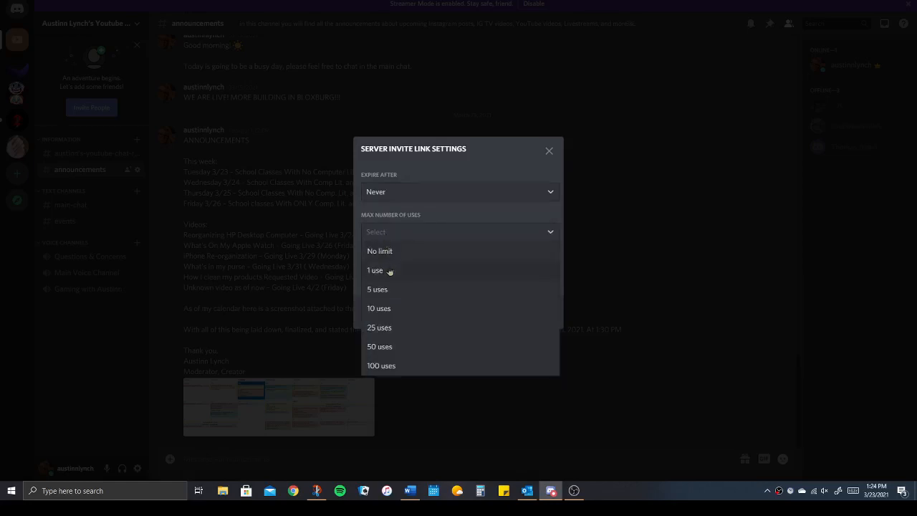
{"action": "mouse_move", "coordinate": [385, 292]}
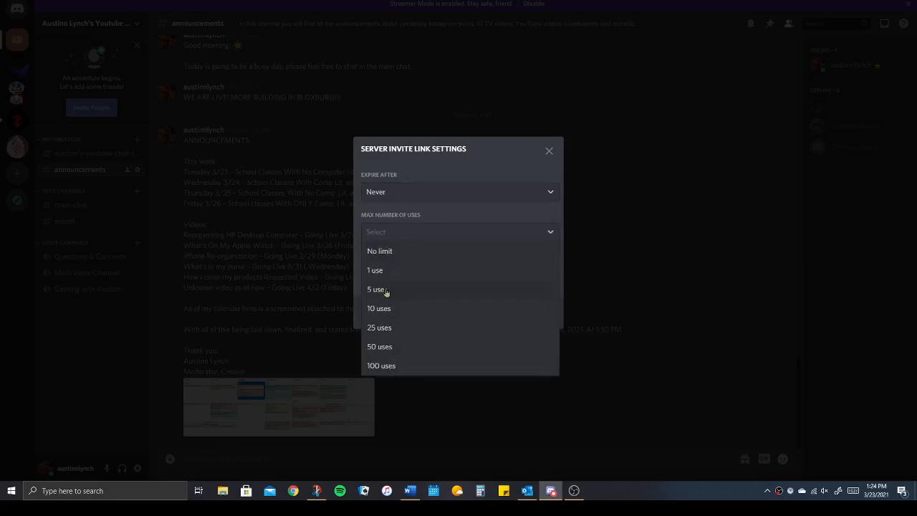
{"action": "left_click", "coordinate": [375, 289]}
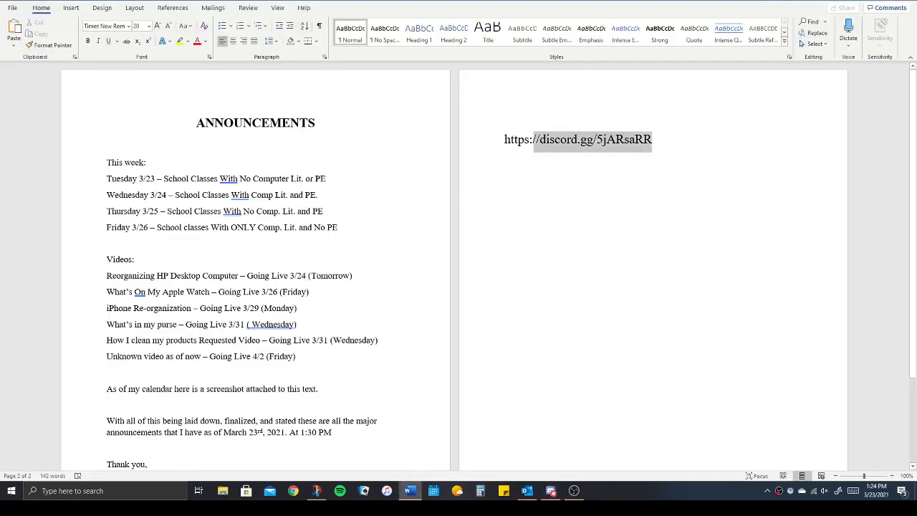
{"action": "type", "text": "NwKrVFFJRG"}
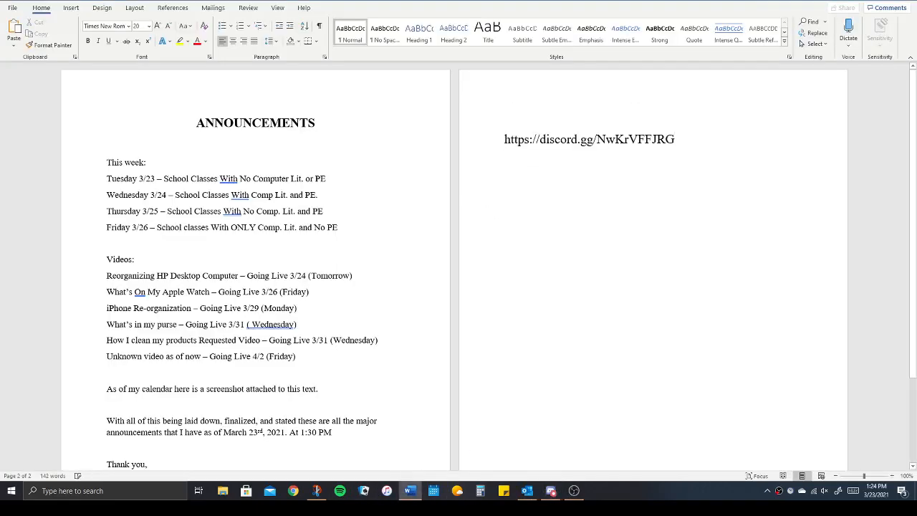
{"action": "left_click", "coordinate": [673, 139]}
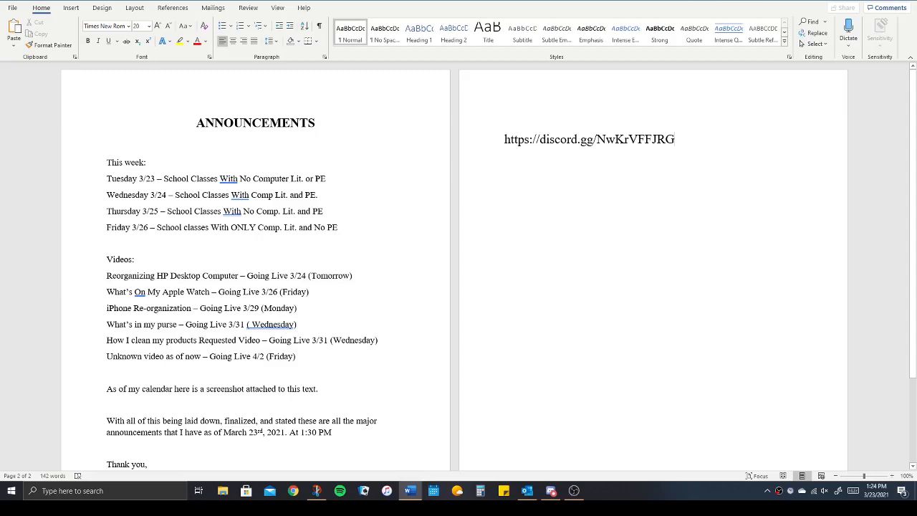
{"action": "mouse_move", "coordinate": [642, 121]}
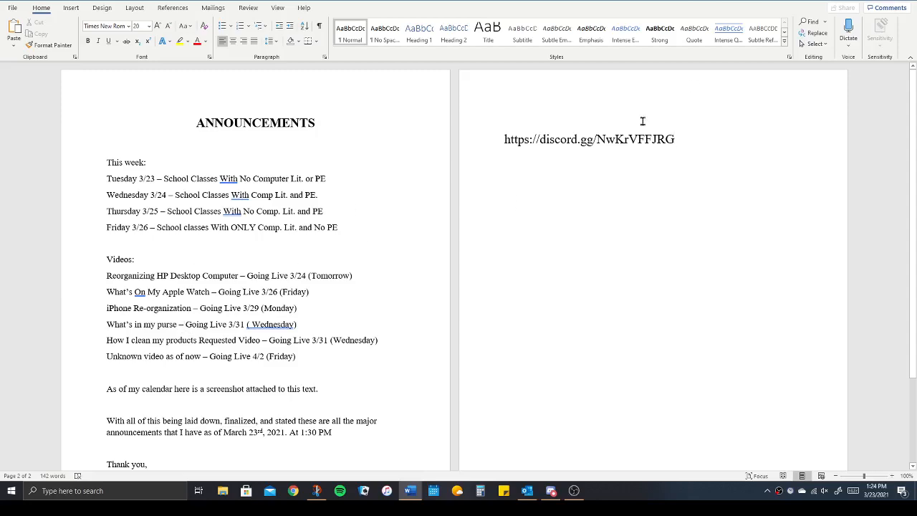
{"action": "left_click", "coordinate": [551, 491]}
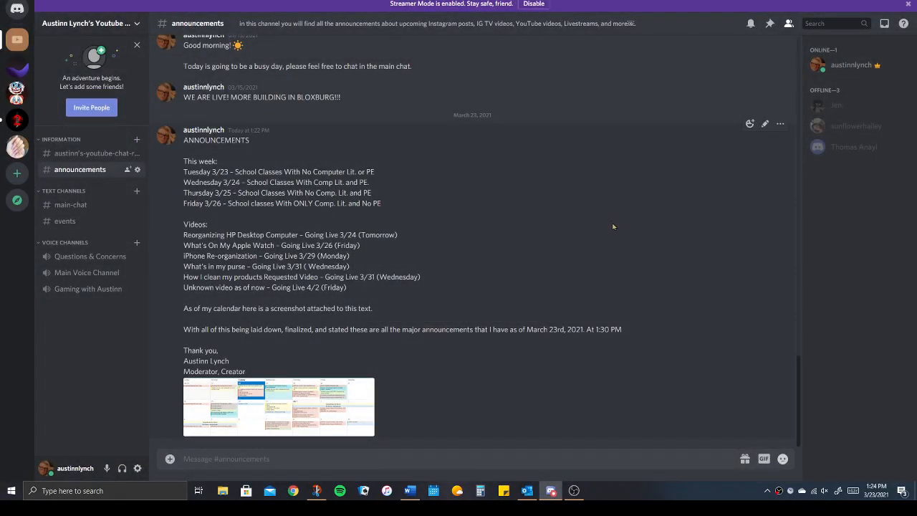
{"action": "mouse_move", "coordinate": [571, 326]}
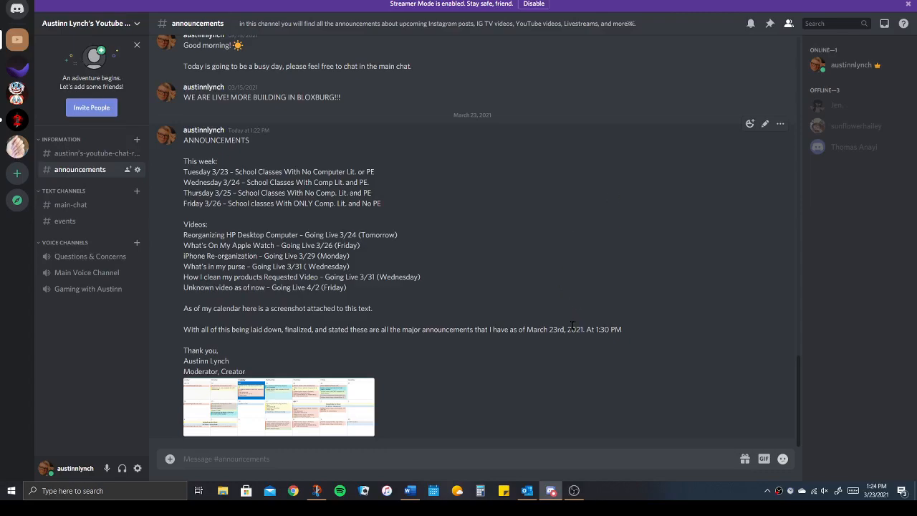
{"action": "mouse_move", "coordinate": [571, 338]}
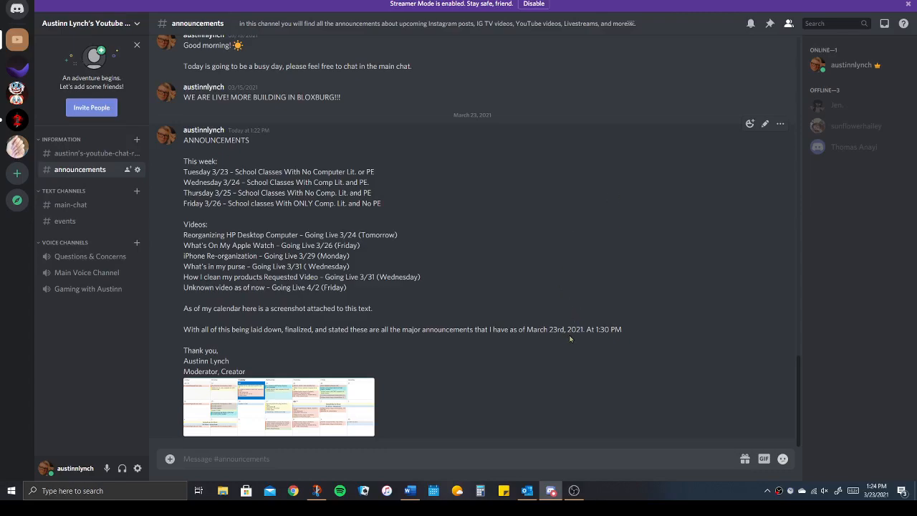